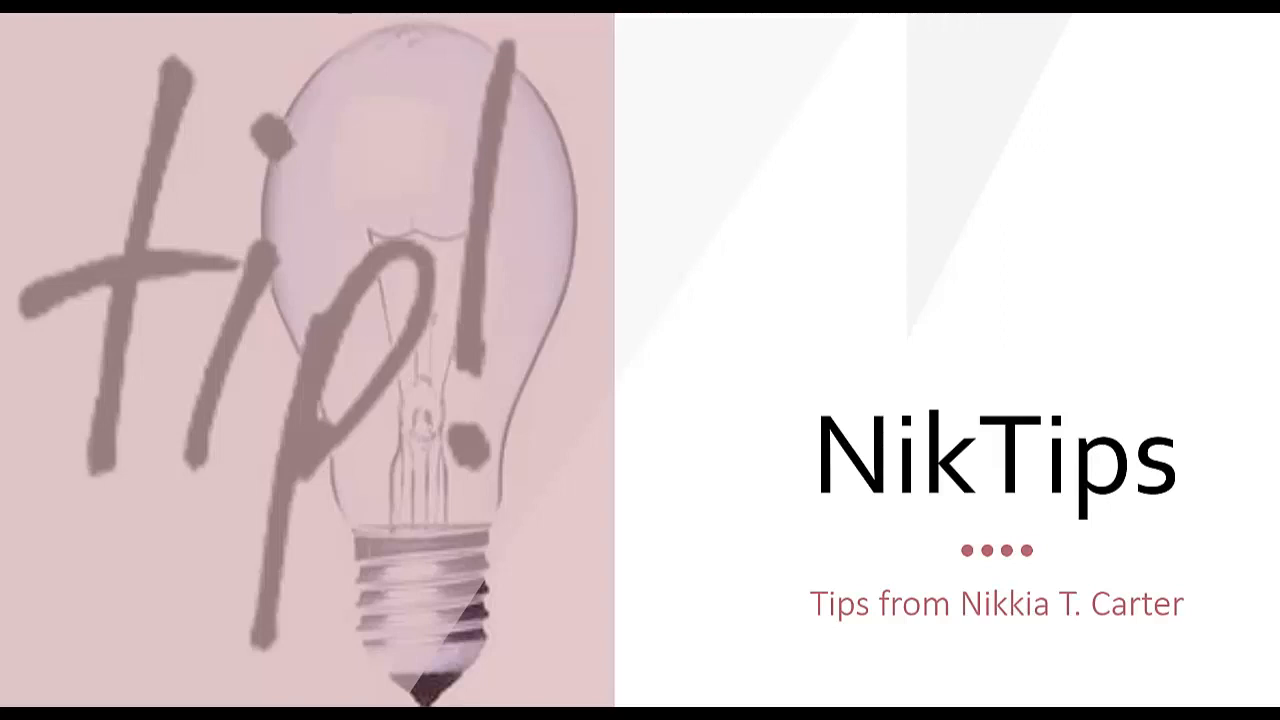
# Advance the NikTips slideshow past the title and speaker slides to 'What is a NikTip?'
pyautogui.press('right')
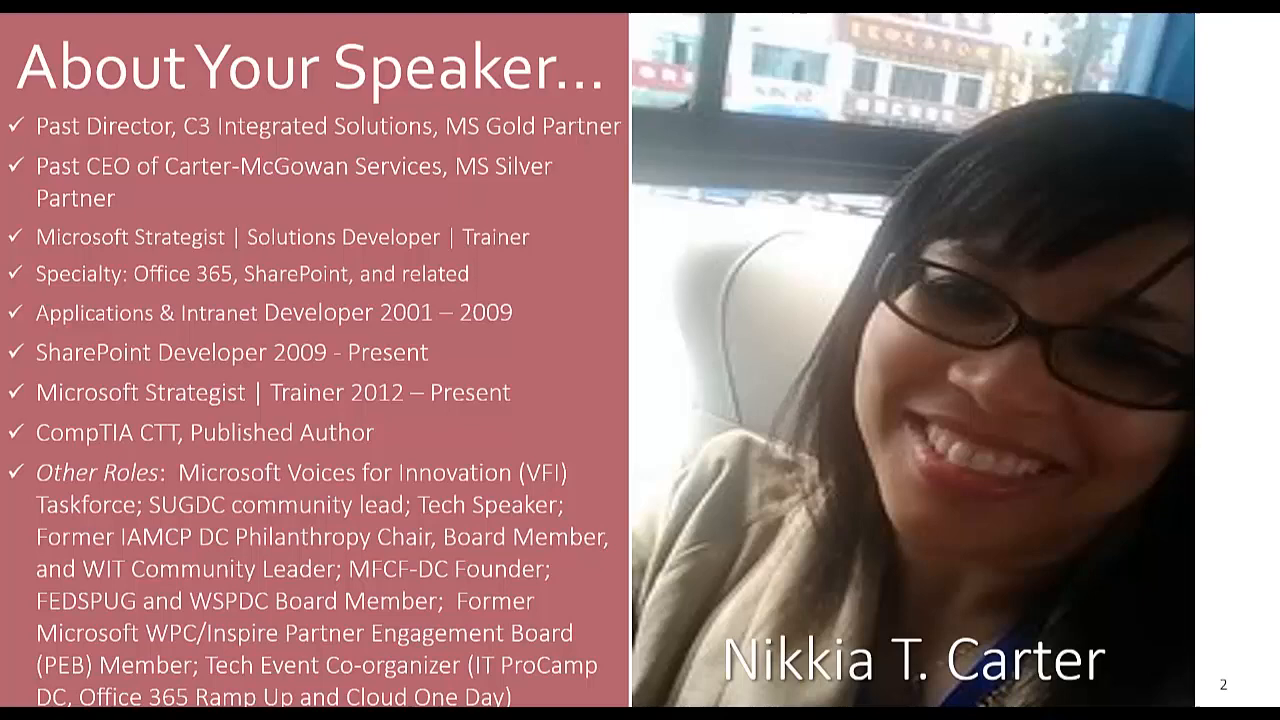
pyautogui.press('Right')
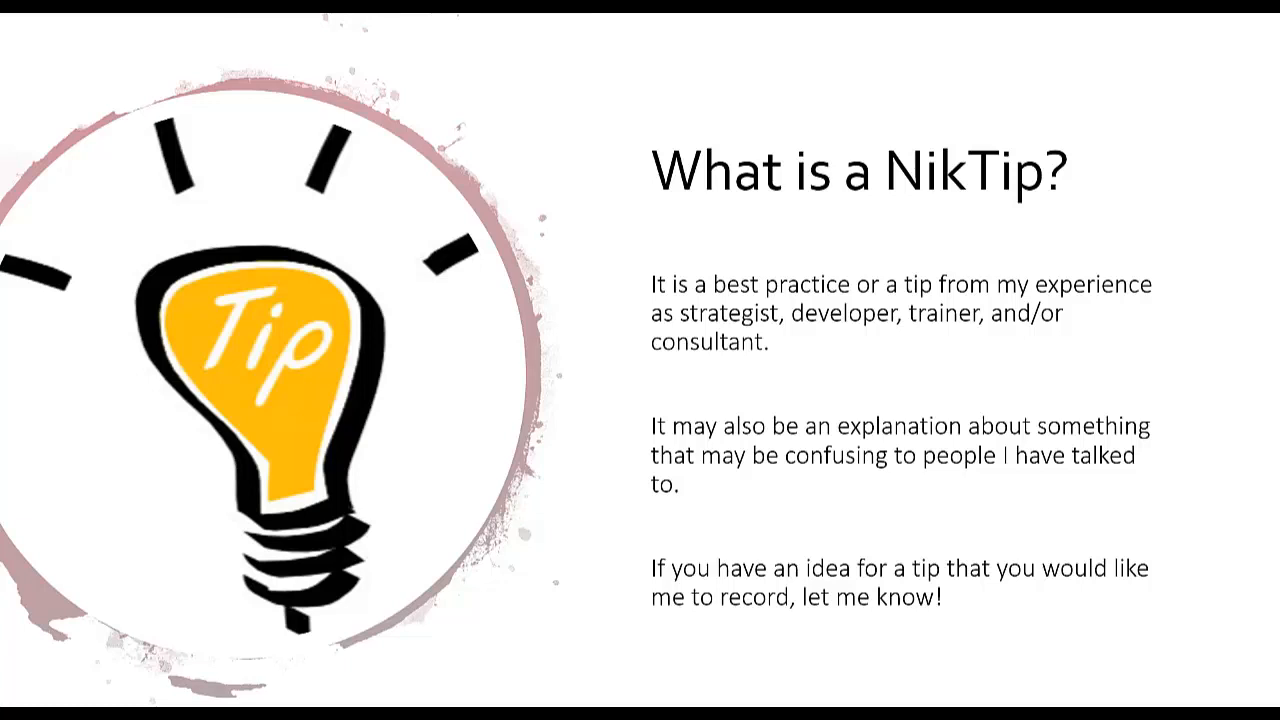
# End the slideshow and dismiss the CareerBuilder notification on the Office 365 home page
pyautogui.press('Right')
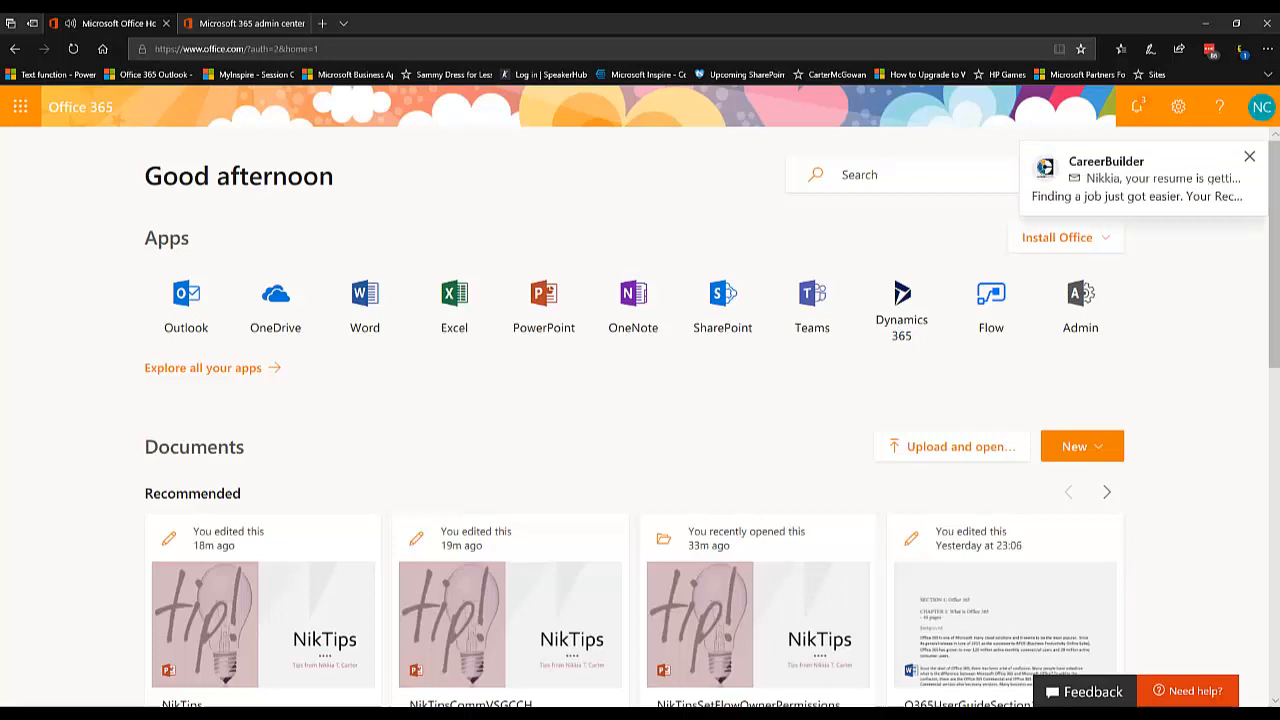
pyautogui.click(1249, 156)
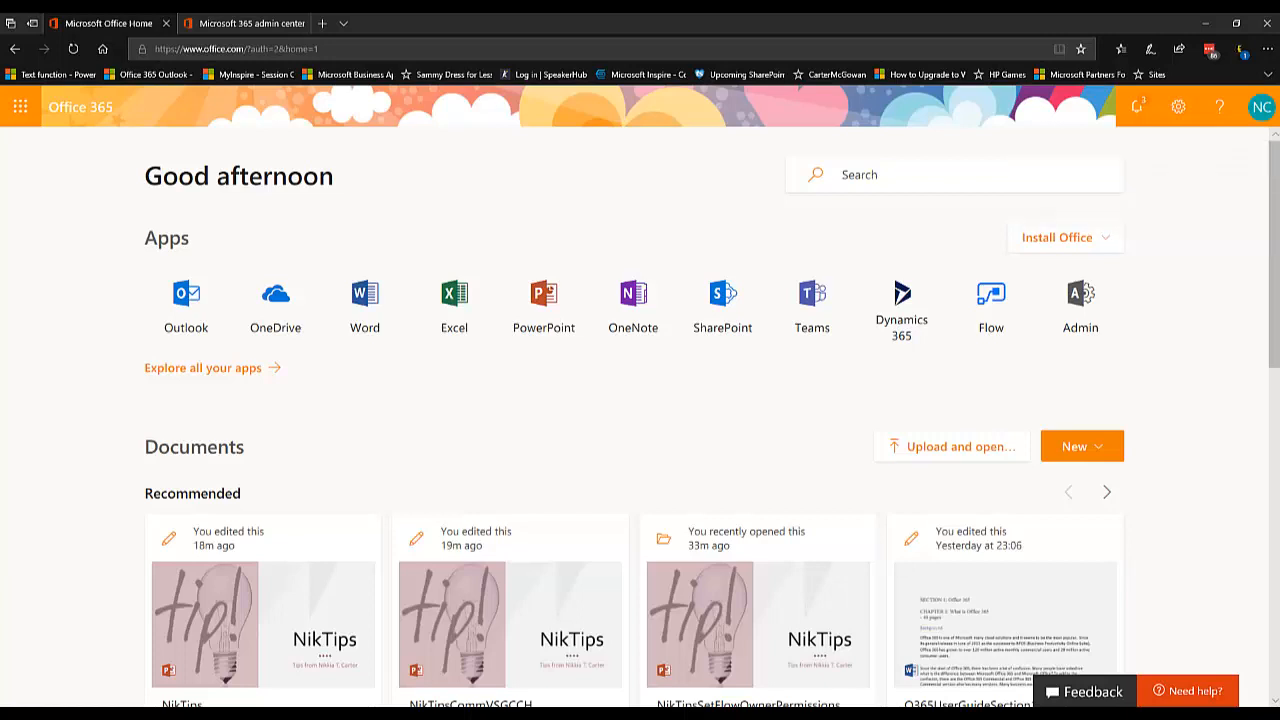
pyautogui.moveTo(1268, 408)
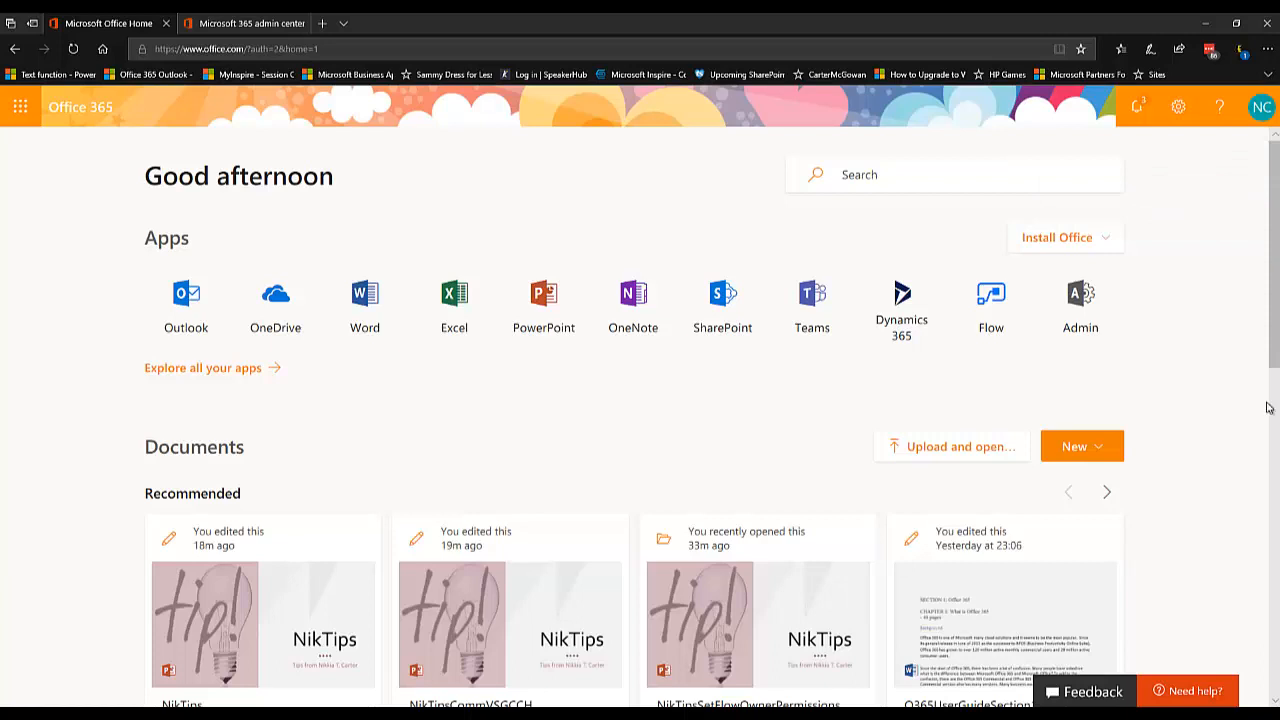
pyautogui.moveTo(1057, 400)
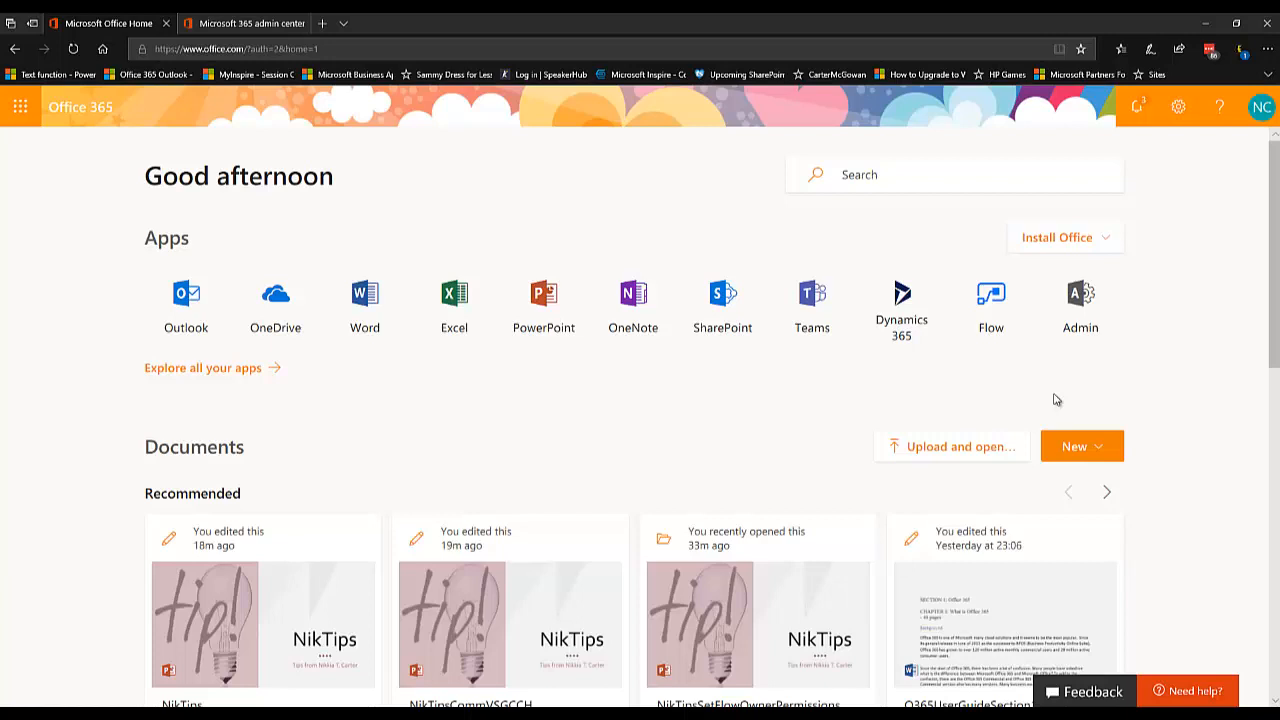
pyautogui.moveTo(990, 305)
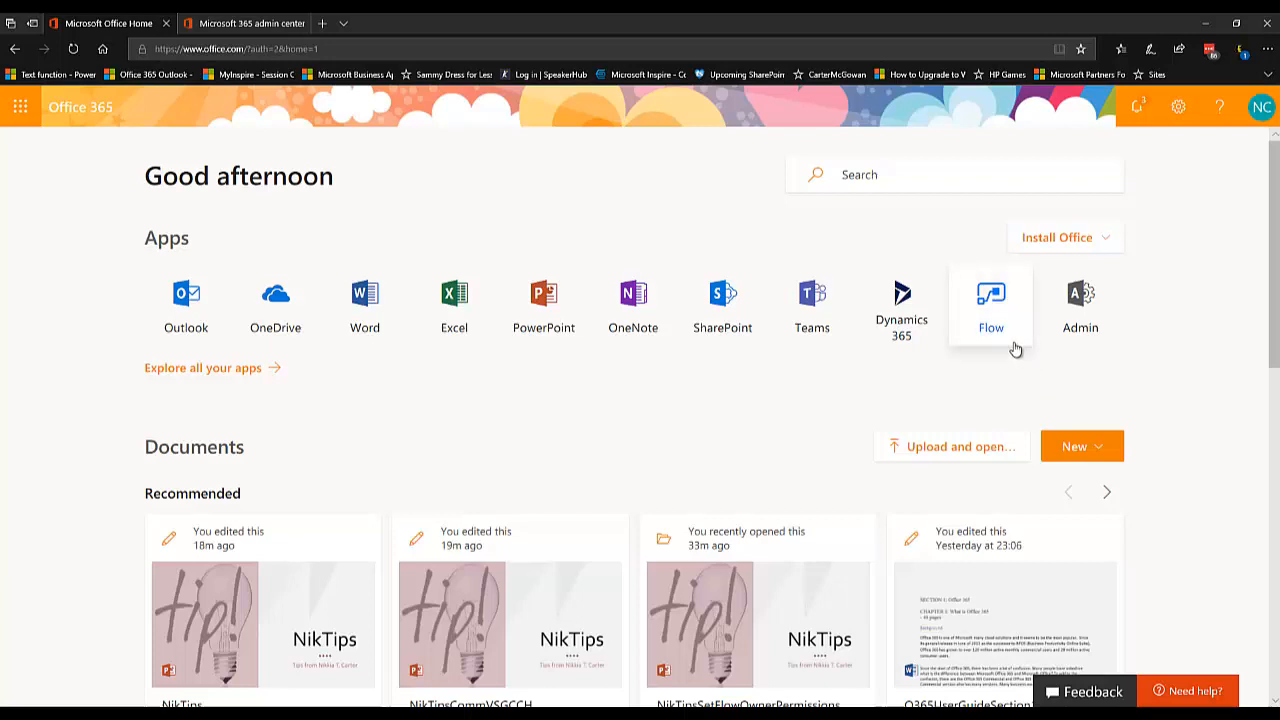
pyautogui.moveTo(995, 328)
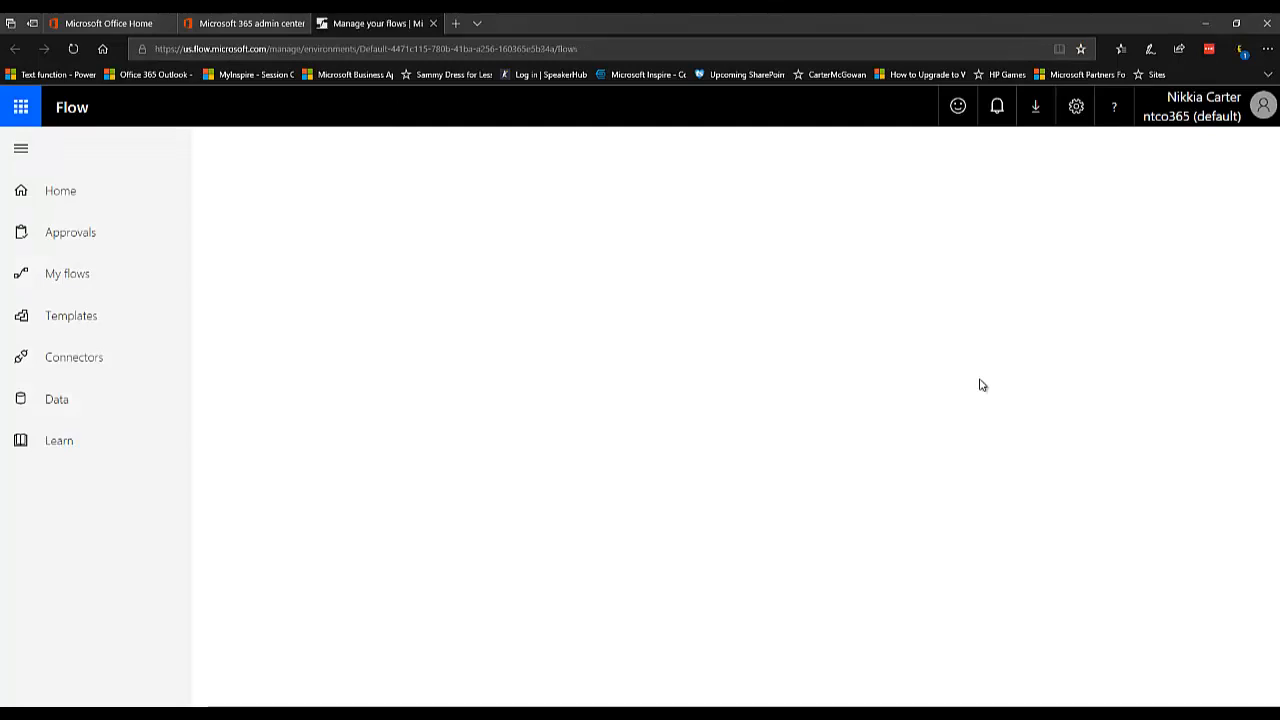
# View My flows with the push-notification email flow, then return to the Flow home page
pyautogui.click(67, 273)
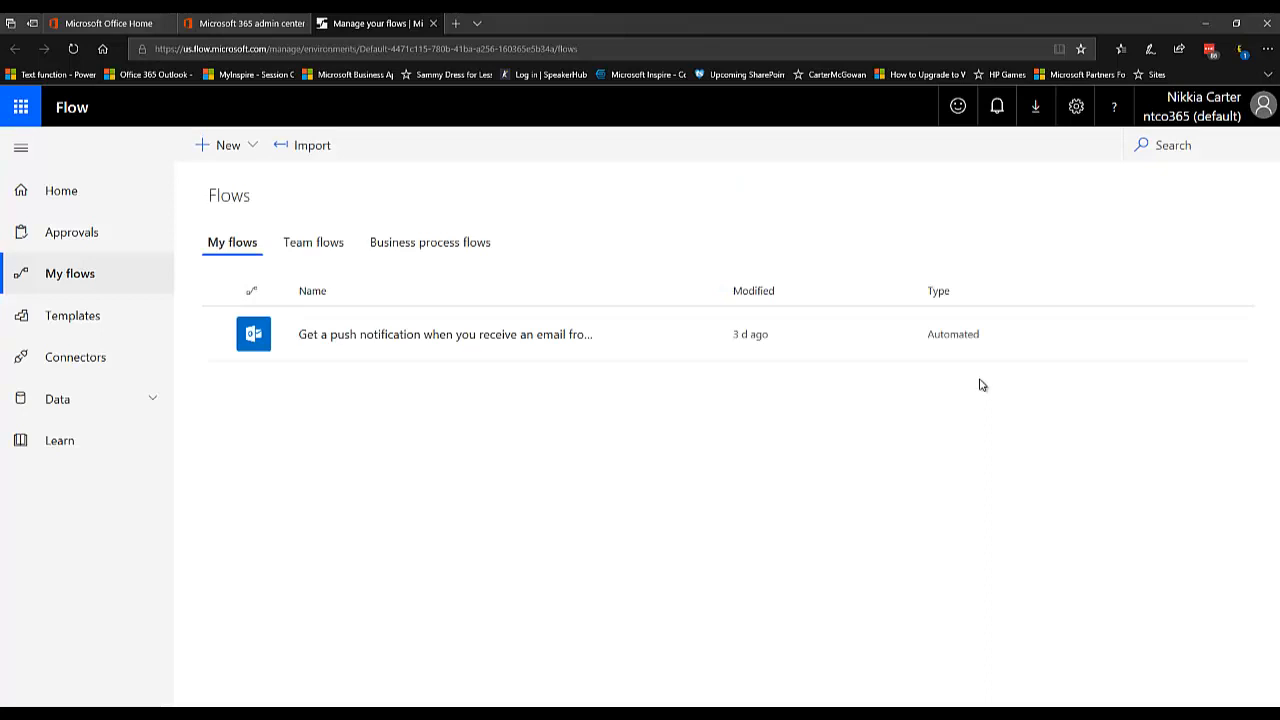
pyautogui.moveTo(104, 212)
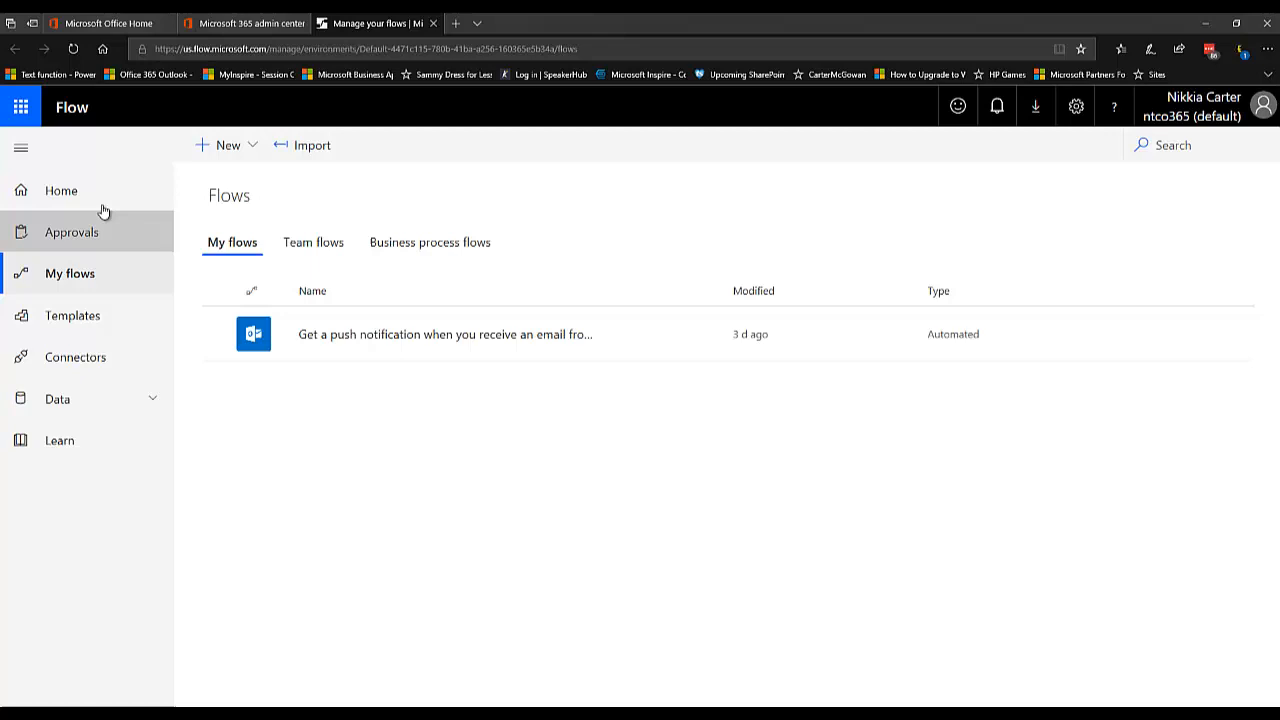
pyautogui.click(61, 191)
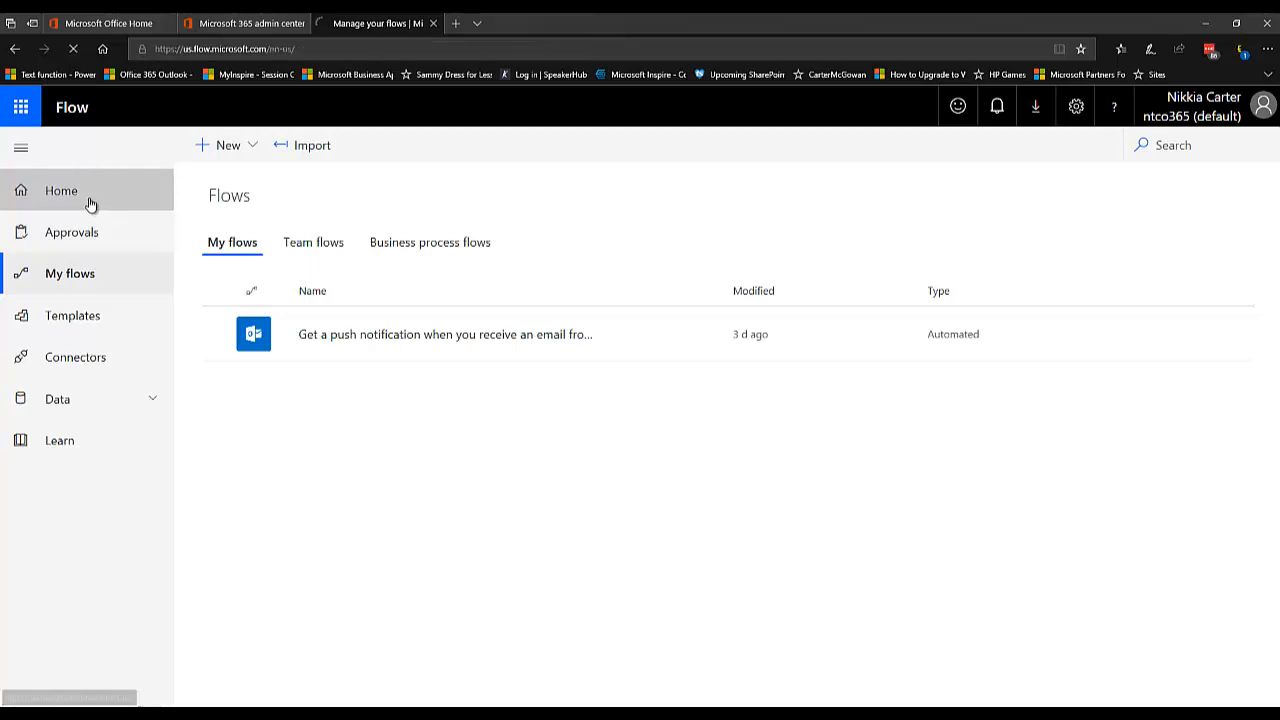
# Scroll through the Flow home page's templates and mobile app section, then return to My flows
pyautogui.click(61, 191)
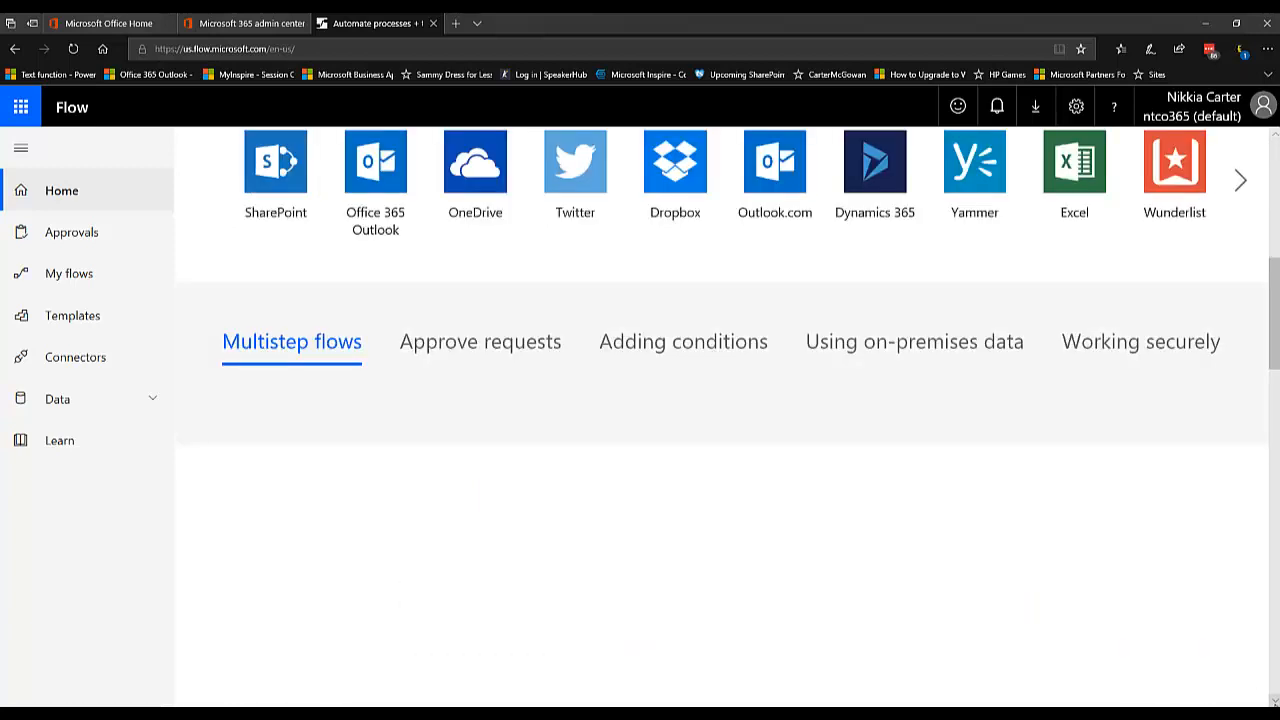
pyautogui.scroll(-3)
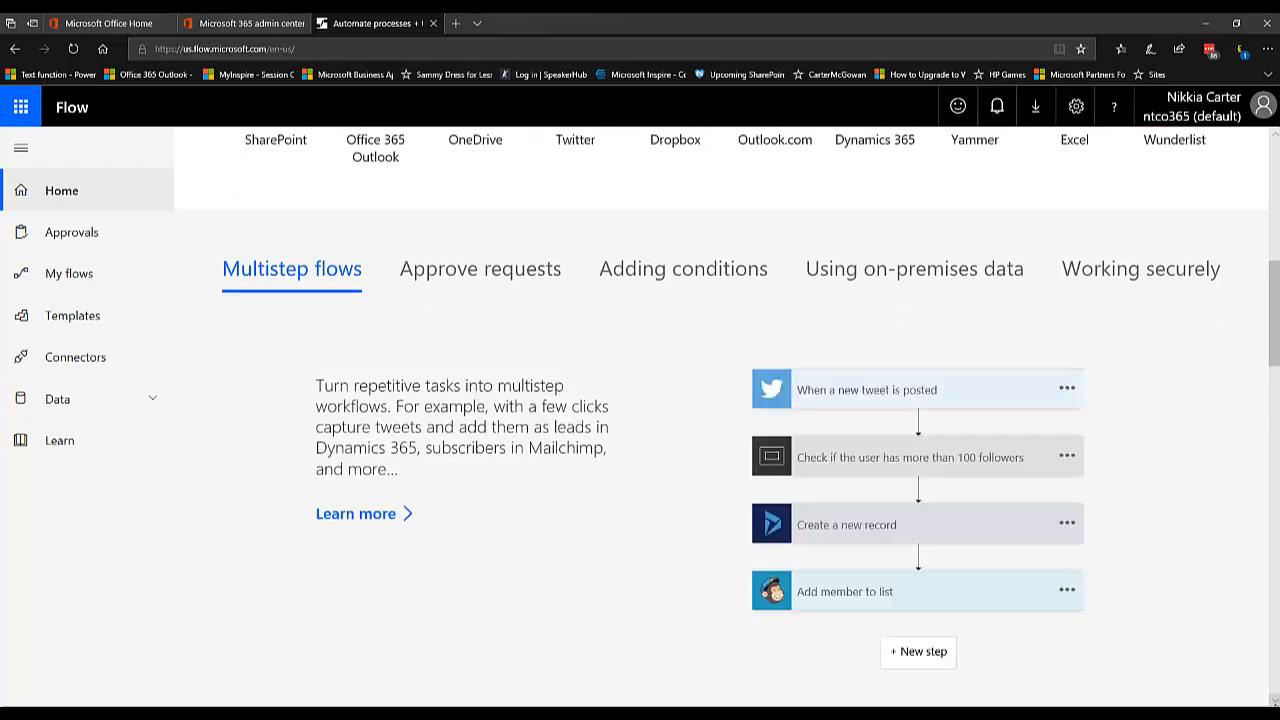
pyautogui.scroll(-3)
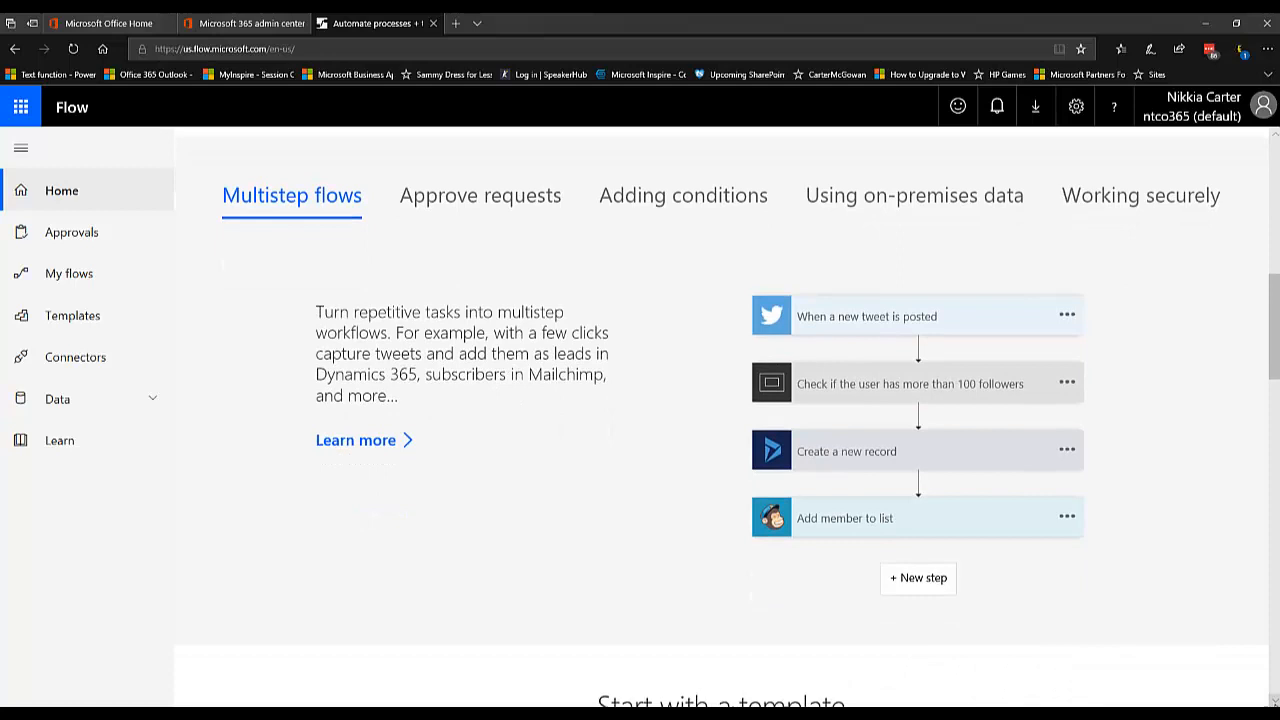
pyautogui.scroll(-3)
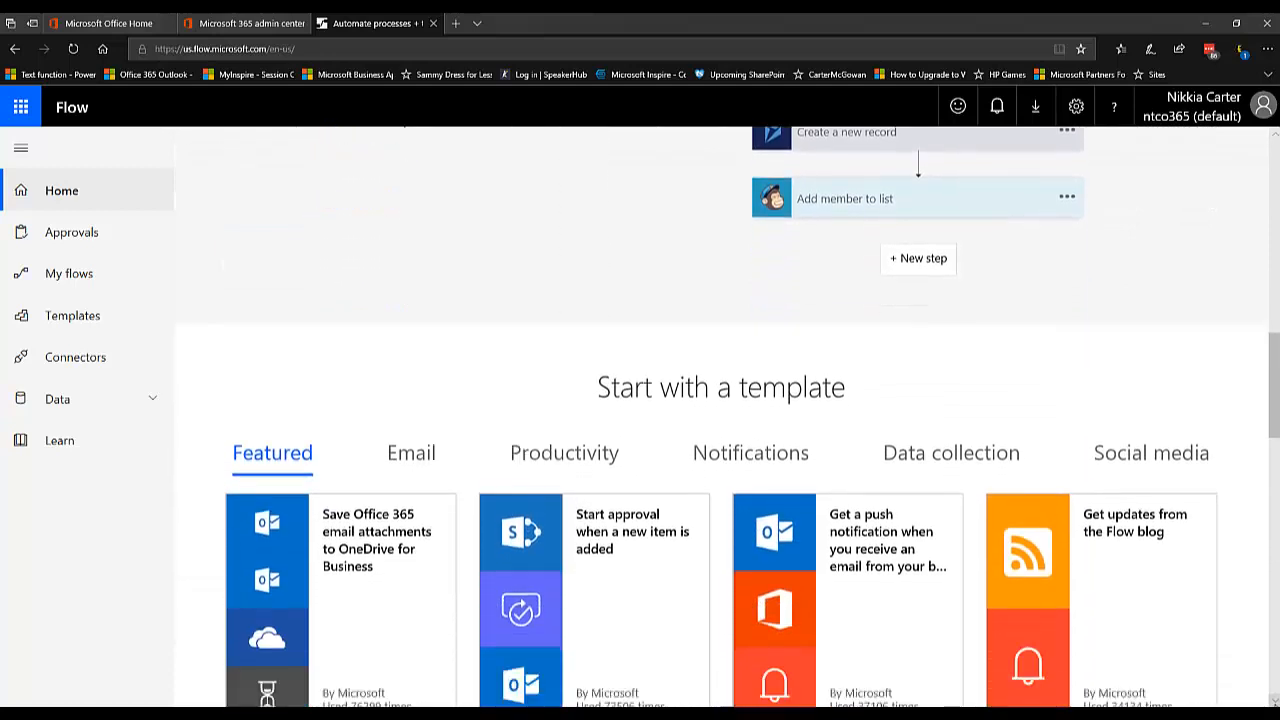
pyautogui.scroll(-3)
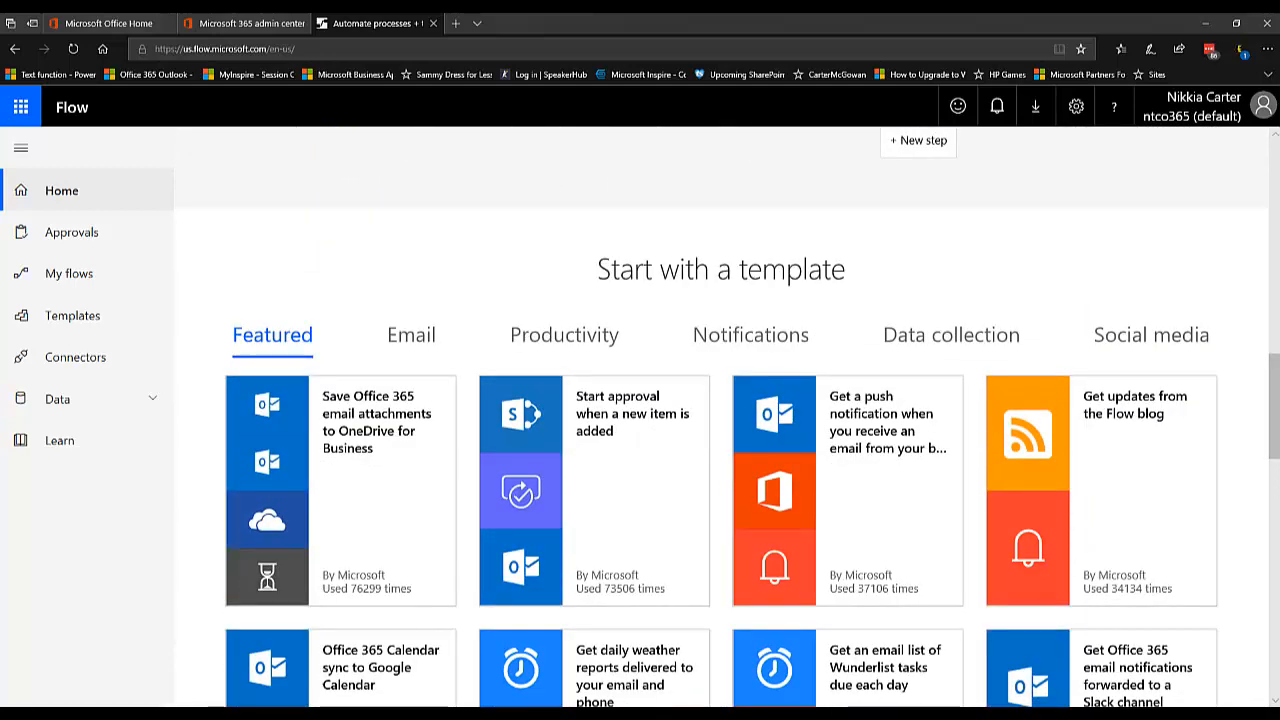
pyautogui.scroll(-3)
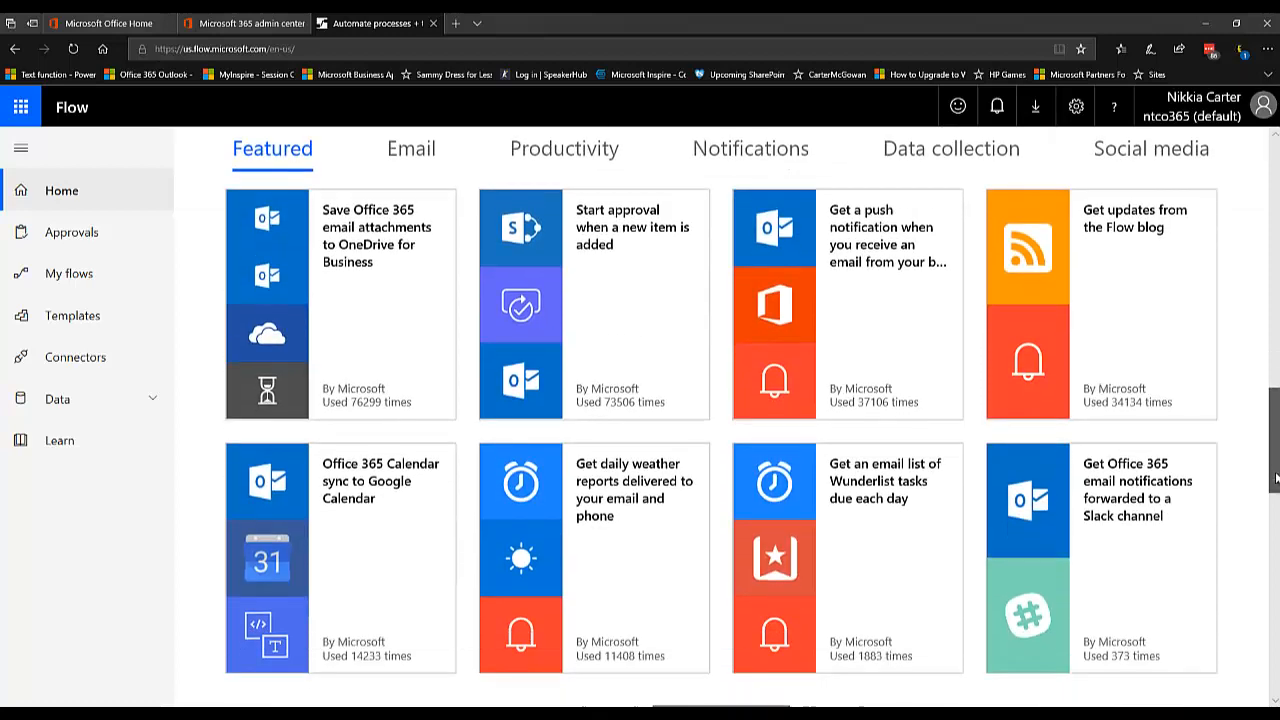
pyautogui.scroll(-3)
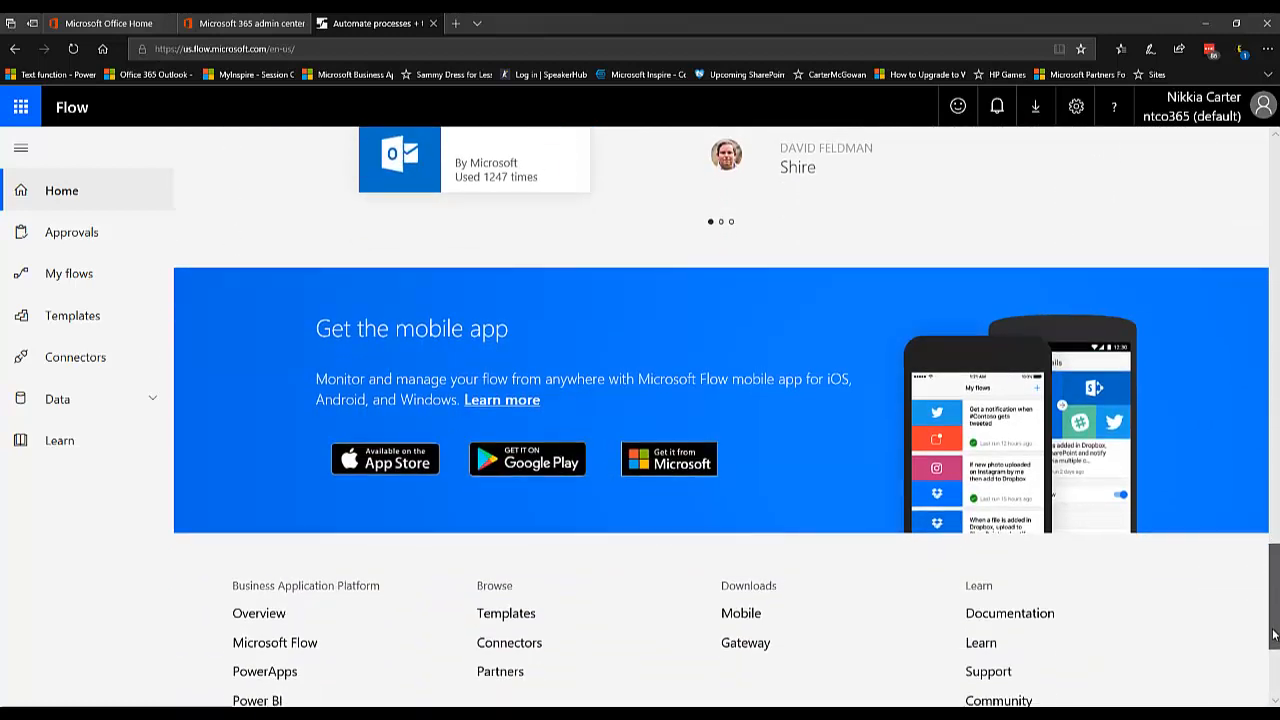
pyautogui.scroll(-3)
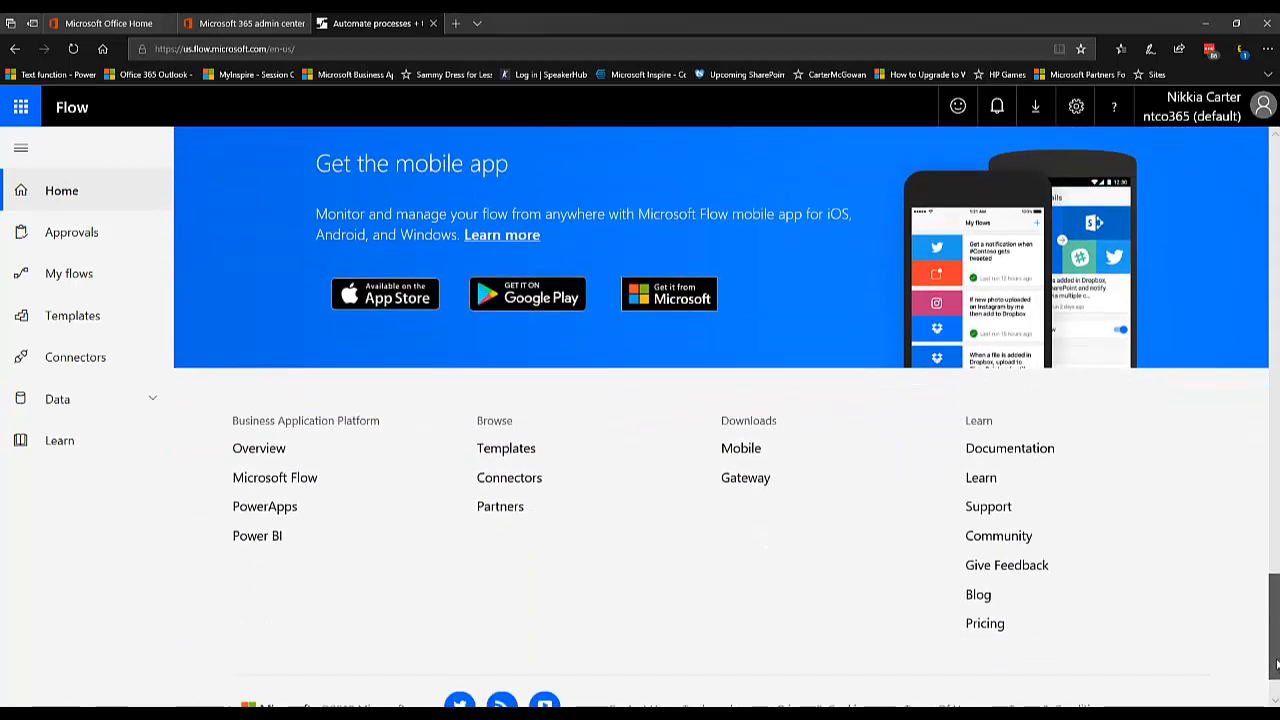
pyautogui.scroll(-3)
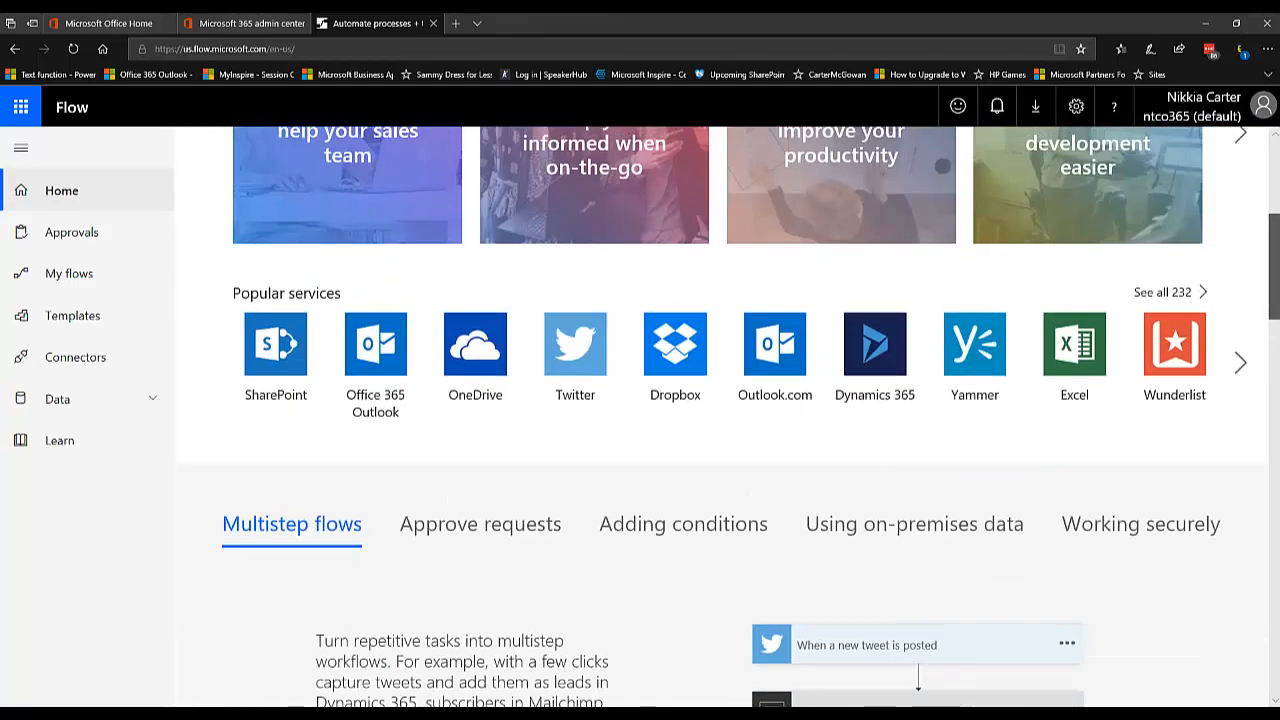
pyautogui.scroll(3)
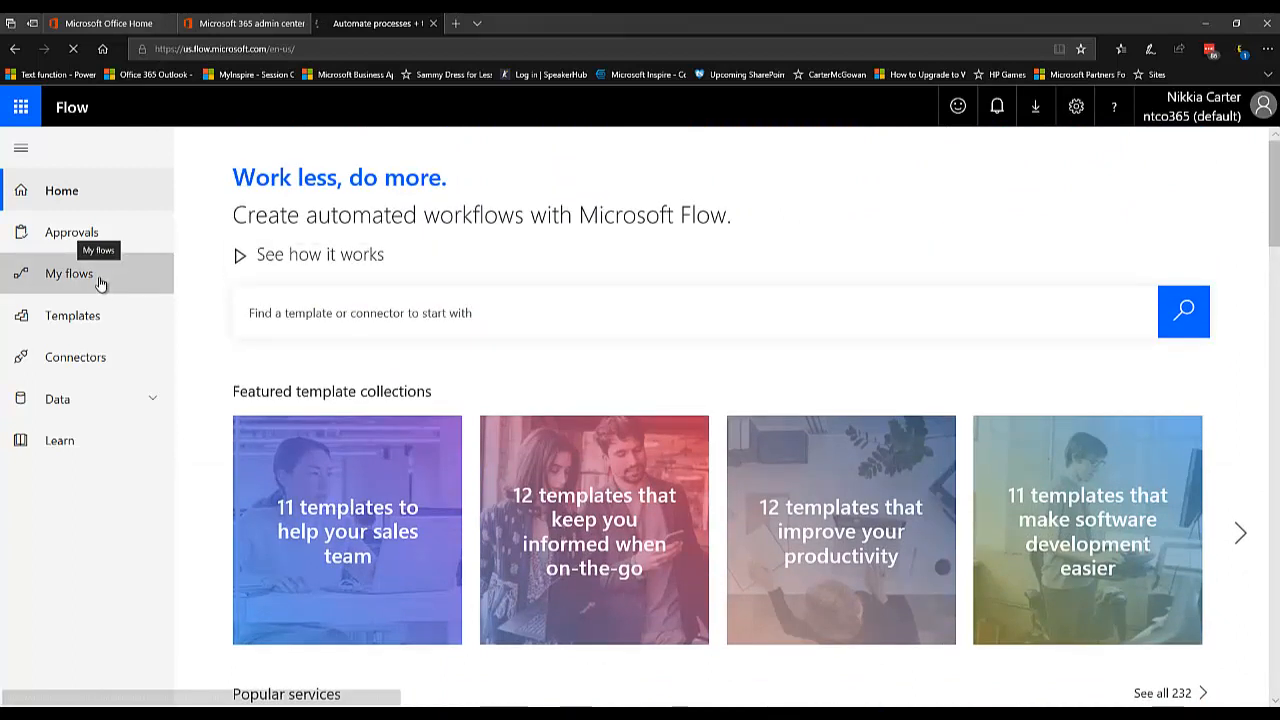
pyautogui.click(68, 273)
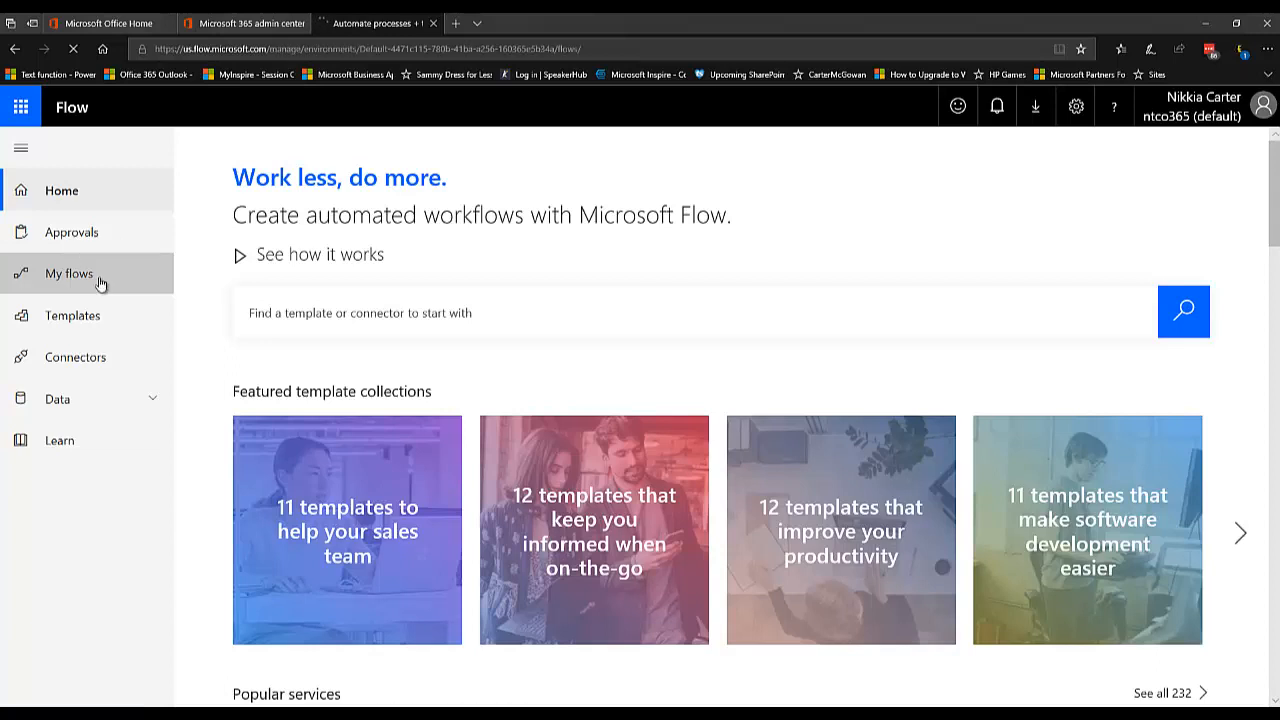
pyautogui.click(68, 273)
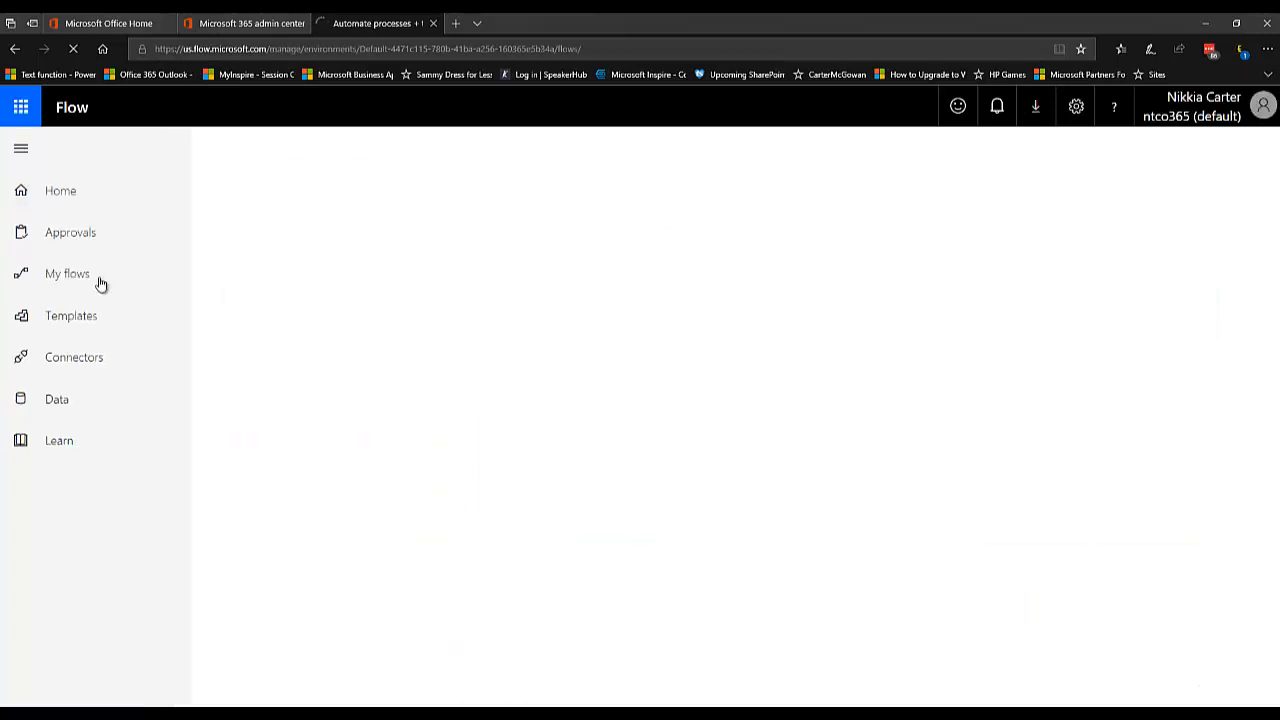
# Show the Team flows tab and open the weather forecast flow's More commands menu
pyautogui.click(67, 273)
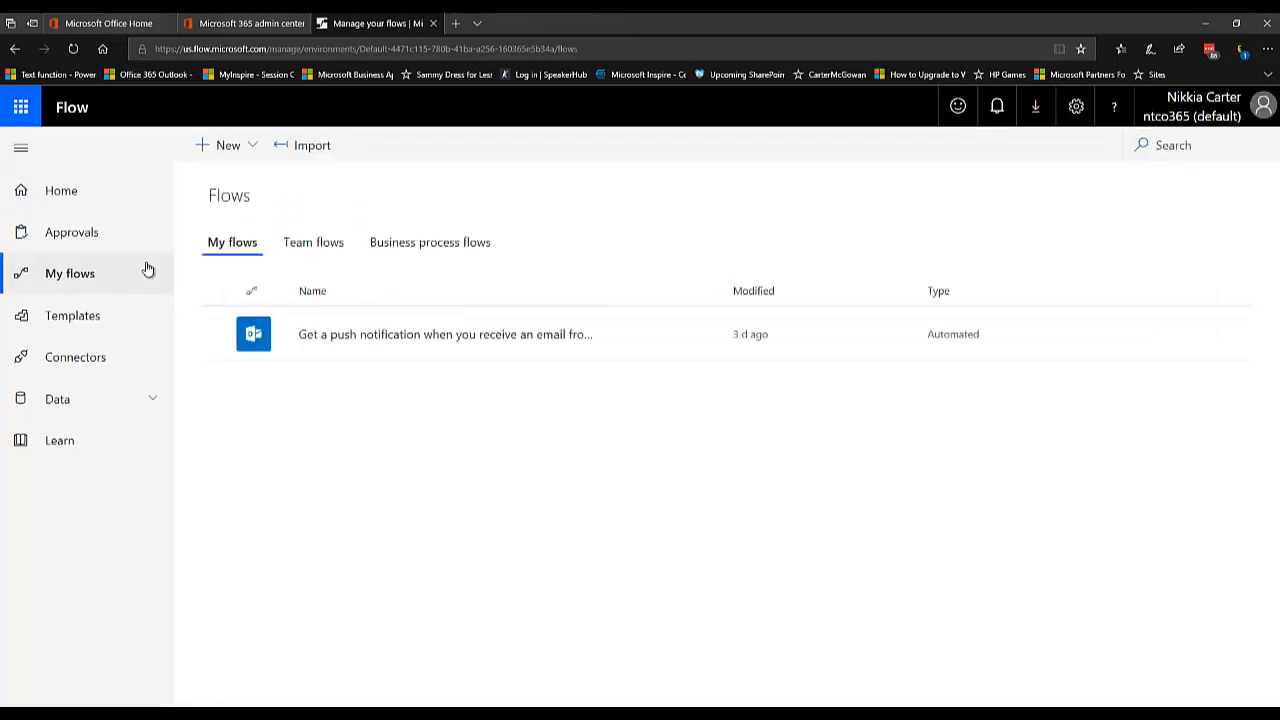
pyautogui.moveTo(313, 242)
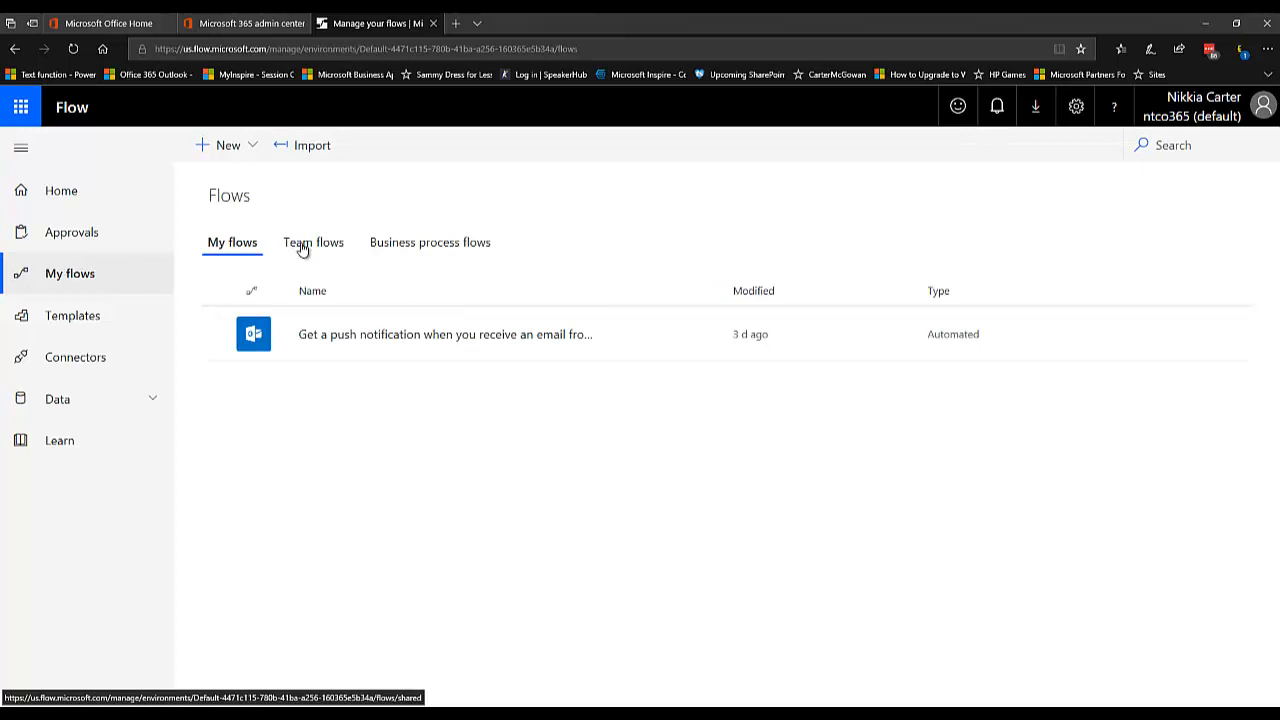
pyautogui.click(312, 242)
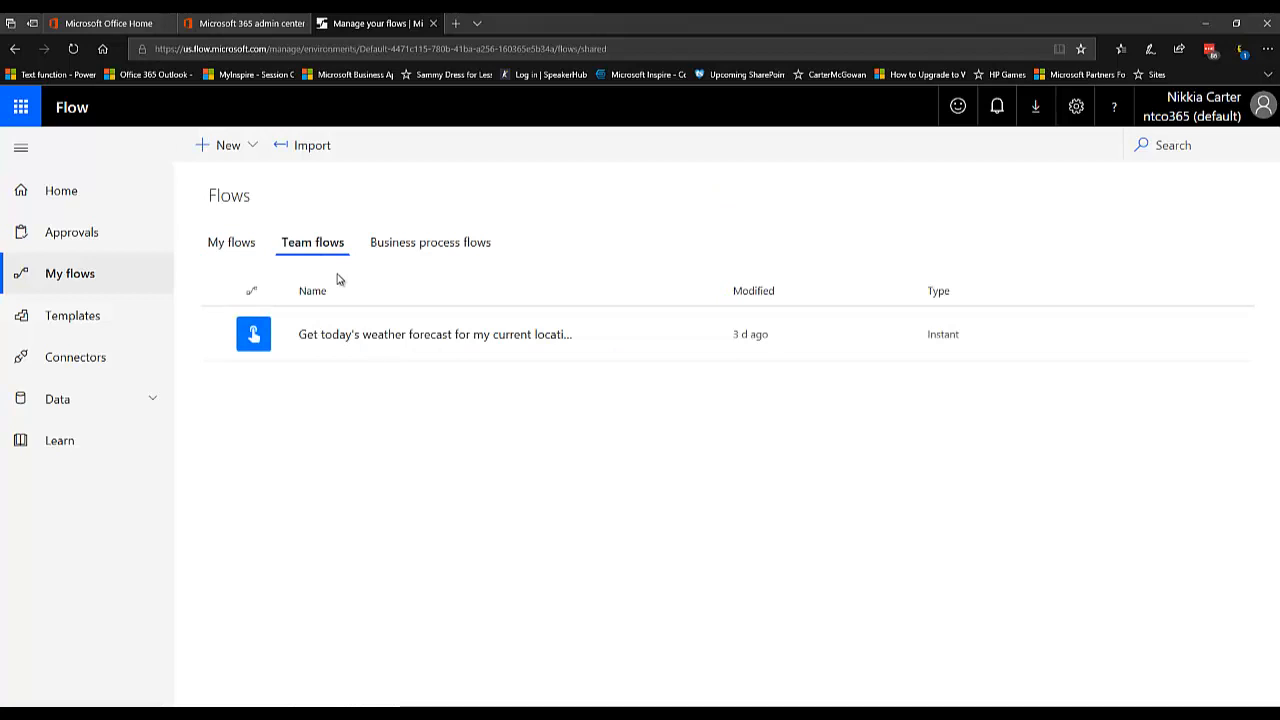
pyautogui.moveTo(488, 356)
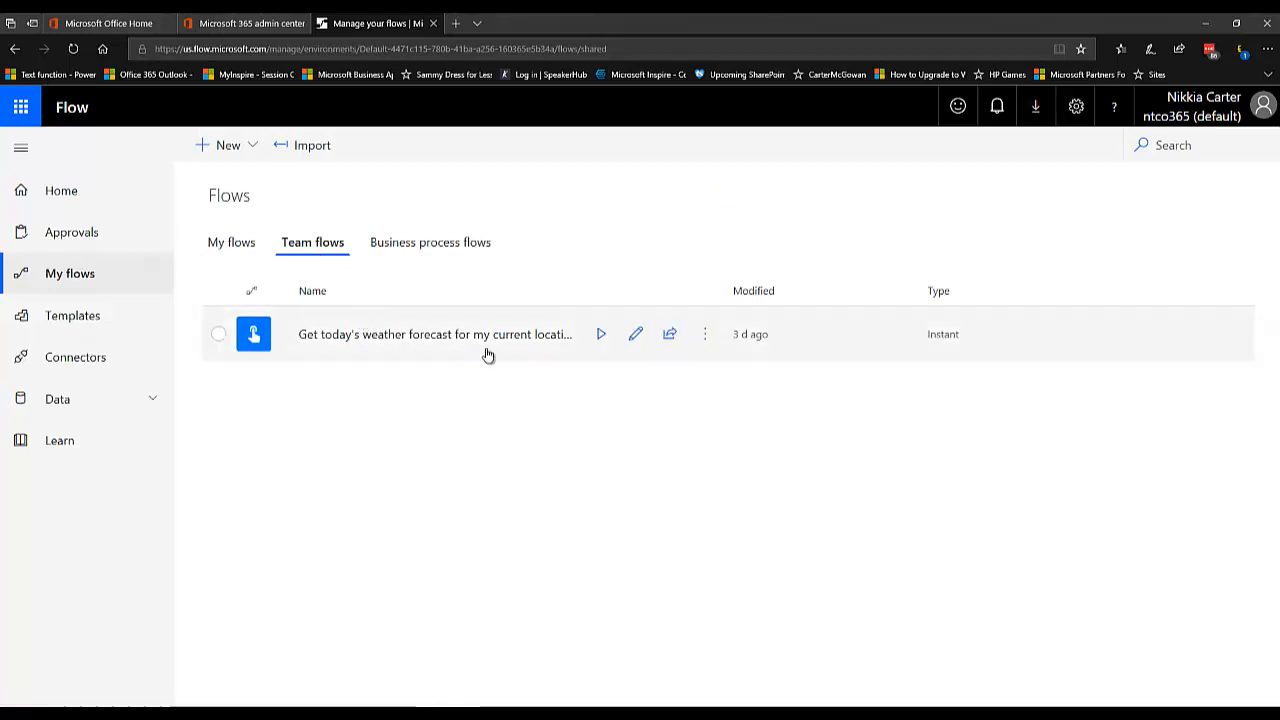
pyautogui.click(705, 334)
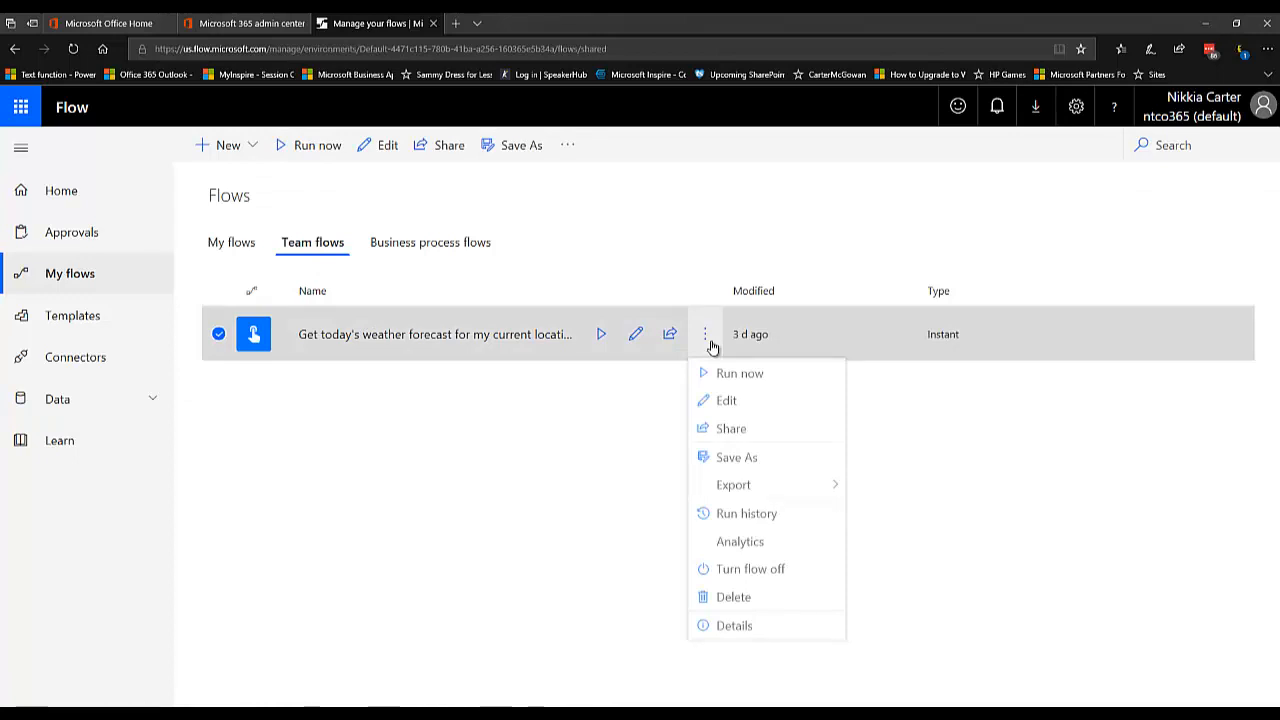
# Review the weather flow's details listing Flow Owners as co-owner, then go back to My flows
pyautogui.click(726, 400)
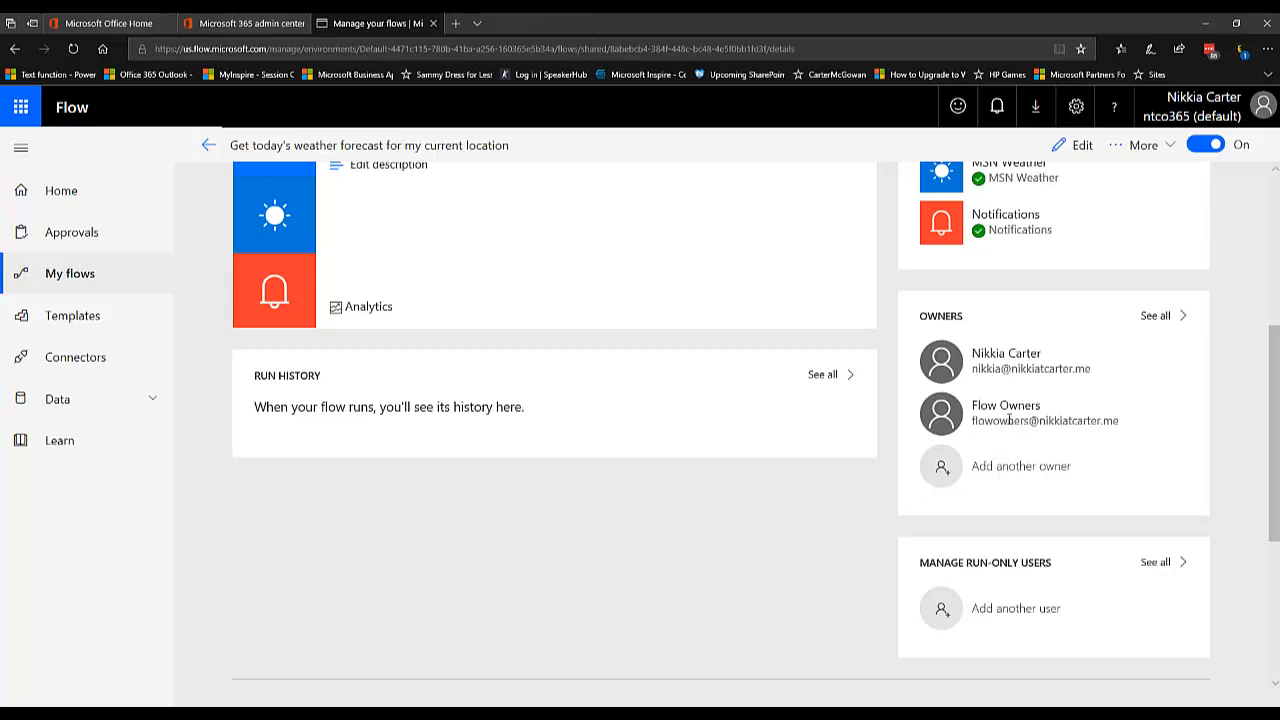
pyautogui.moveTo(1104, 414)
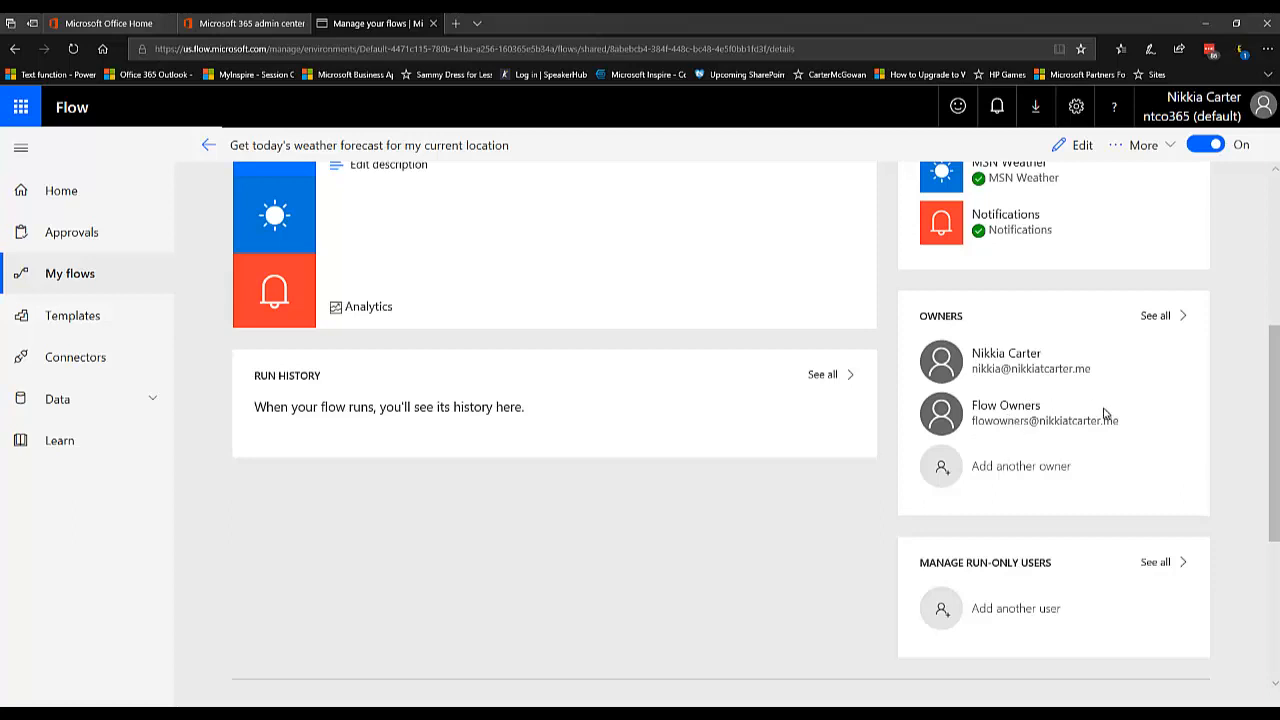
pyautogui.moveTo(1263, 490)
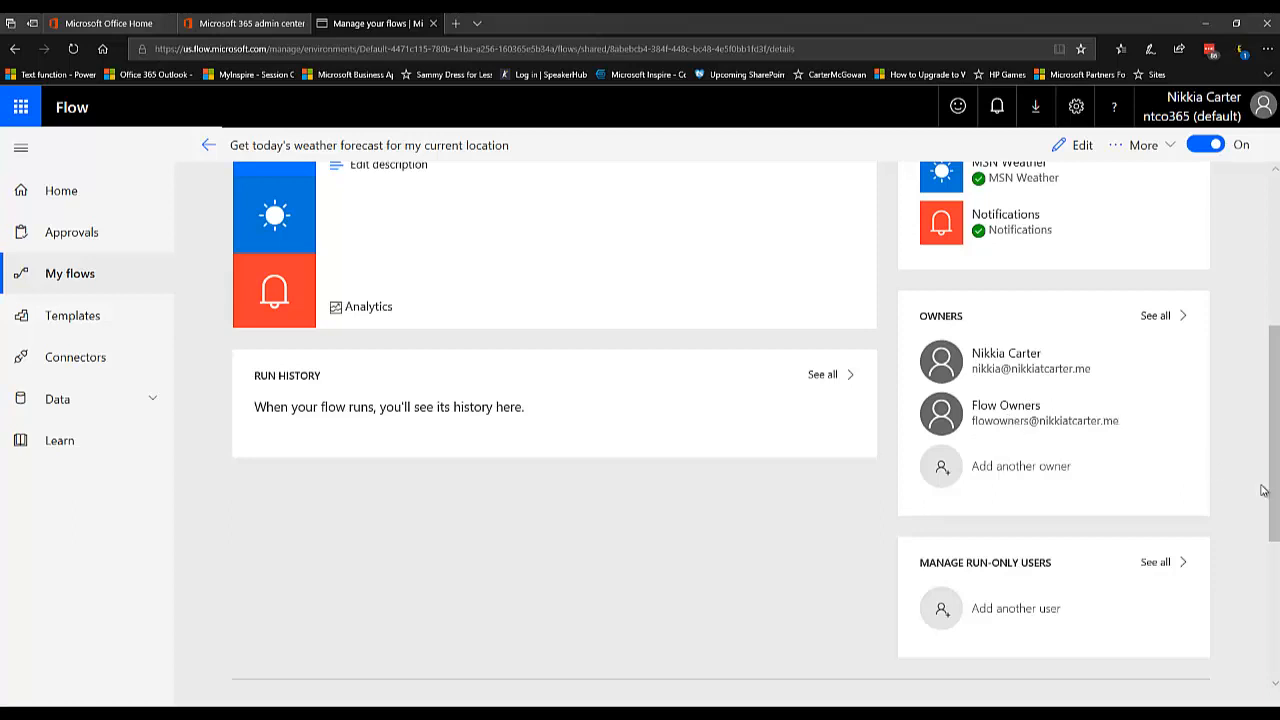
pyautogui.click(208, 145)
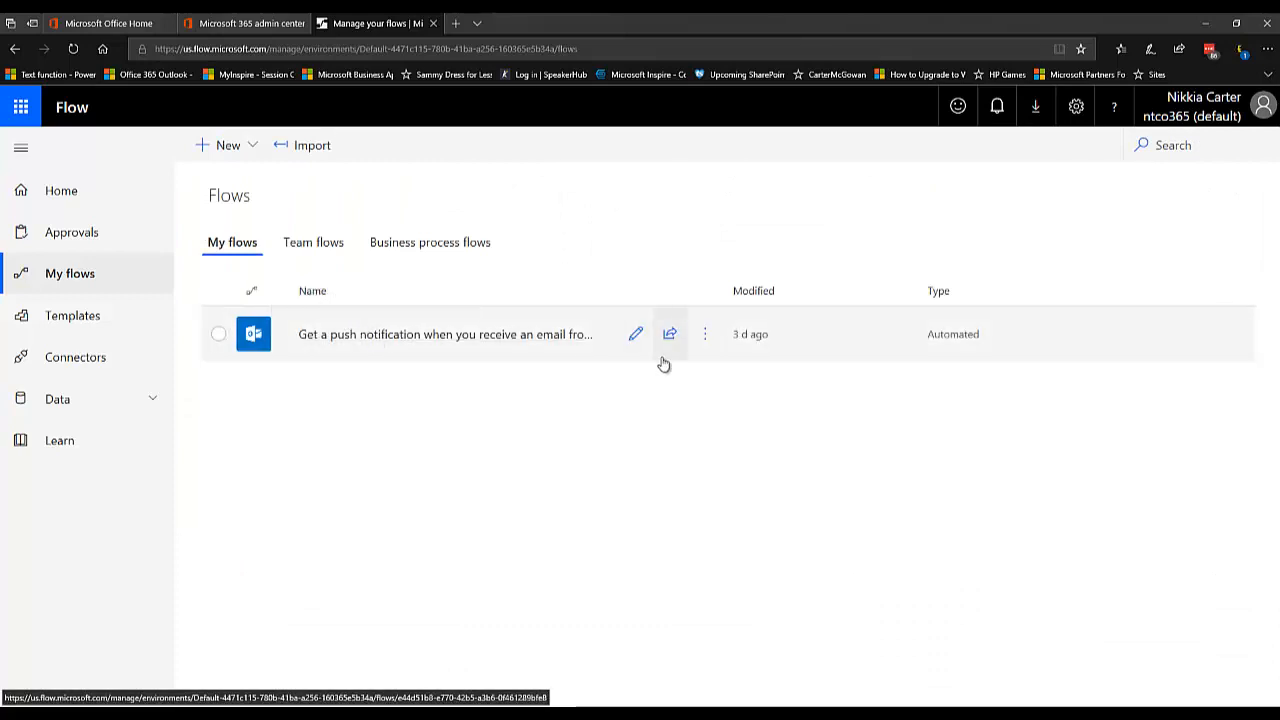
pyautogui.moveTo(636, 334)
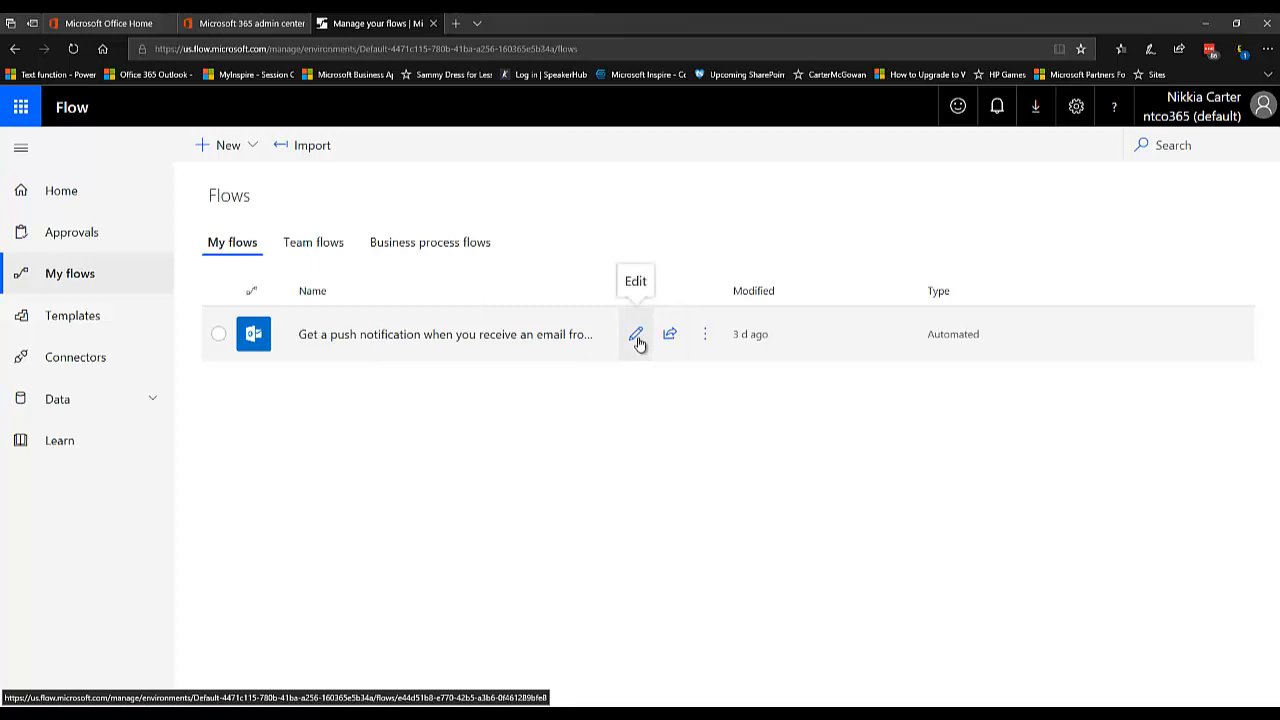
# Open the email-from-boss push notification flow in the editor, then view its connections and run history
pyautogui.click(637, 333)
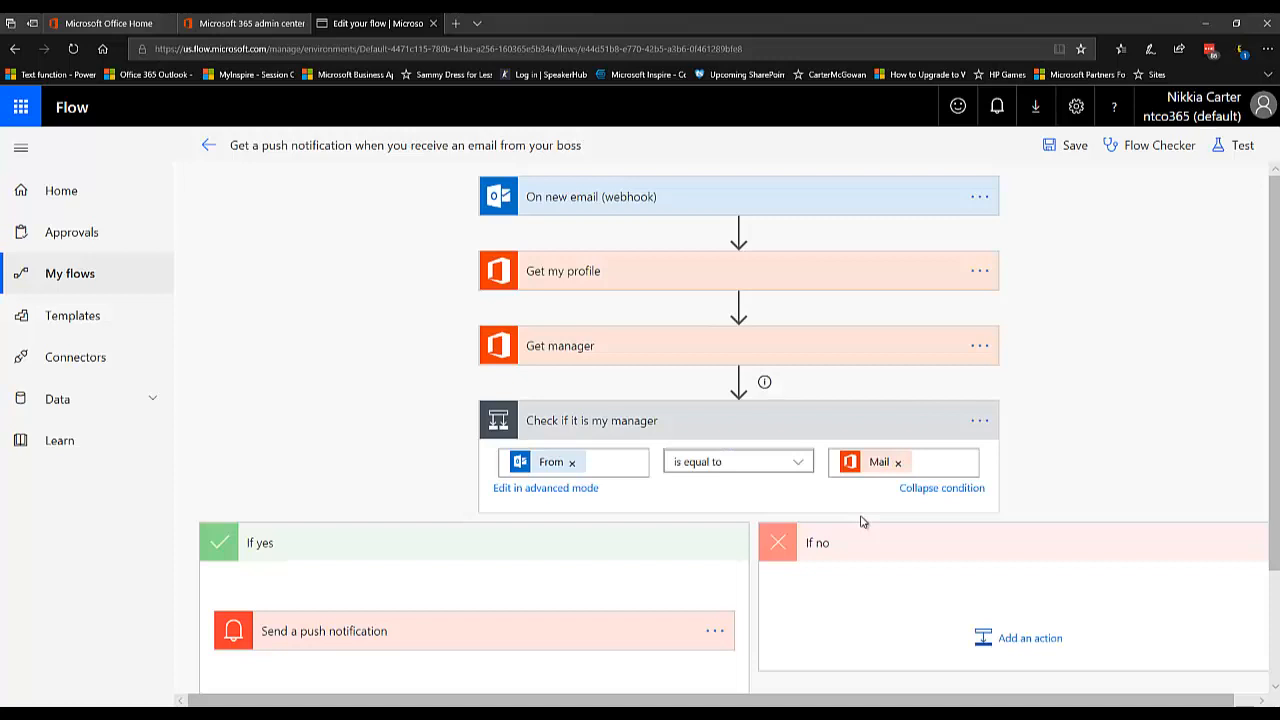
pyautogui.moveTo(208, 145)
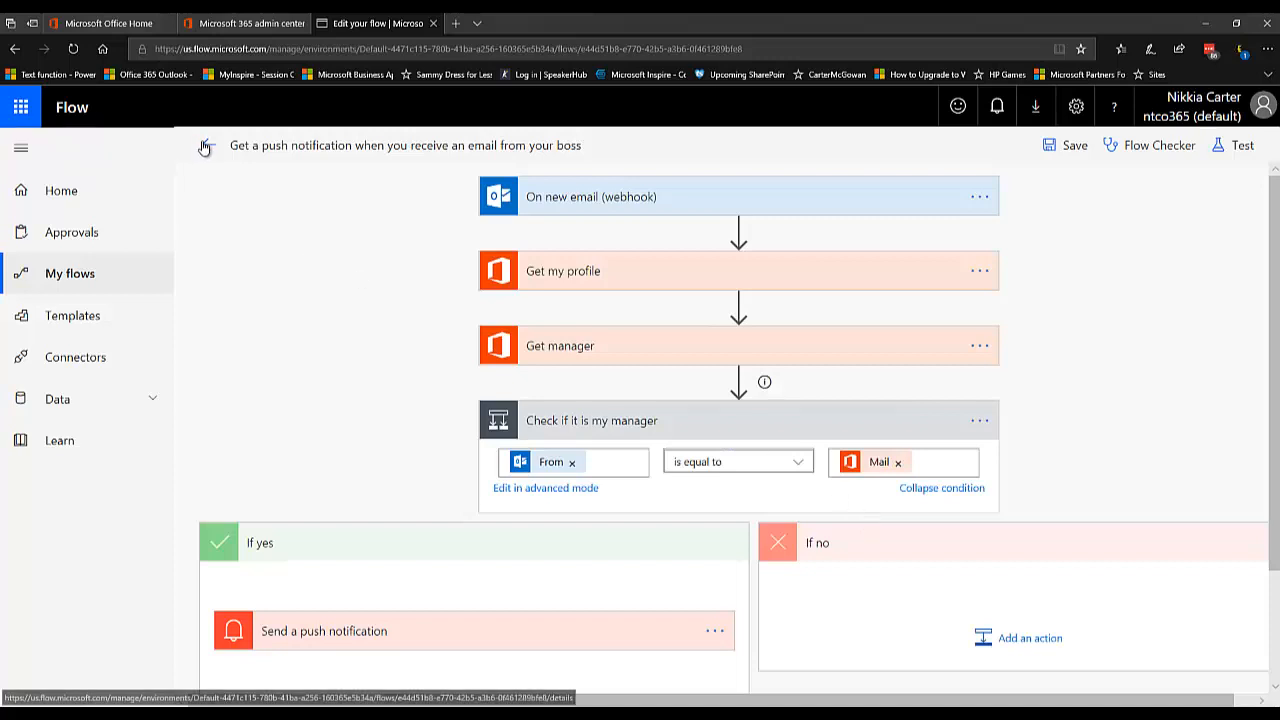
pyautogui.click(207, 145)
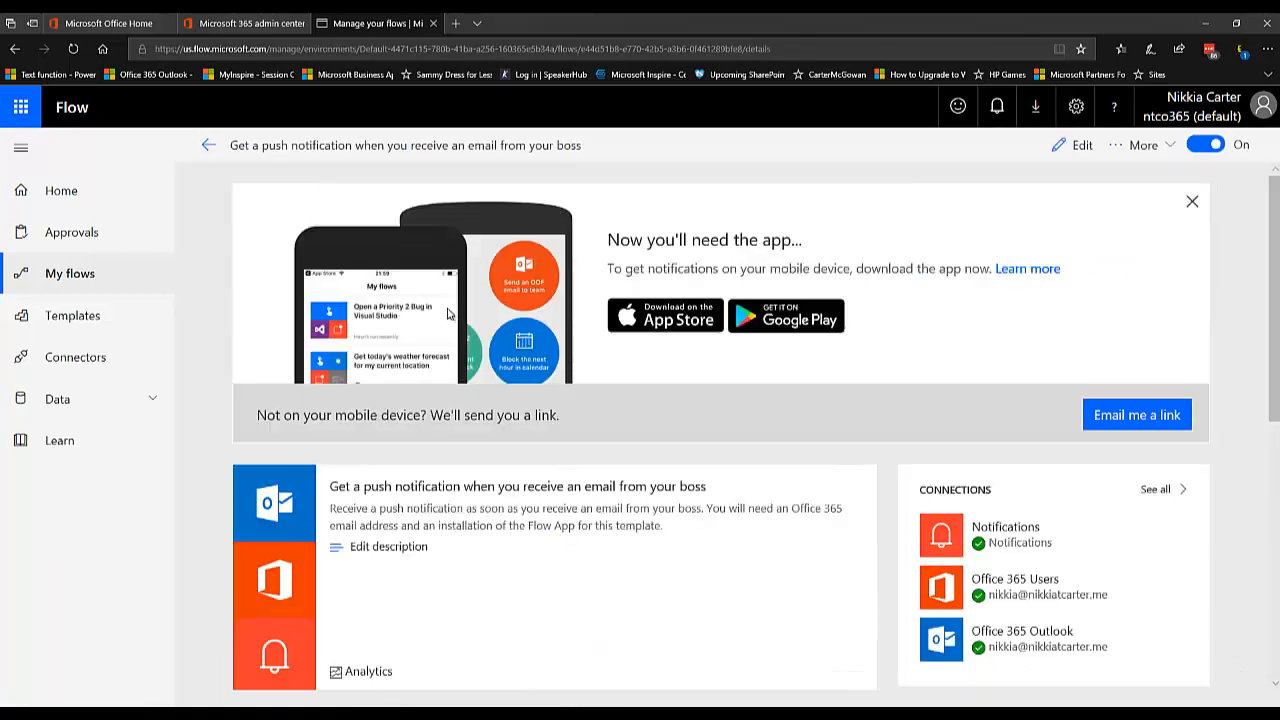
pyautogui.moveTo(1094, 385)
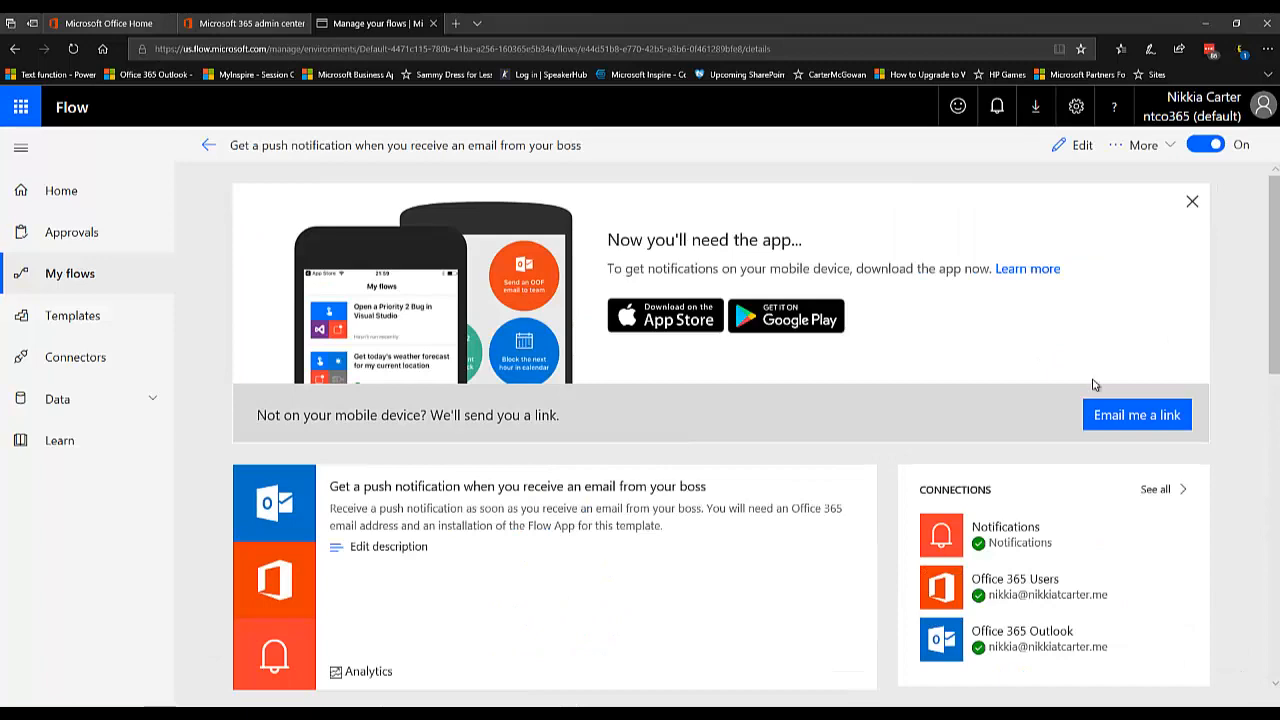
pyautogui.scroll(-3)
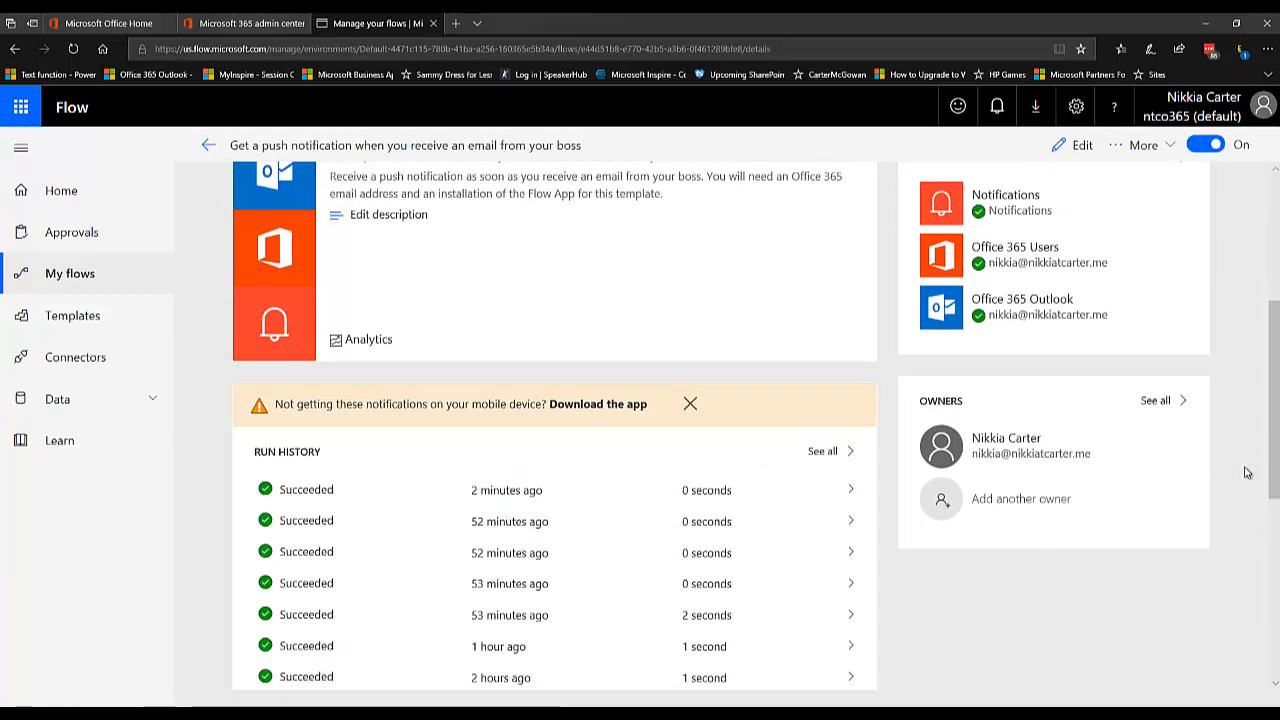
pyautogui.click(598, 404)
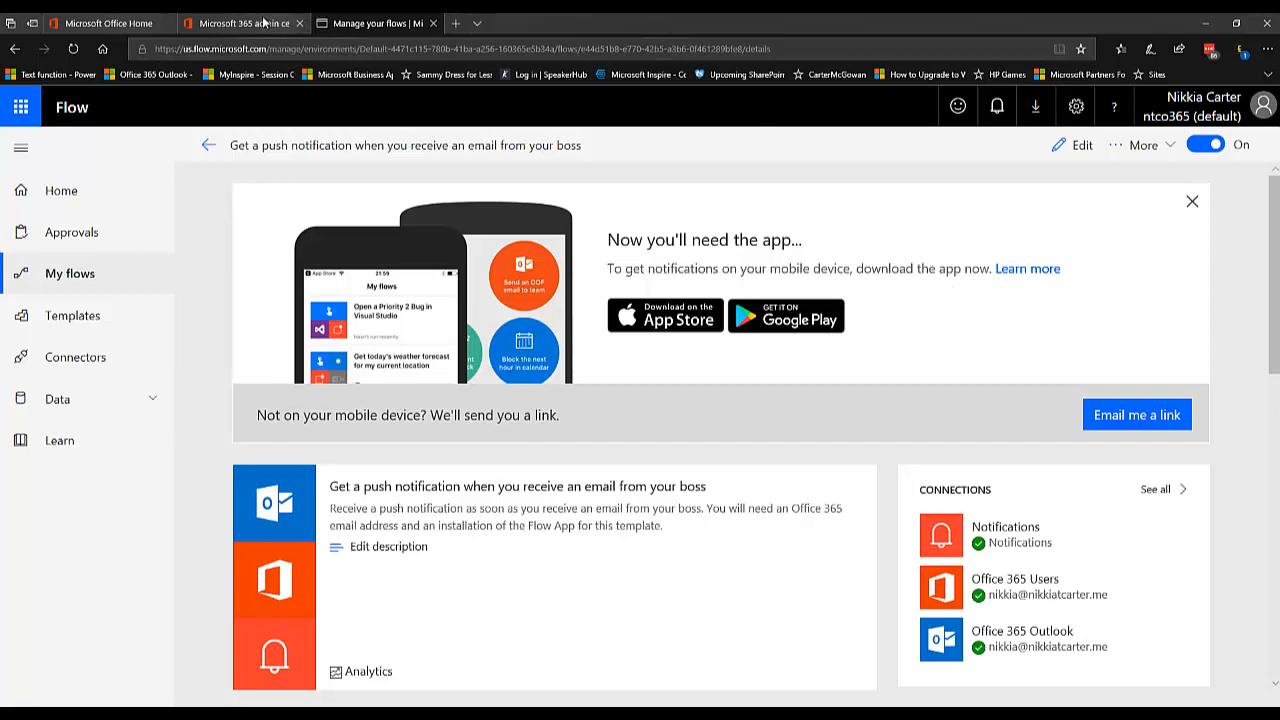
pyautogui.moveTo(245, 23)
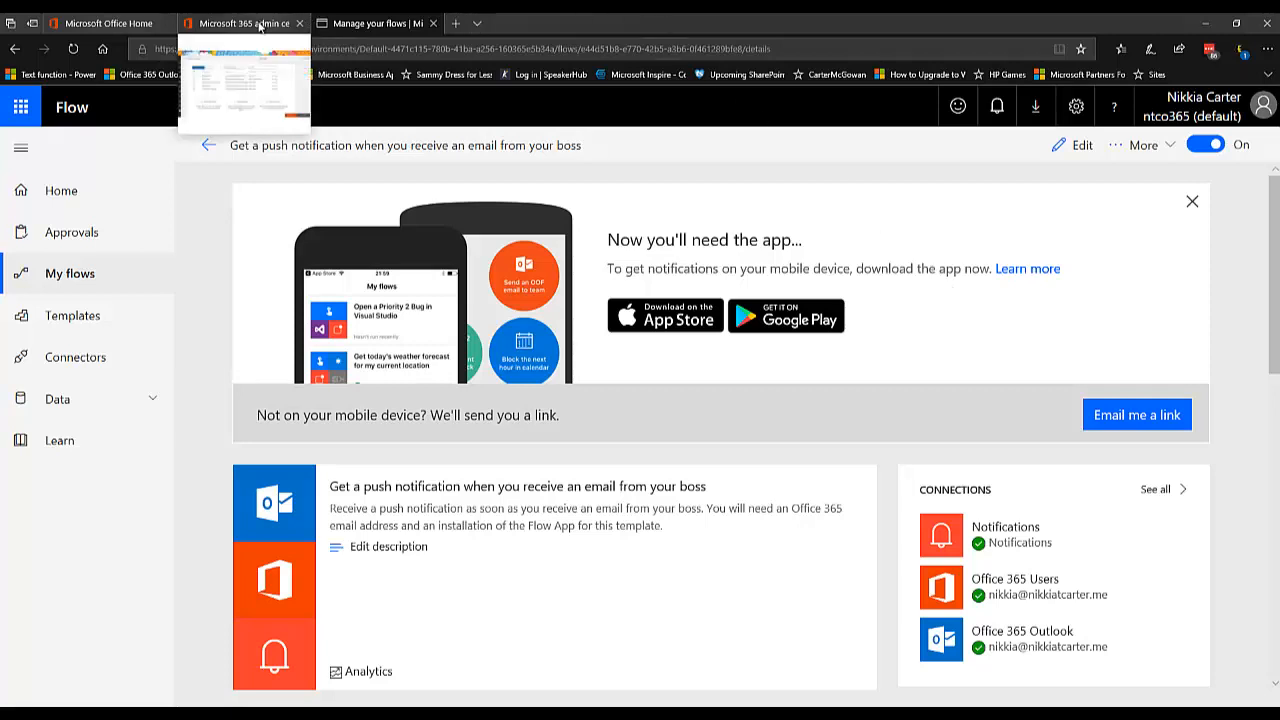
# Switch to the admin center Groups list showing Flow Owners and open a new group form
pyautogui.click(240, 22)
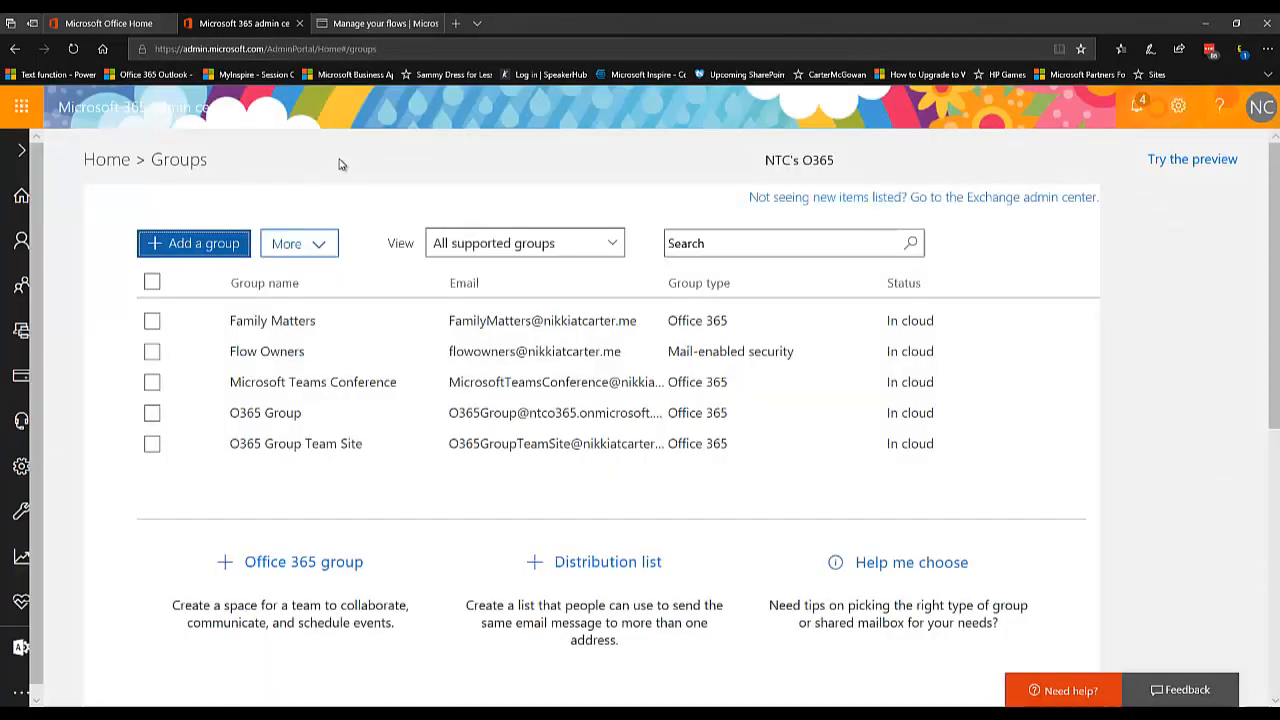
pyautogui.moveTo(363, 221)
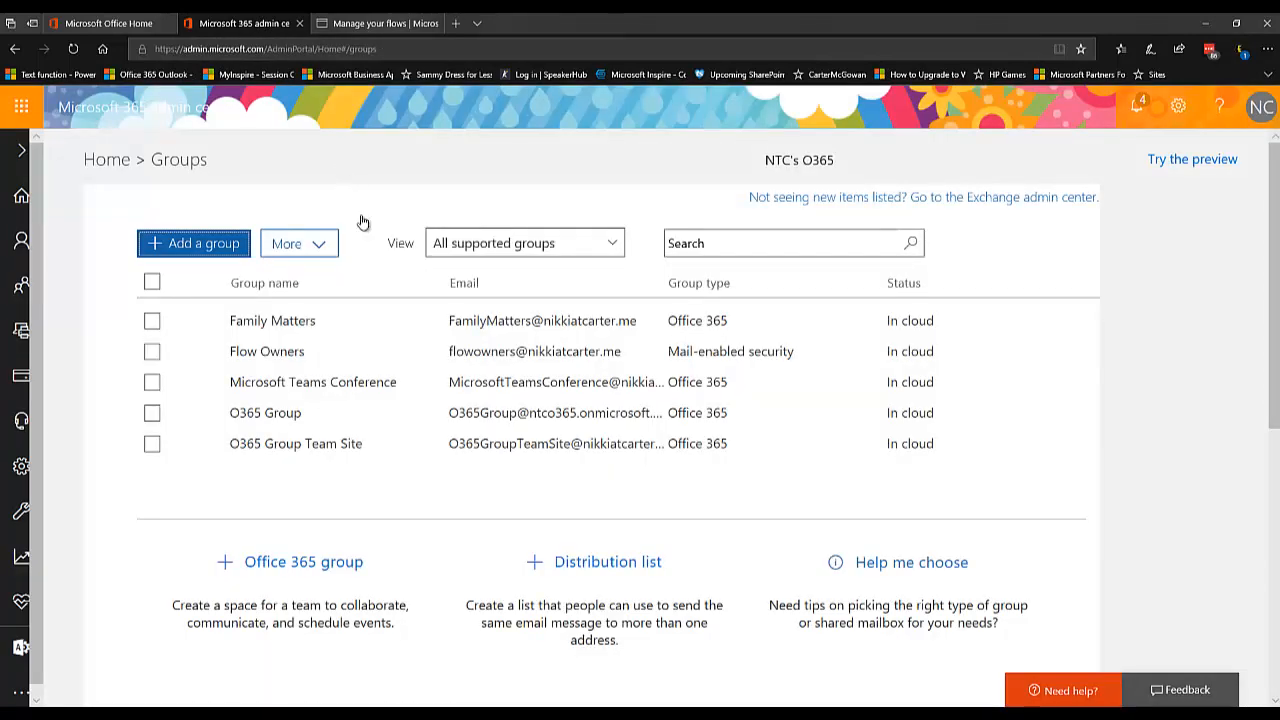
pyautogui.moveTo(430, 351)
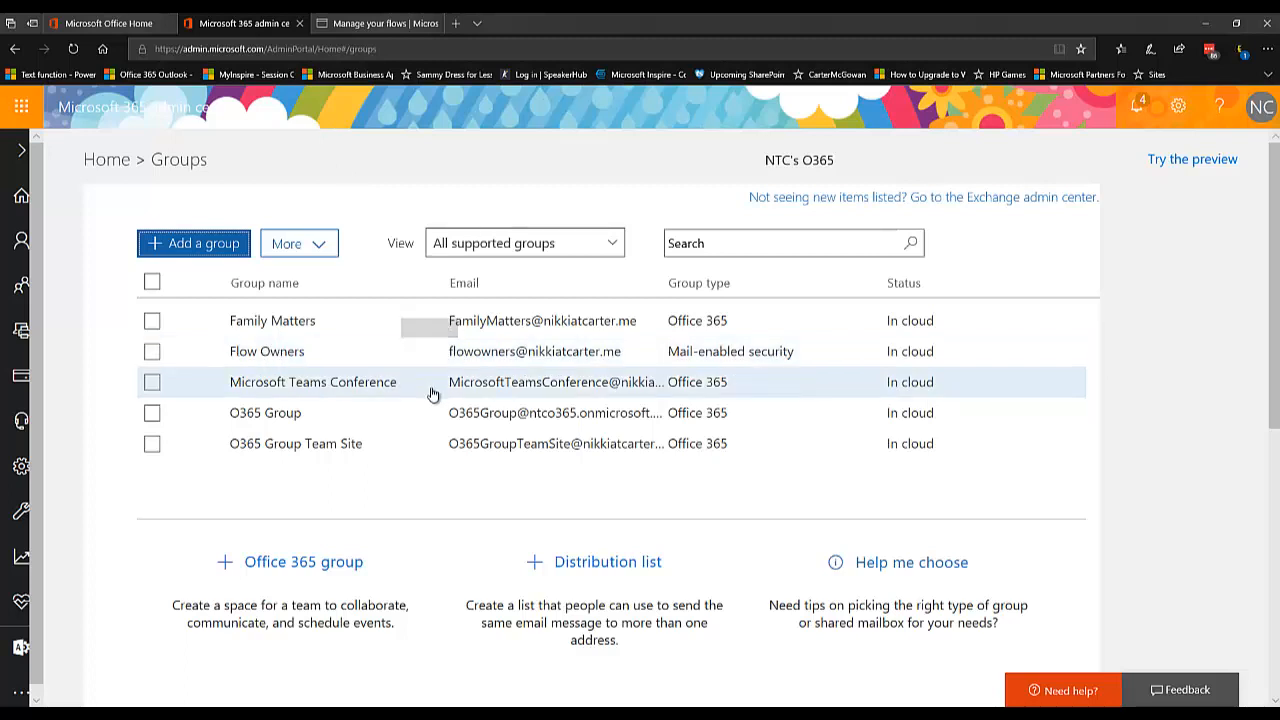
pyautogui.moveTo(433, 400)
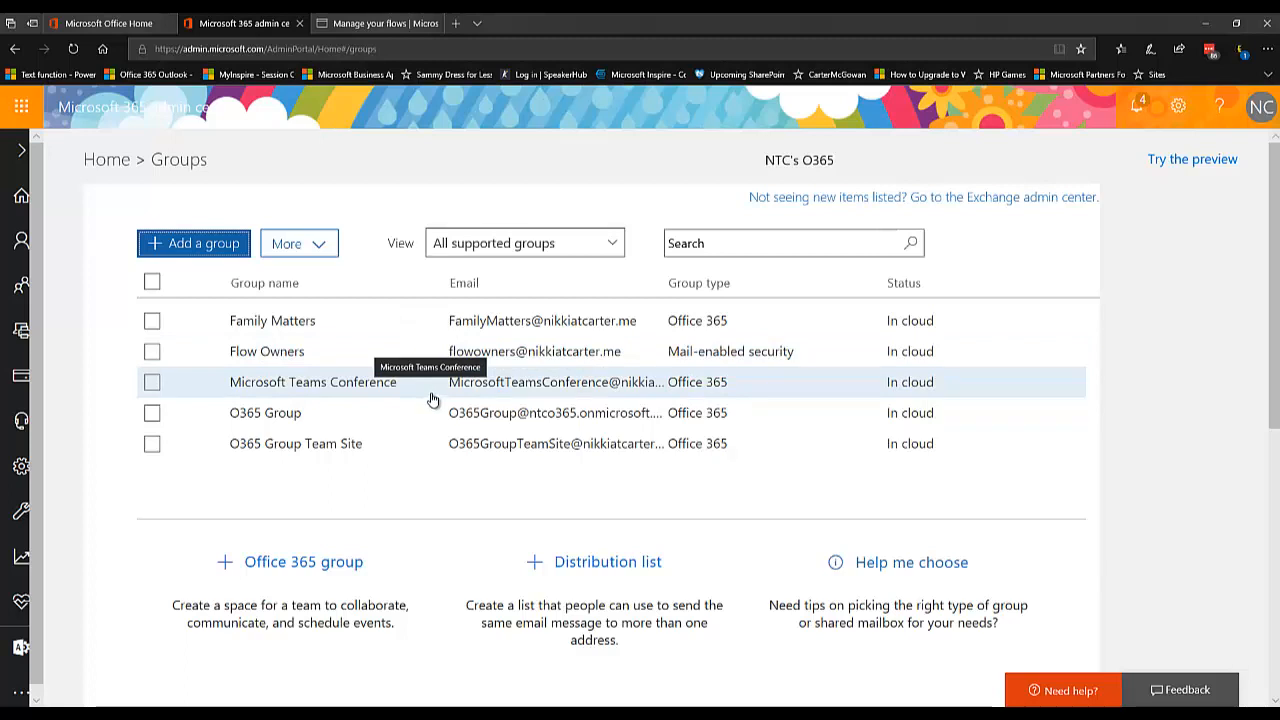
pyautogui.moveTo(430, 365)
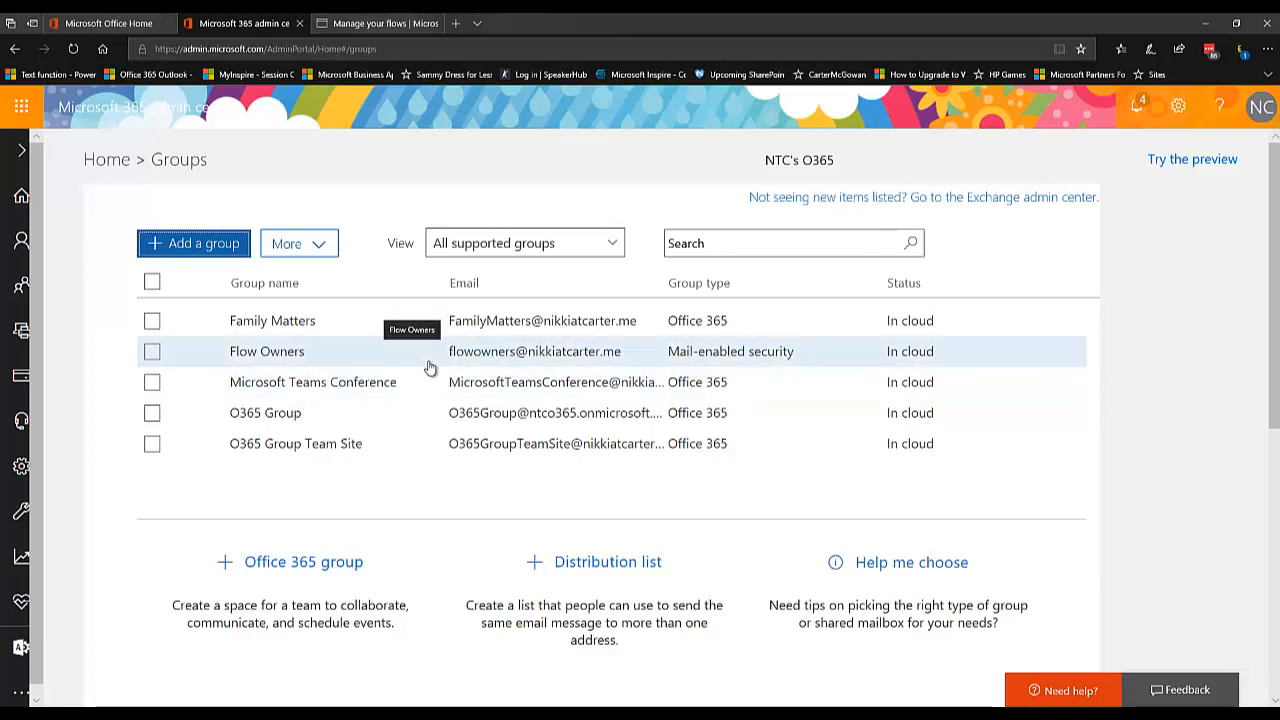
pyautogui.click(266, 351)
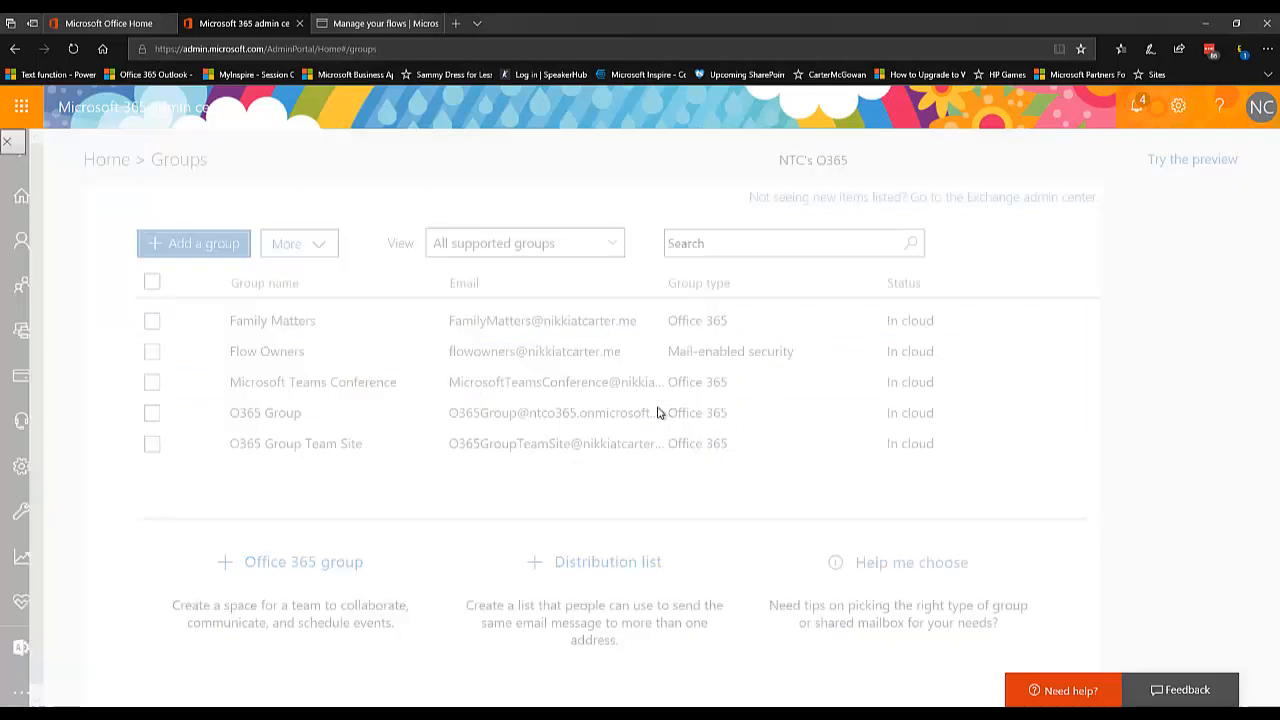
pyautogui.click(194, 243)
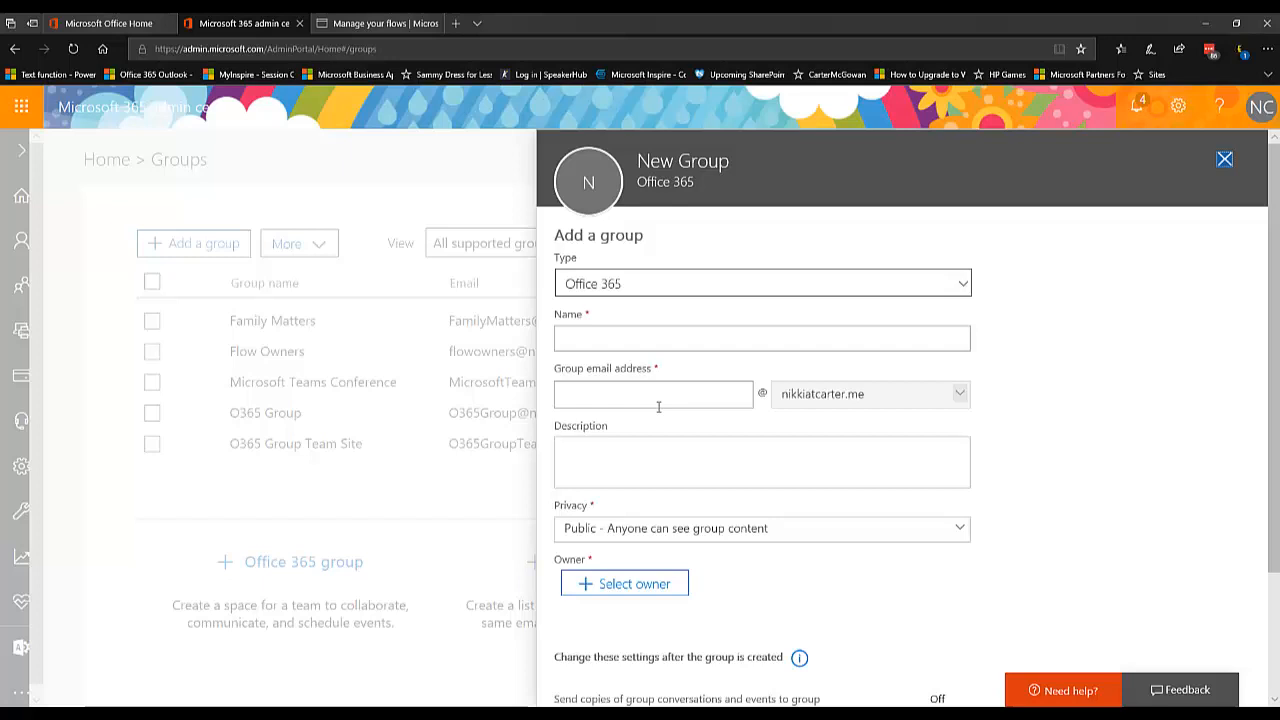
# Open the Type dropdown listing Office 365, distribution, mail-enabled security and security groups
pyautogui.click(762, 283)
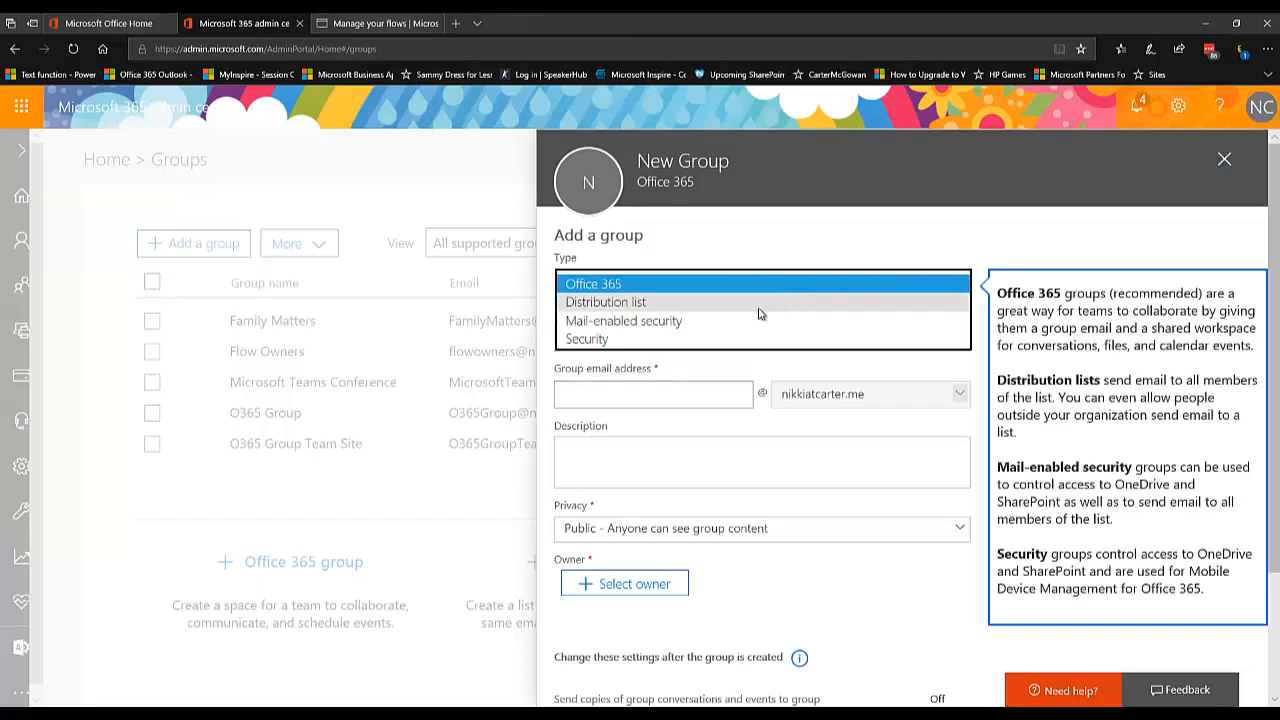
pyautogui.moveTo(748, 320)
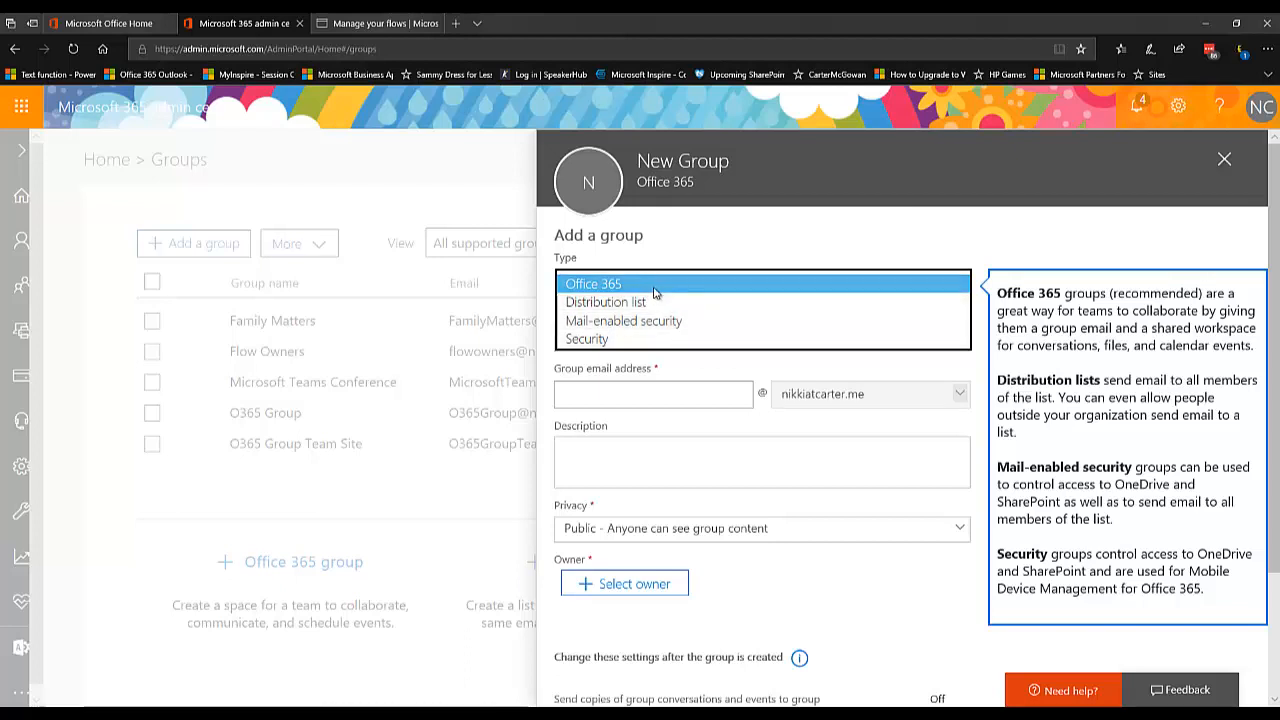
pyautogui.moveTo(607, 301)
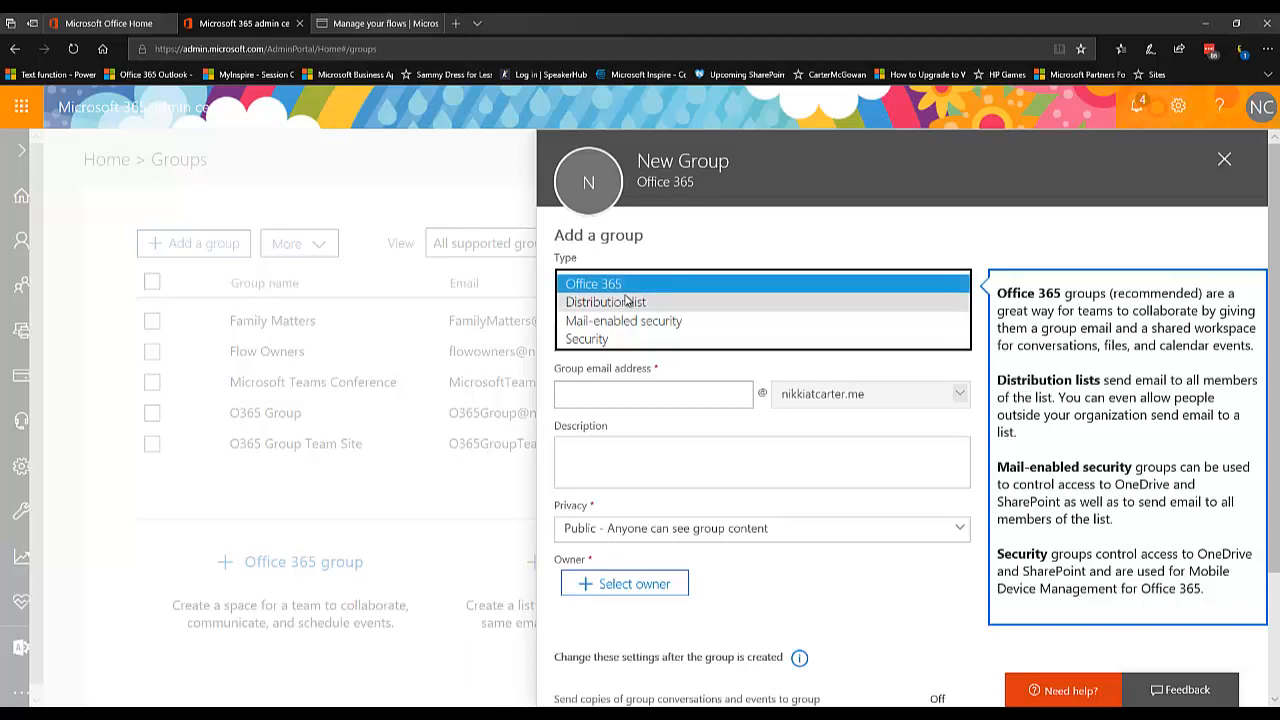
pyautogui.moveTo(623, 320)
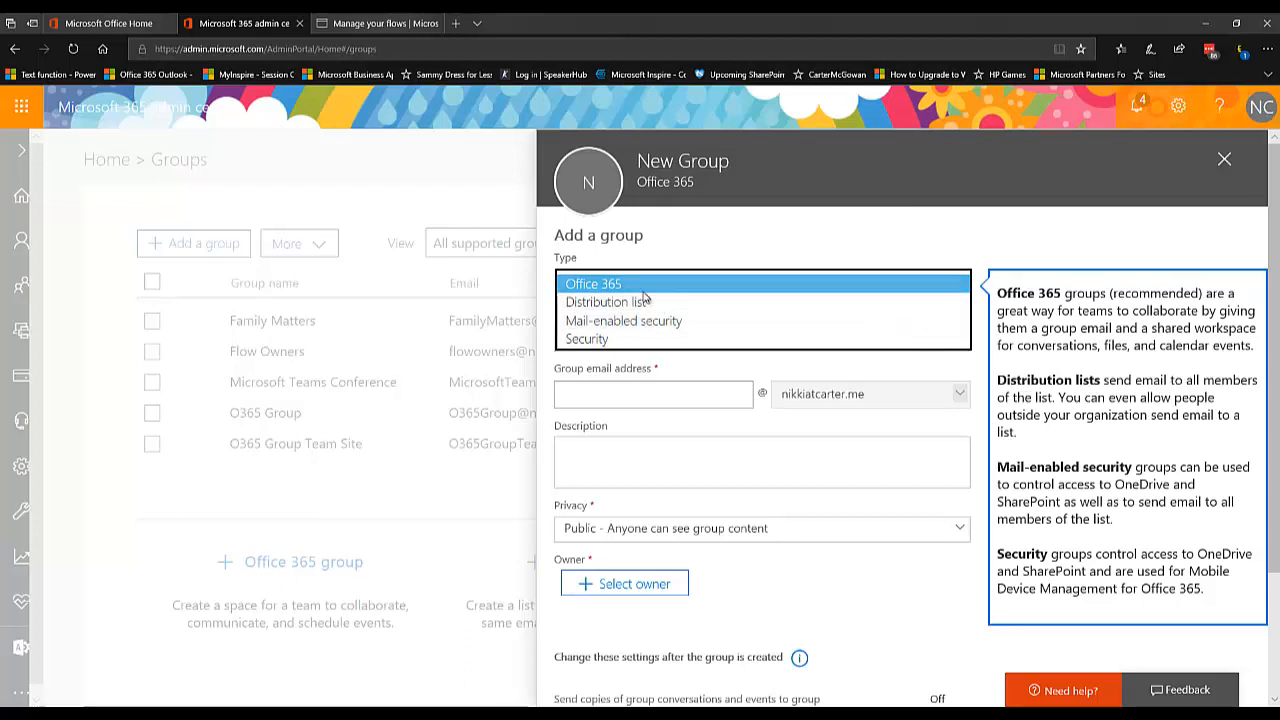
pyautogui.moveTo(657, 331)
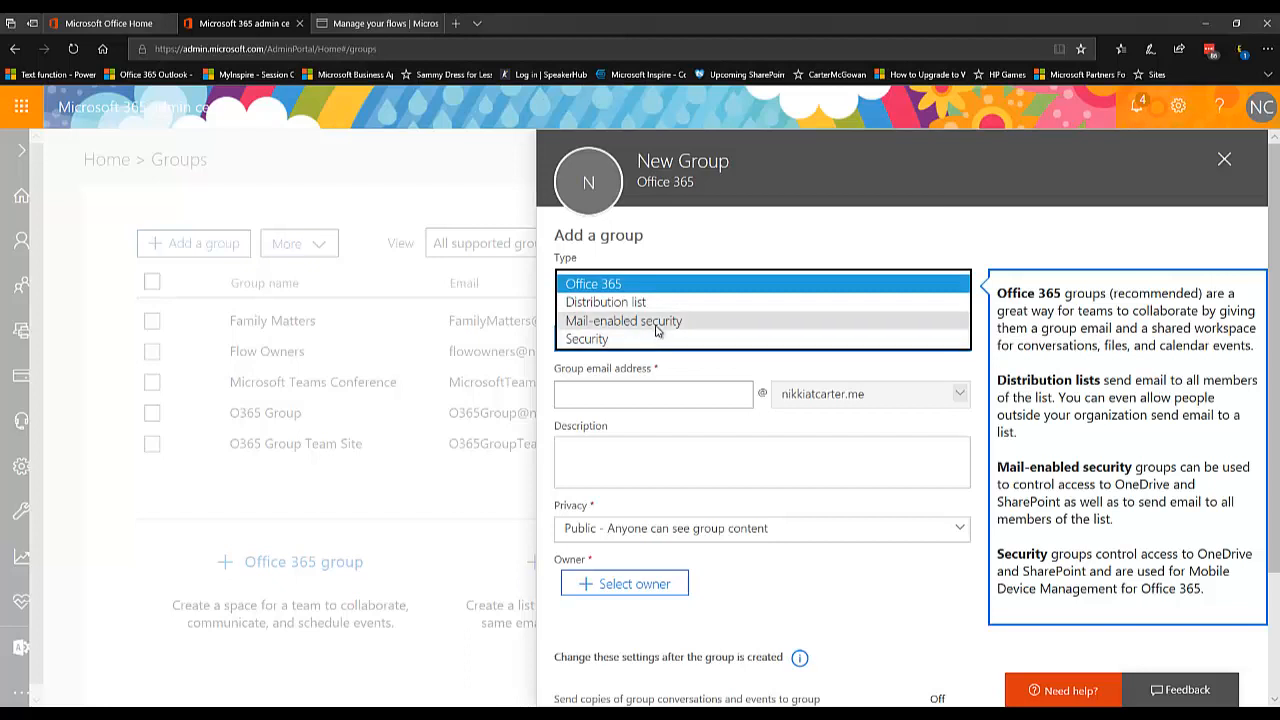
pyautogui.moveTo(660, 339)
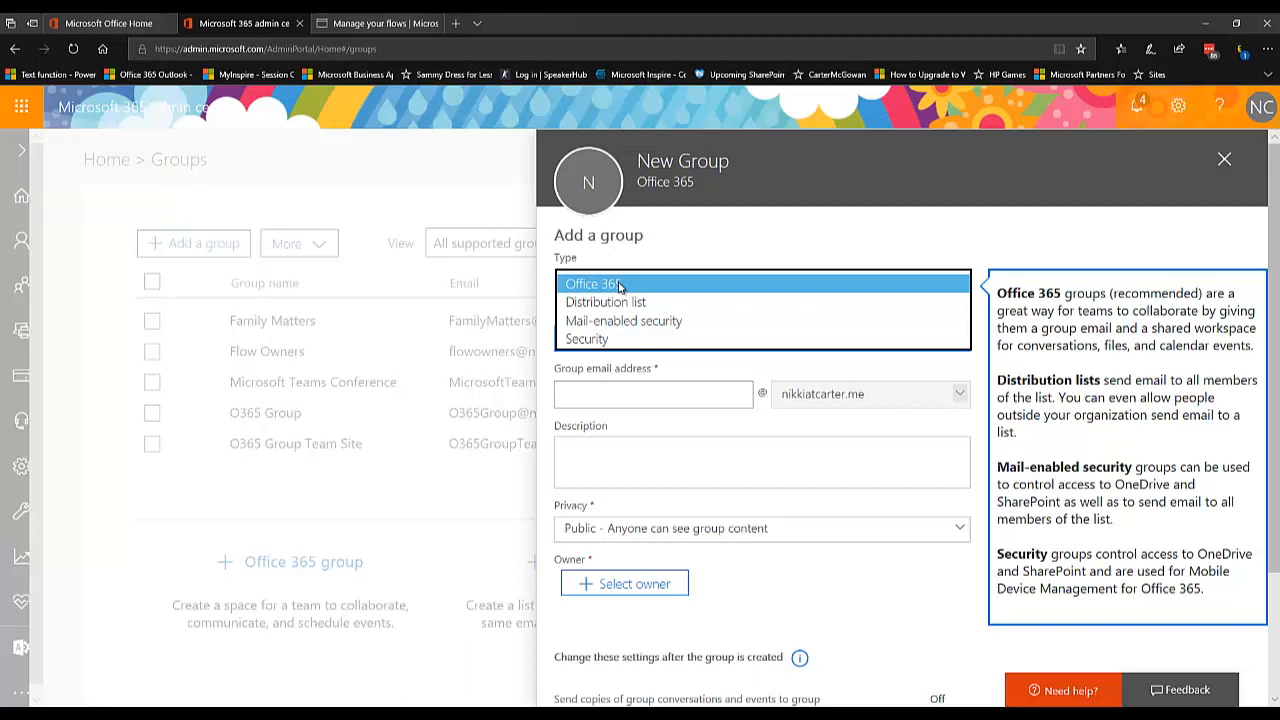
# Choose Mail-enabled security as the group type and scroll the form down to Add
pyautogui.click(623, 316)
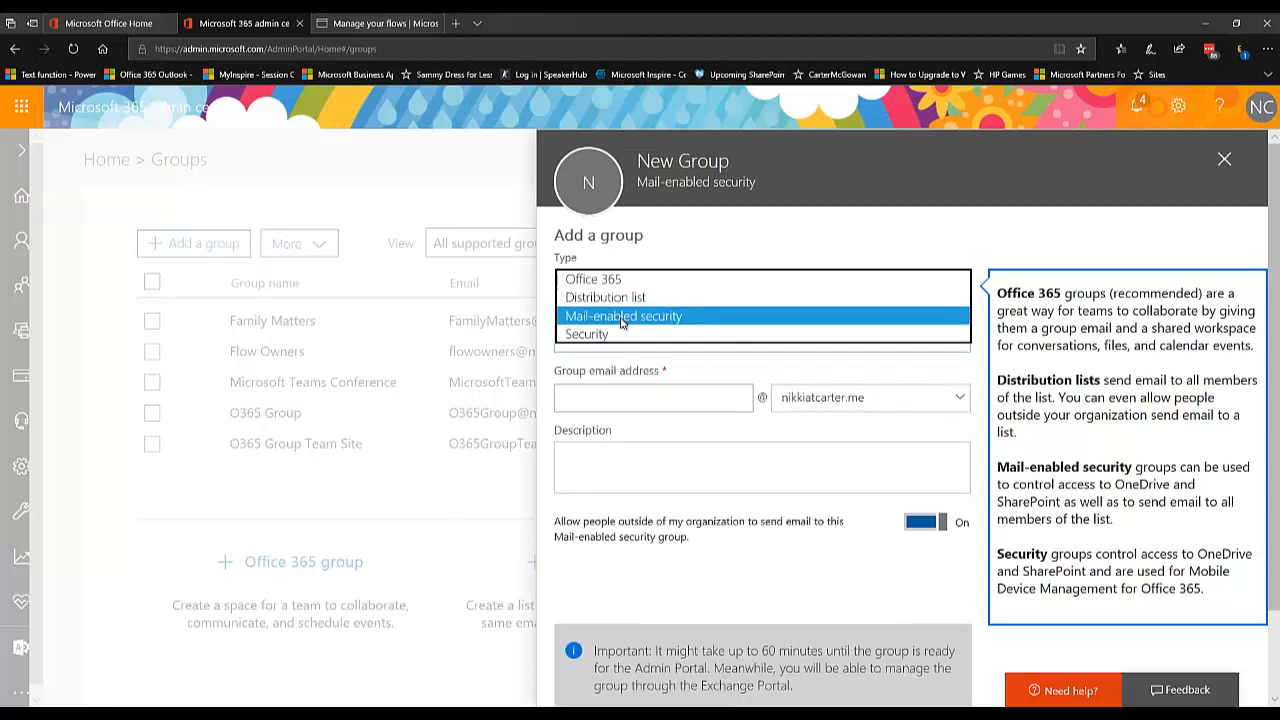
pyautogui.click(623, 316)
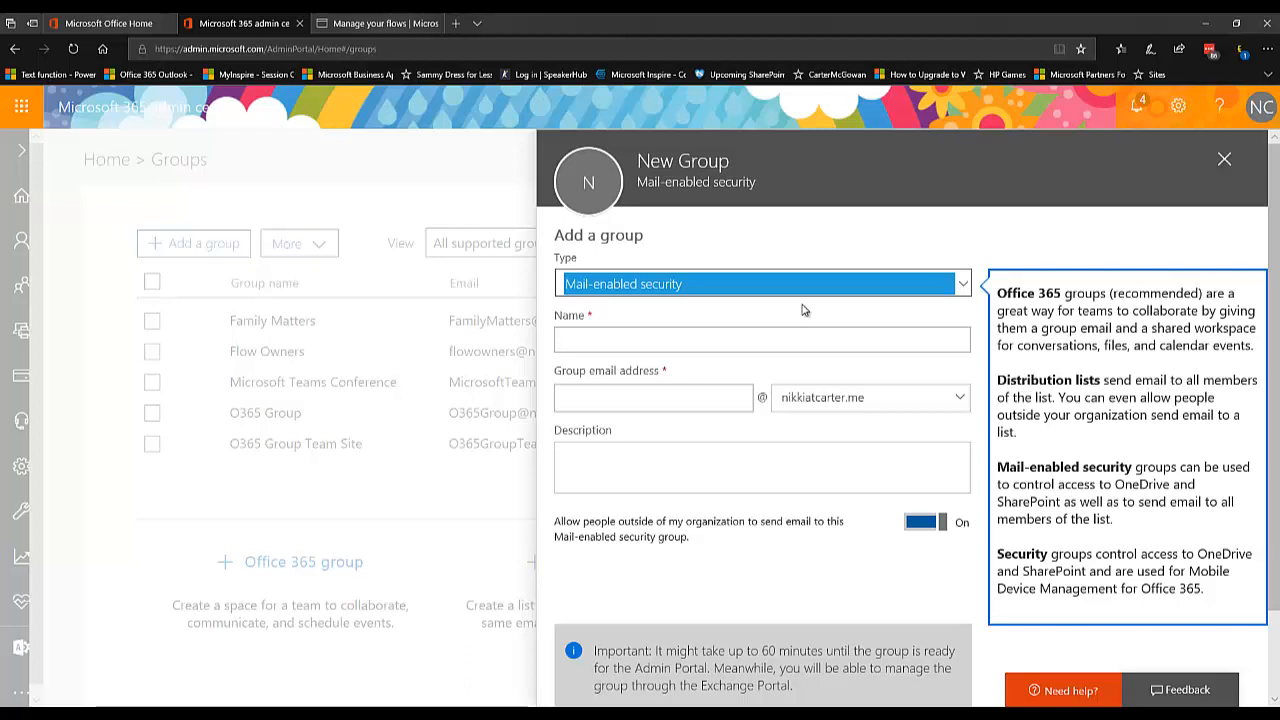
pyautogui.moveTo(883, 507)
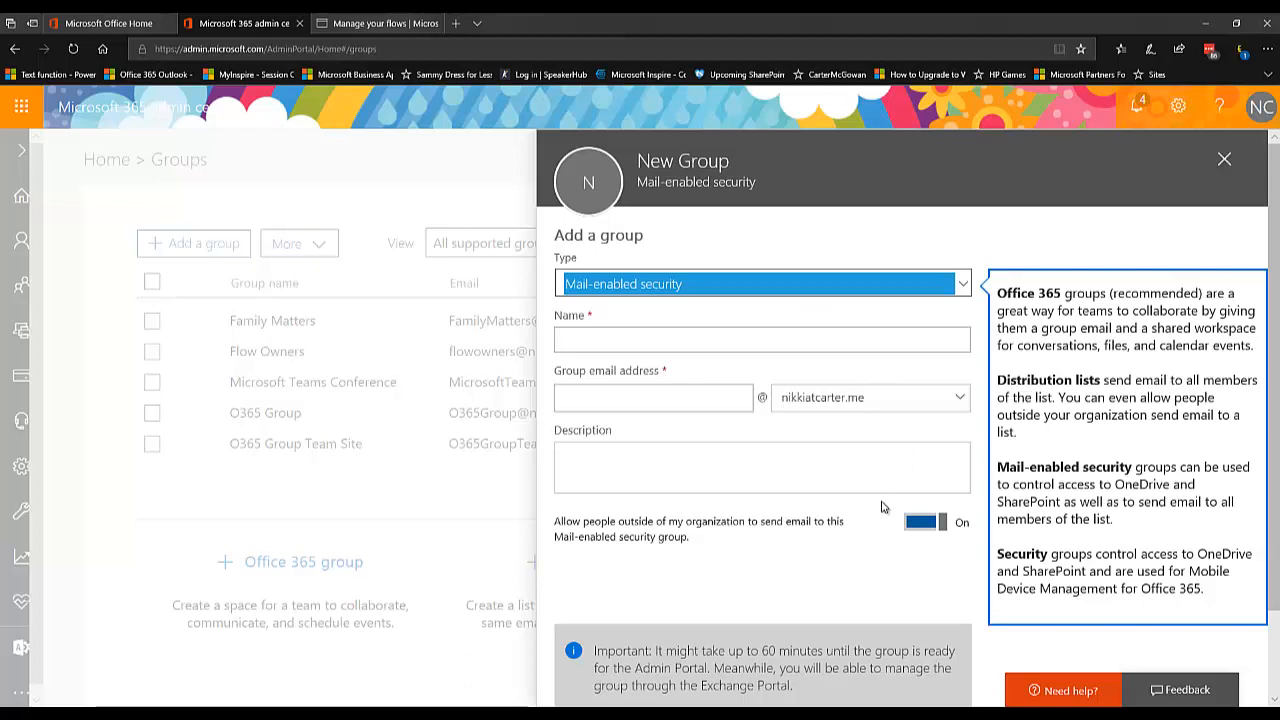
pyautogui.moveTo(882, 502)
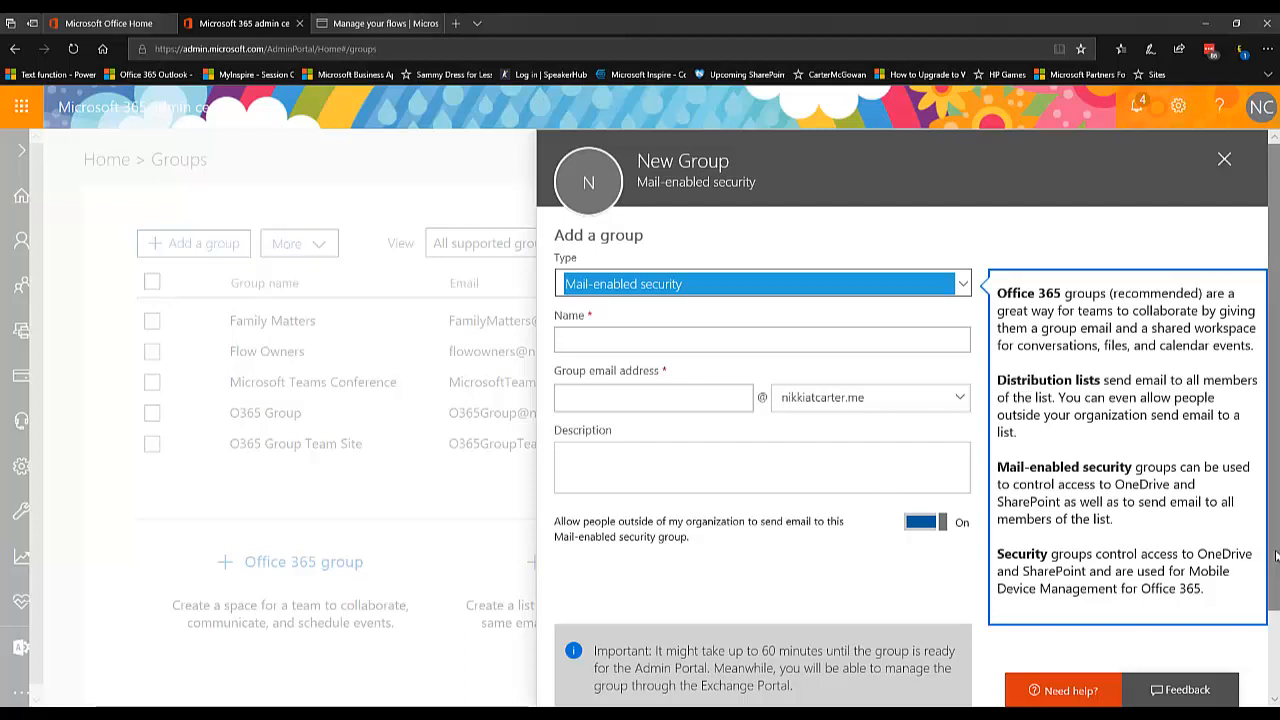
pyautogui.scroll(-3)
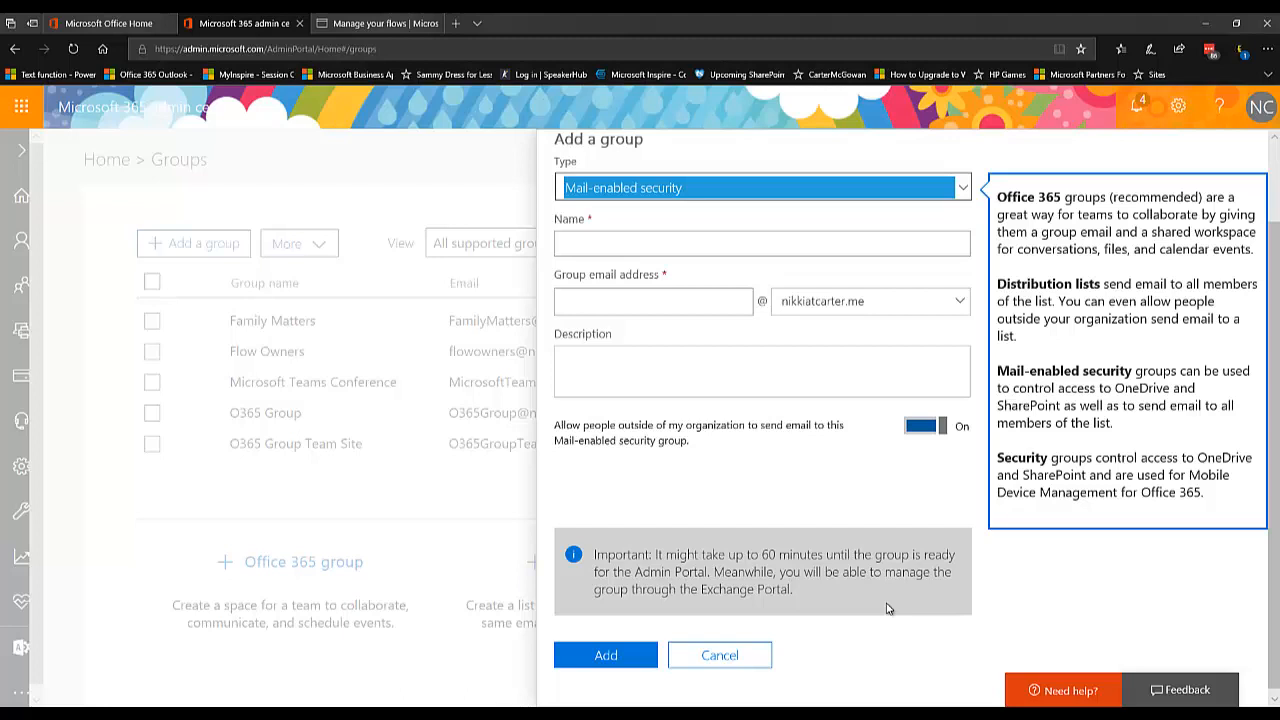
pyautogui.moveTo(1271, 274)
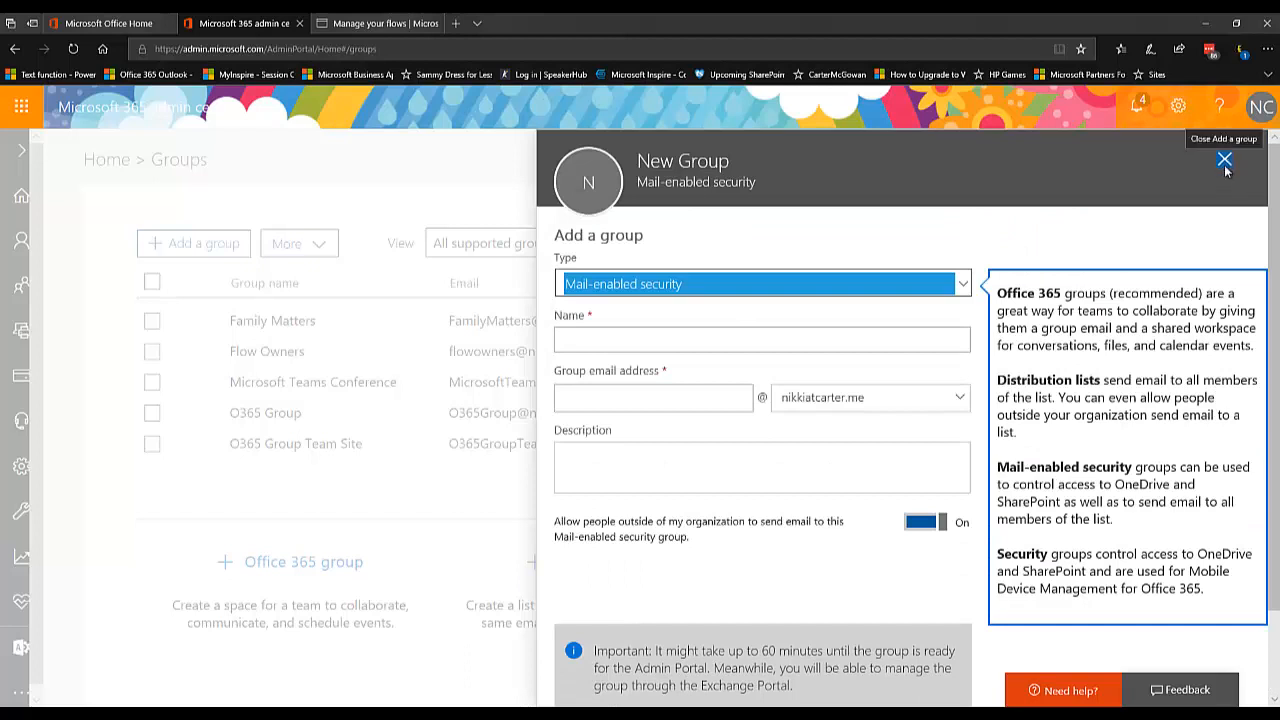
pyautogui.moveTo(787, 197)
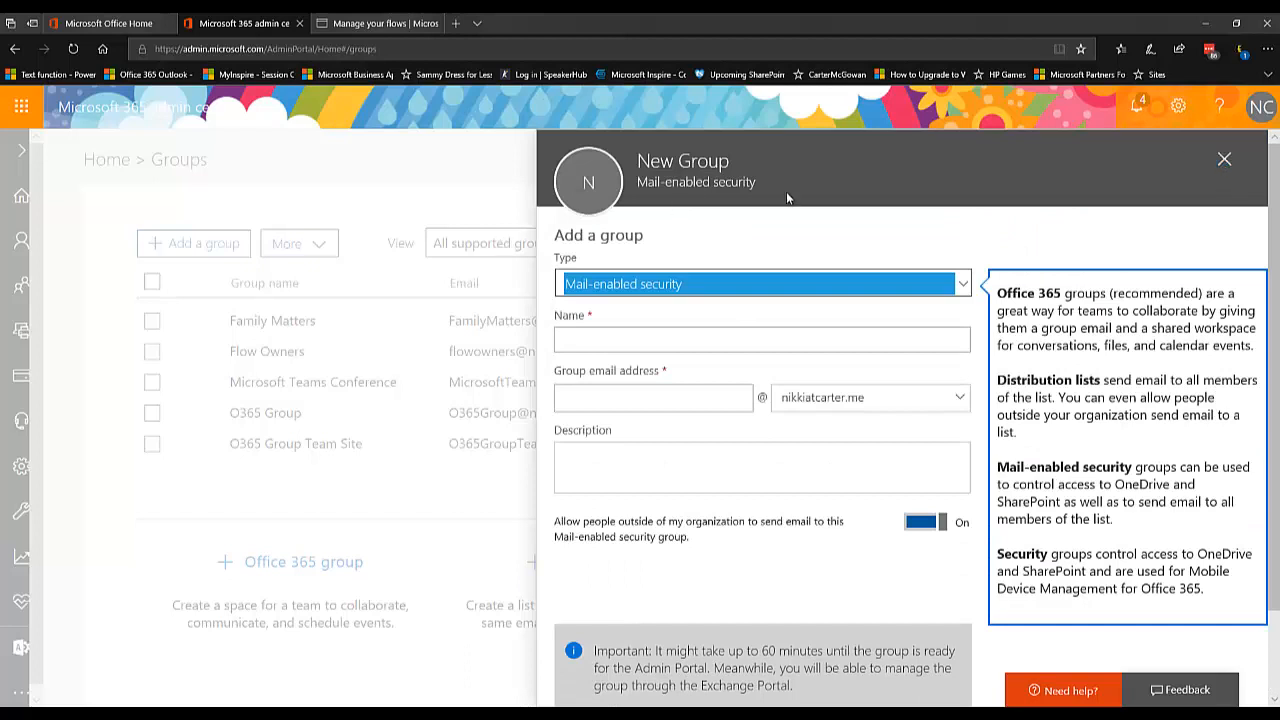
# Close the Add a group panel without creating a group, returning to the Groups list
pyautogui.click(1224, 159)
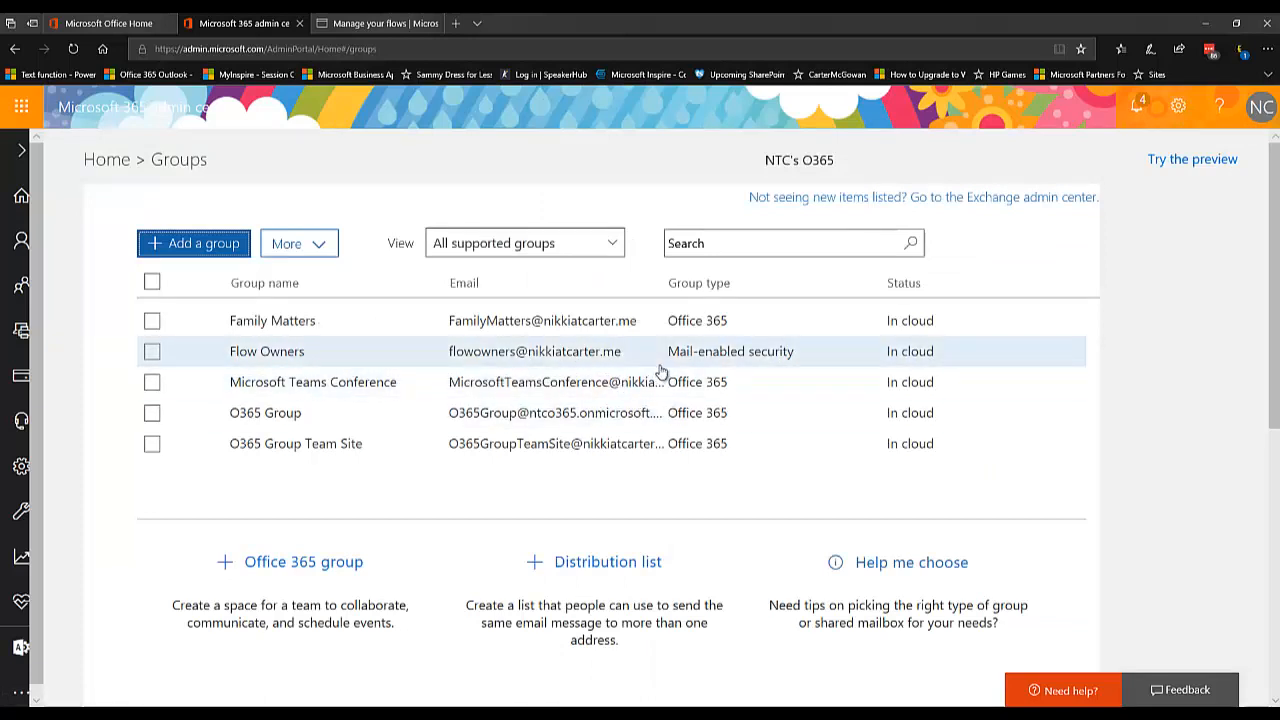
pyautogui.moveTo(593, 368)
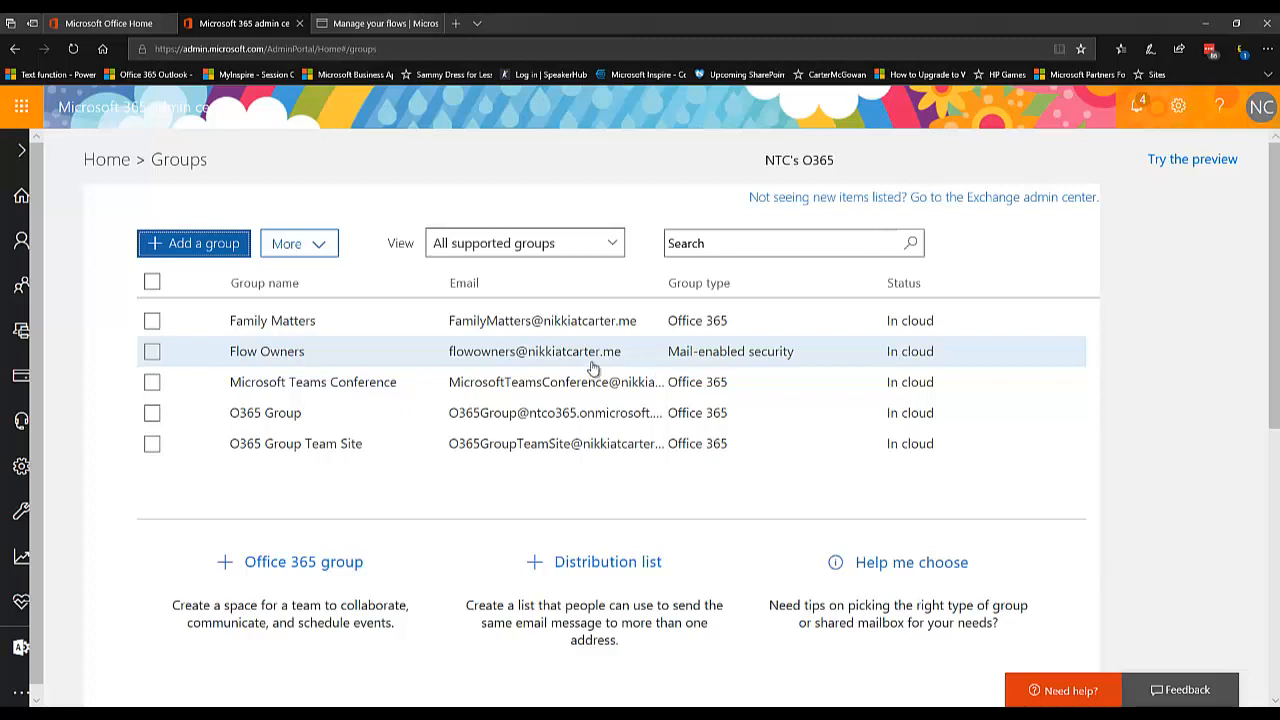
pyautogui.moveTo(643, 374)
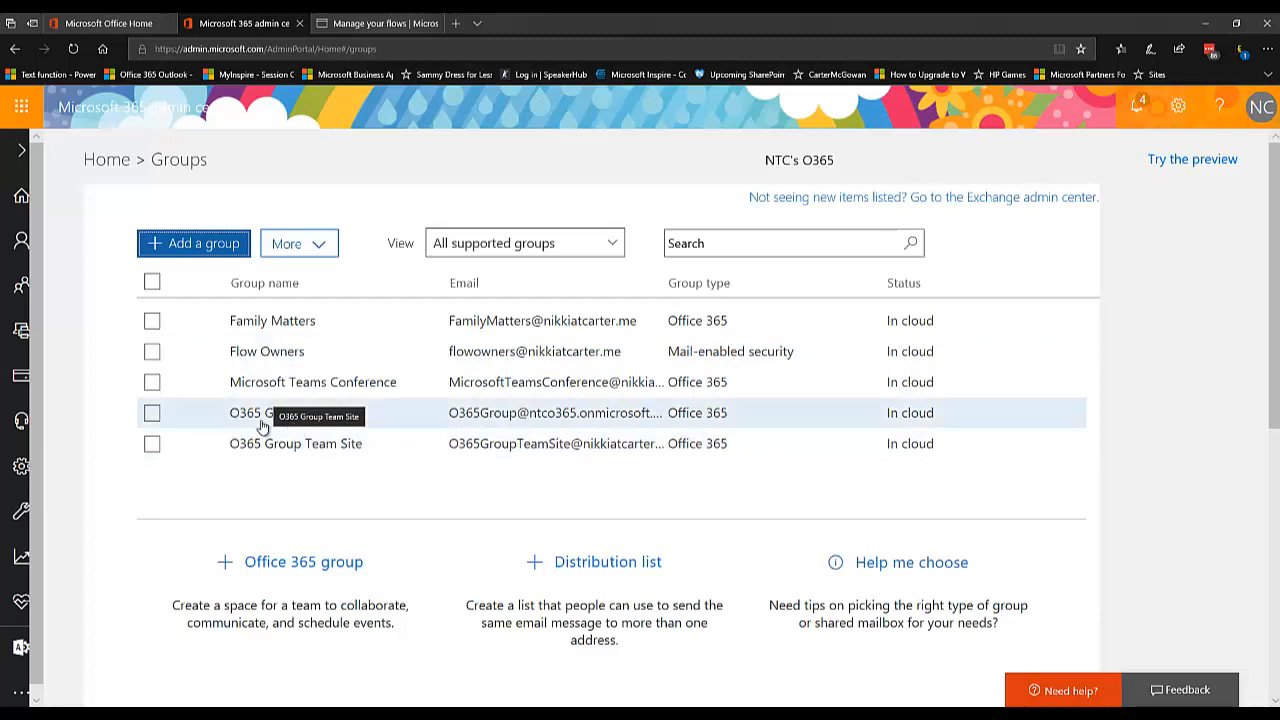
pyautogui.moveTo(350, 328)
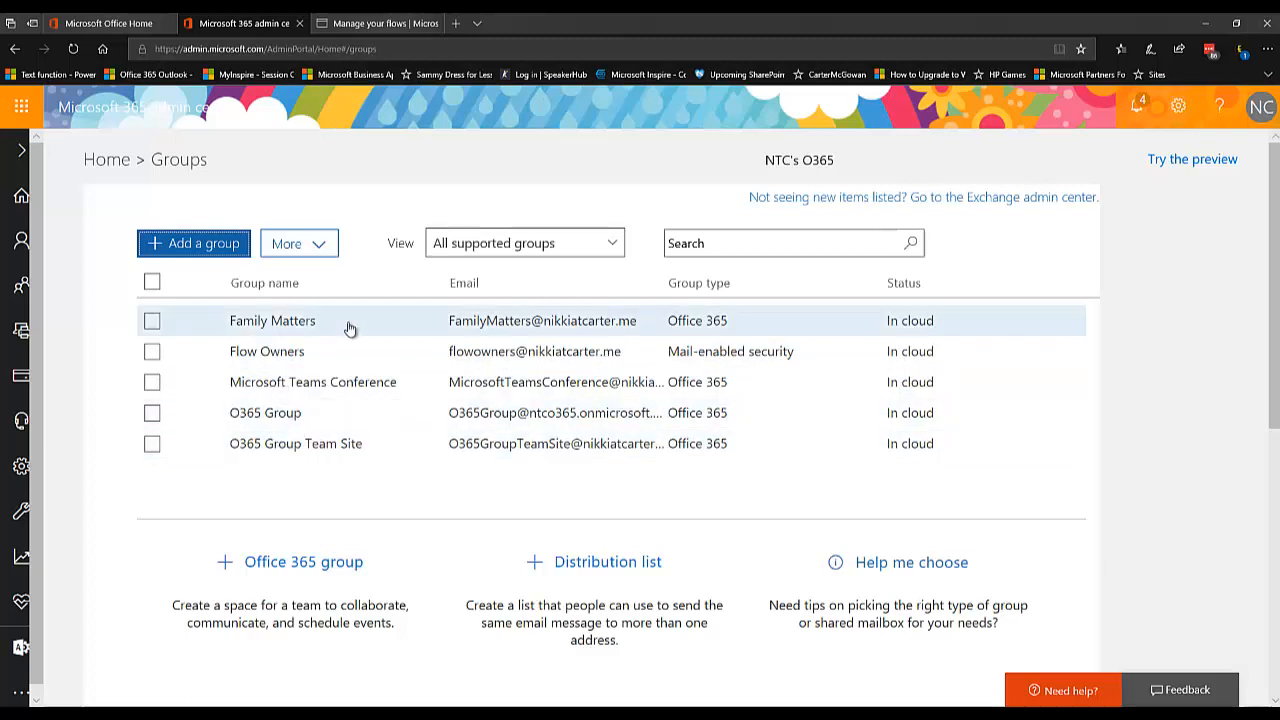
pyautogui.moveTo(366, 240)
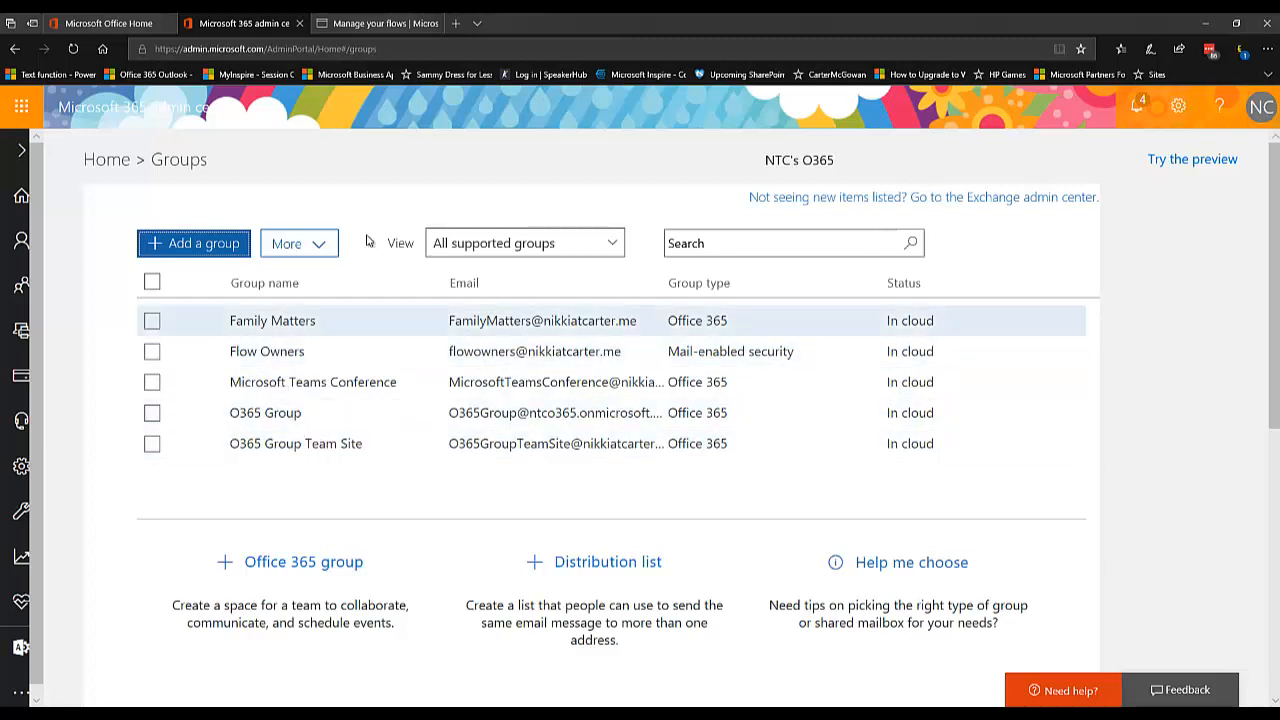
# Return to the email-from-boss push notification flow and scroll down to its Owners card
pyautogui.click(377, 23)
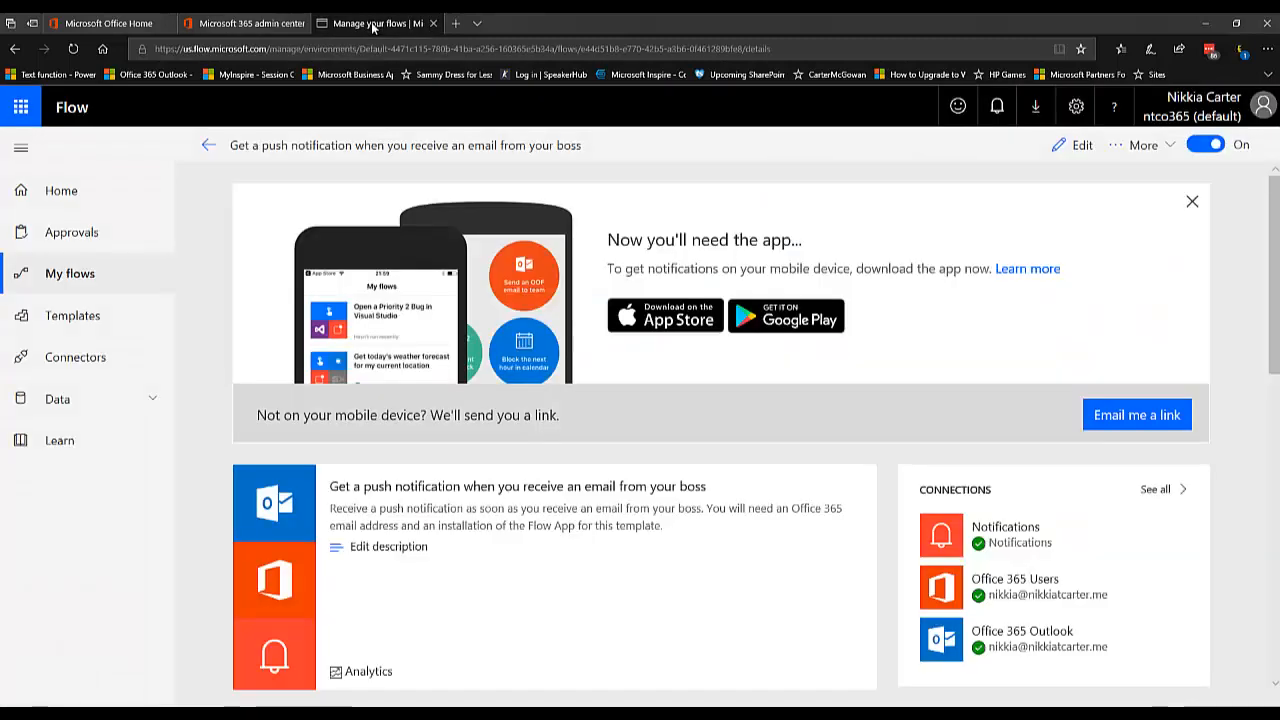
pyautogui.moveTo(1069, 351)
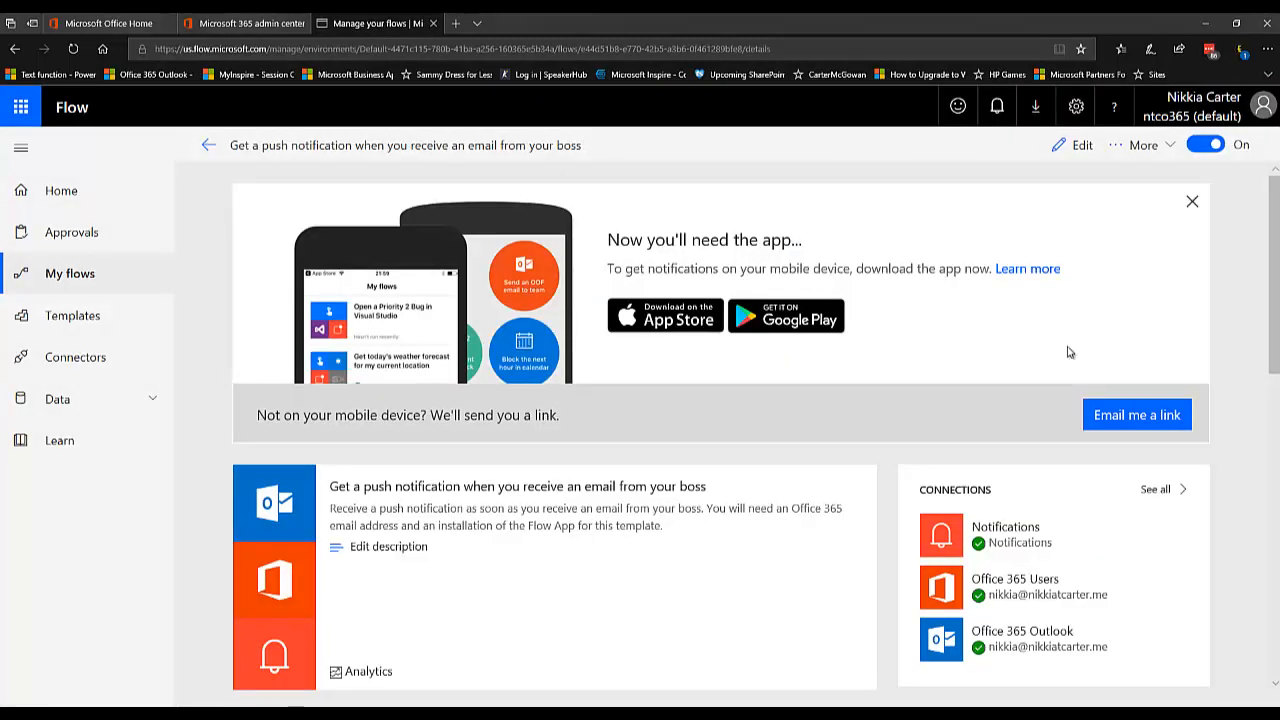
pyautogui.scroll(-3)
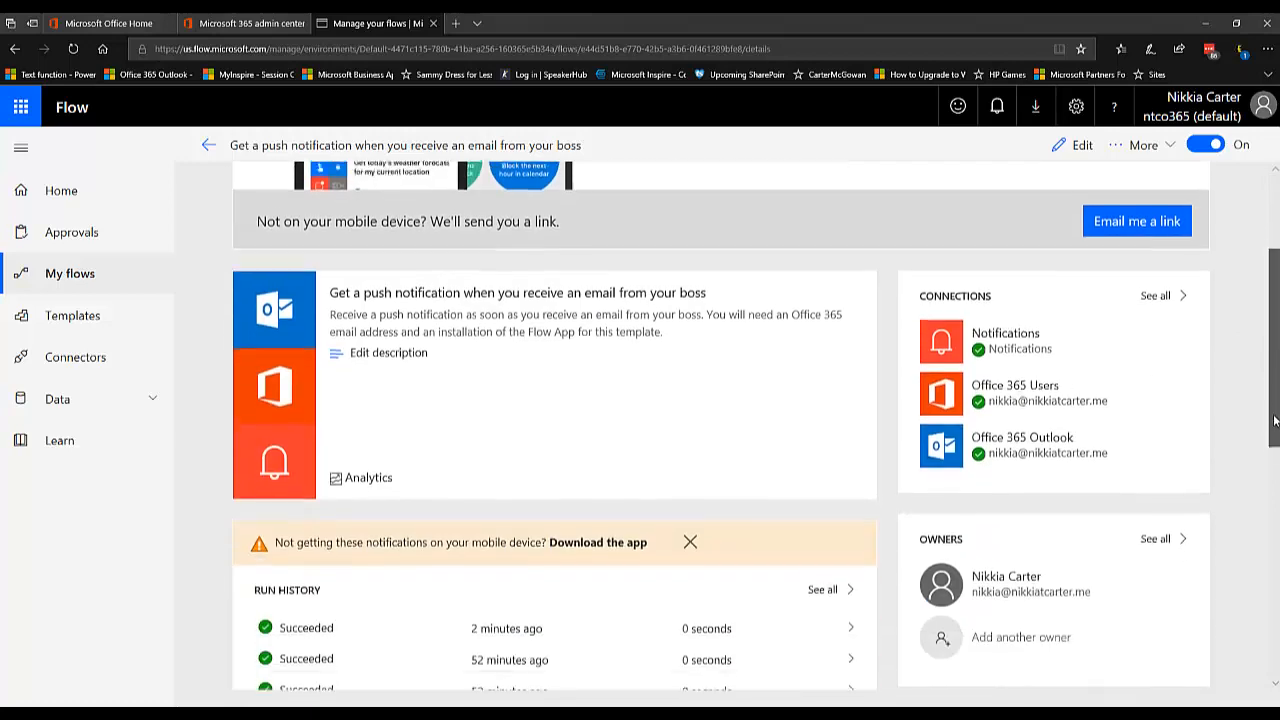
pyautogui.scroll(-3)
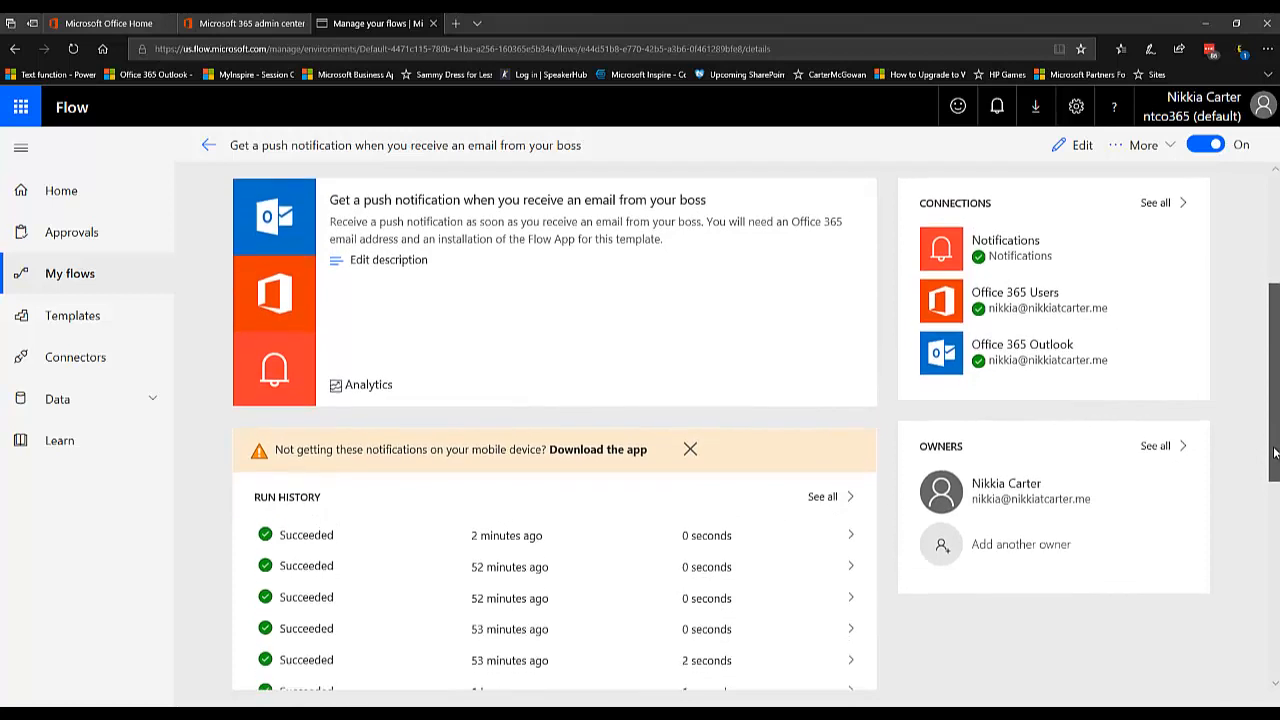
pyautogui.scroll(-3)
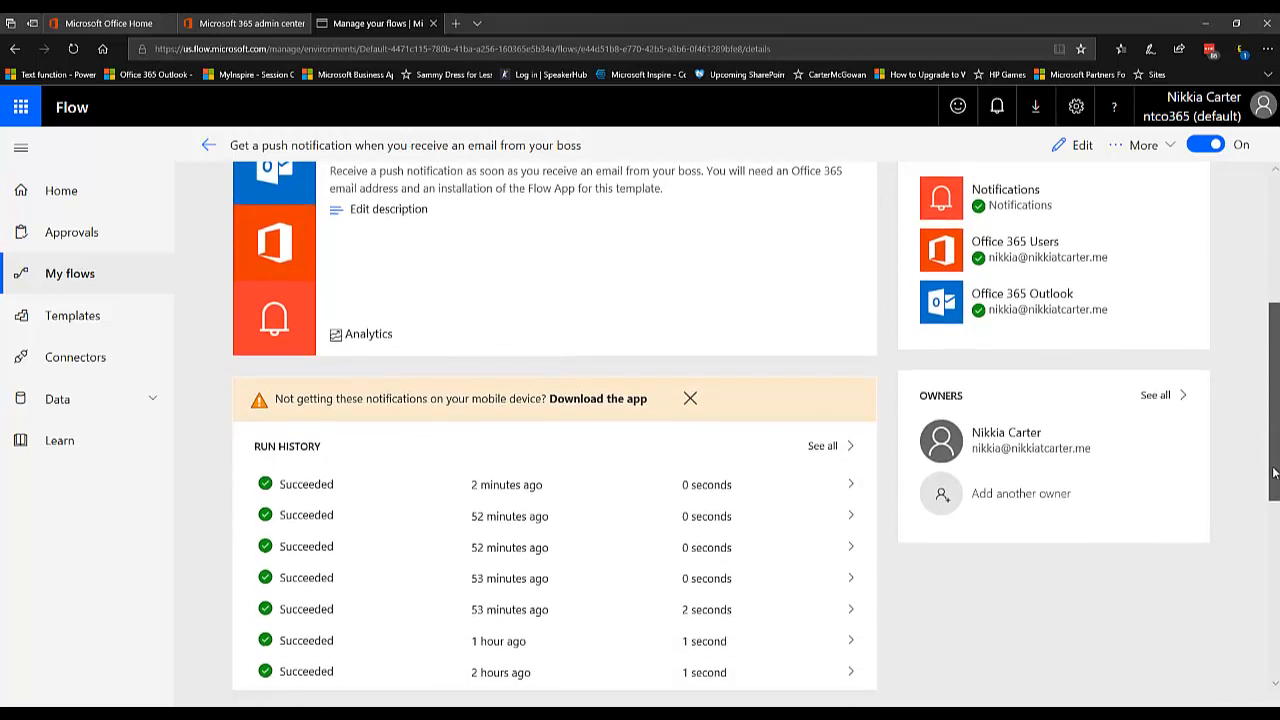
pyautogui.scroll(-3)
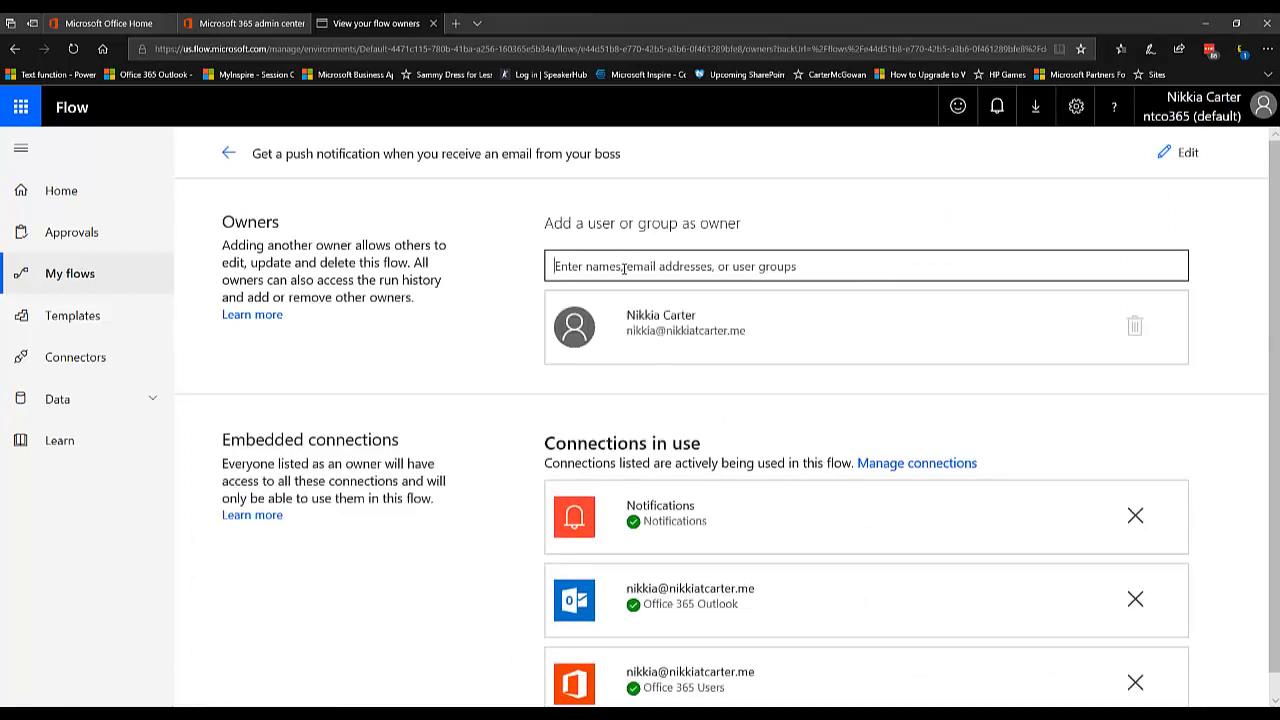
# Search the owner field for the group, correcting the typo to find O365 Group
pyautogui.click(865, 265)
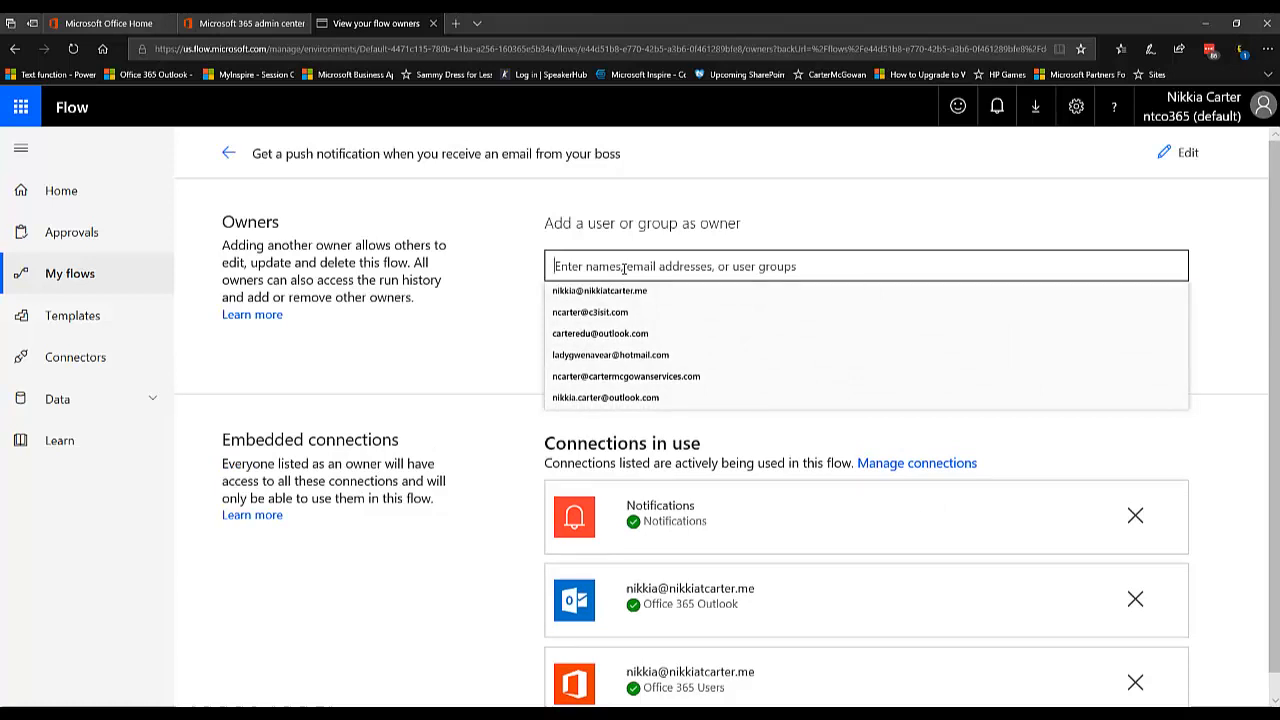
pyautogui.write('flo')
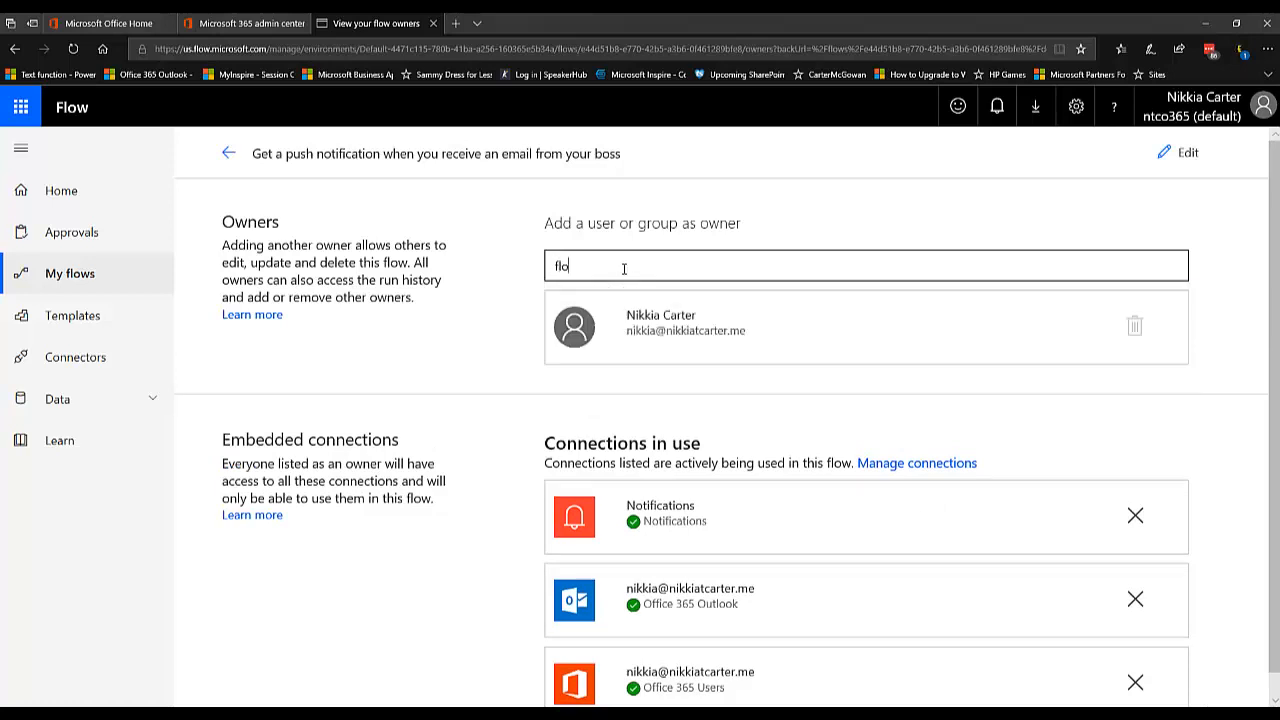
pyautogui.write('flo')
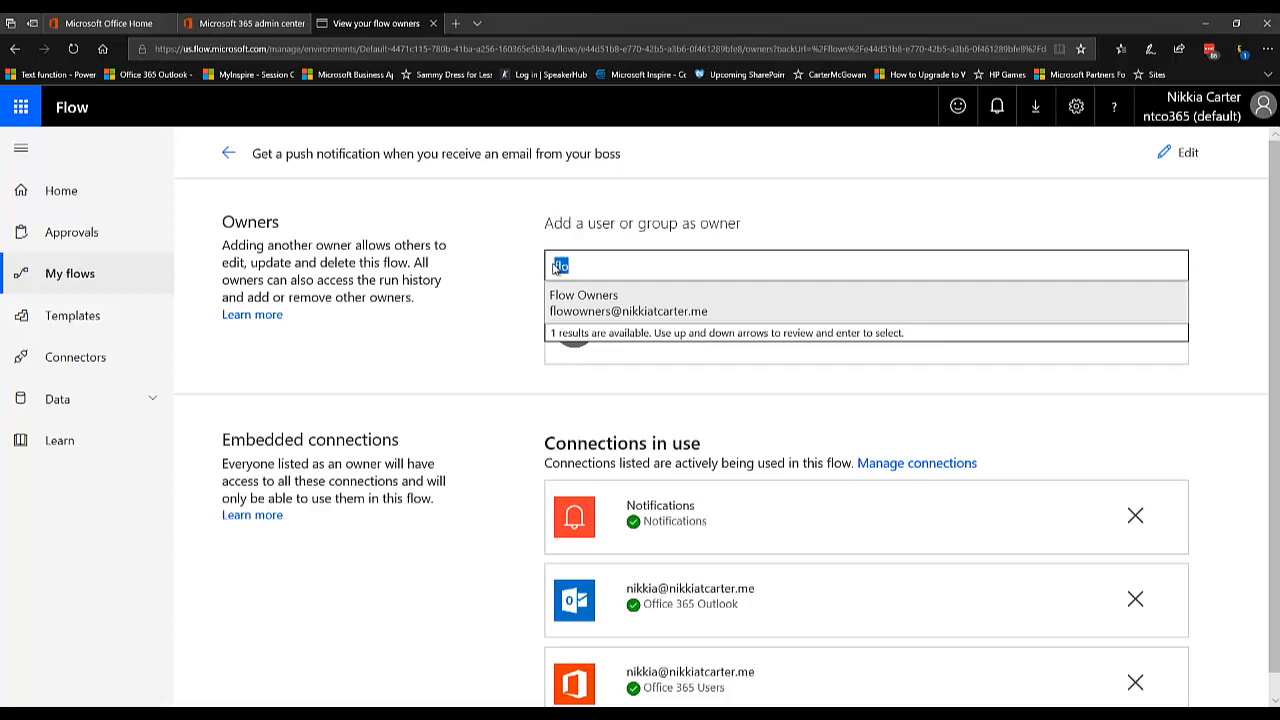
pyautogui.write('of')
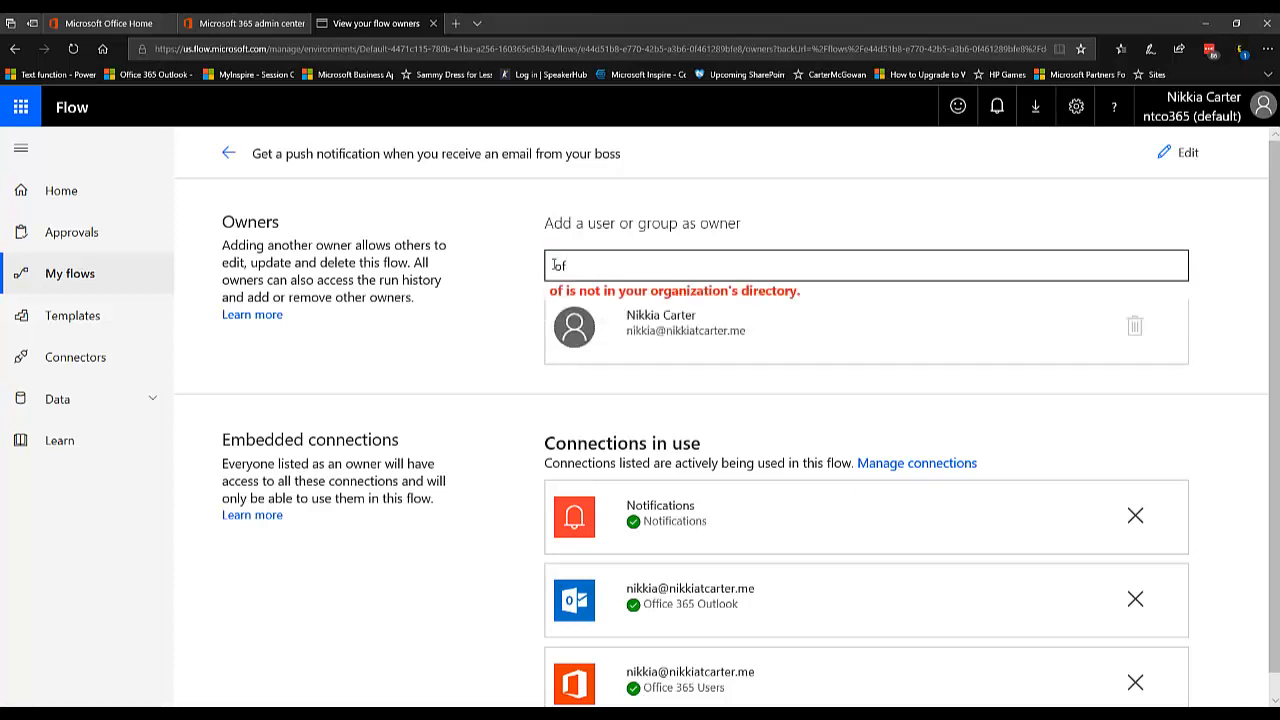
pyautogui.press('Backspace')
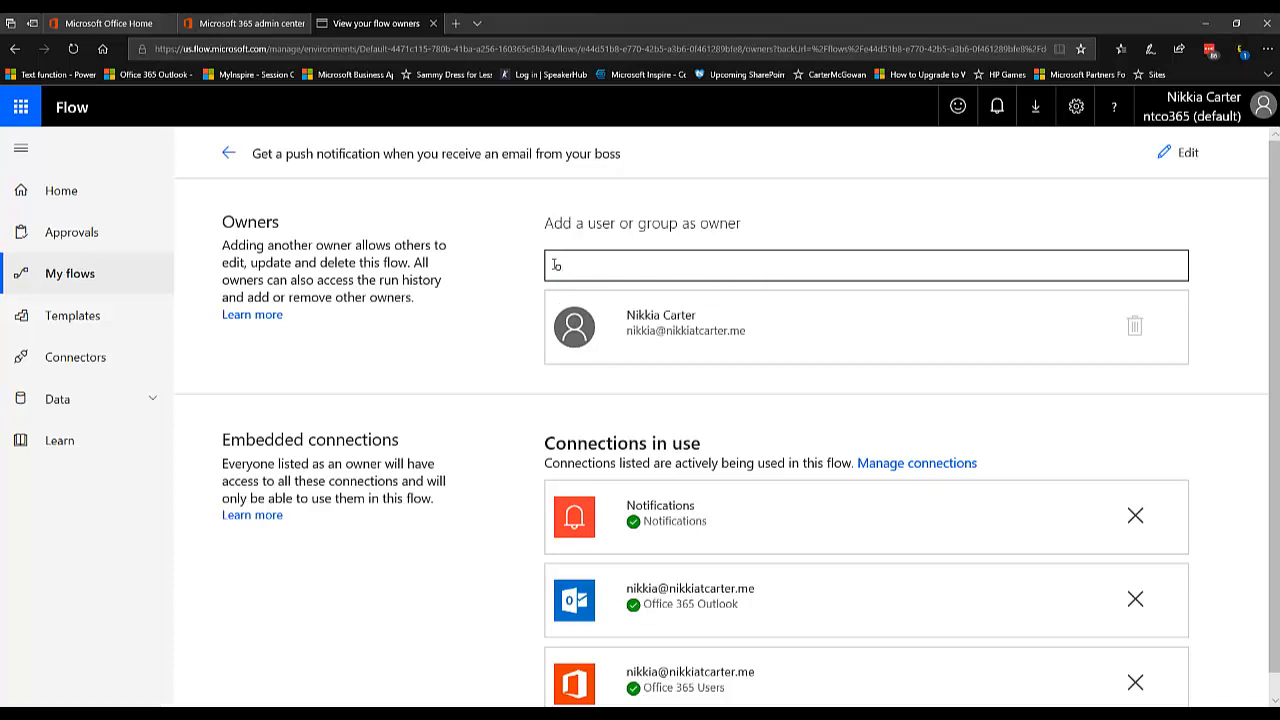
pyautogui.write('365')
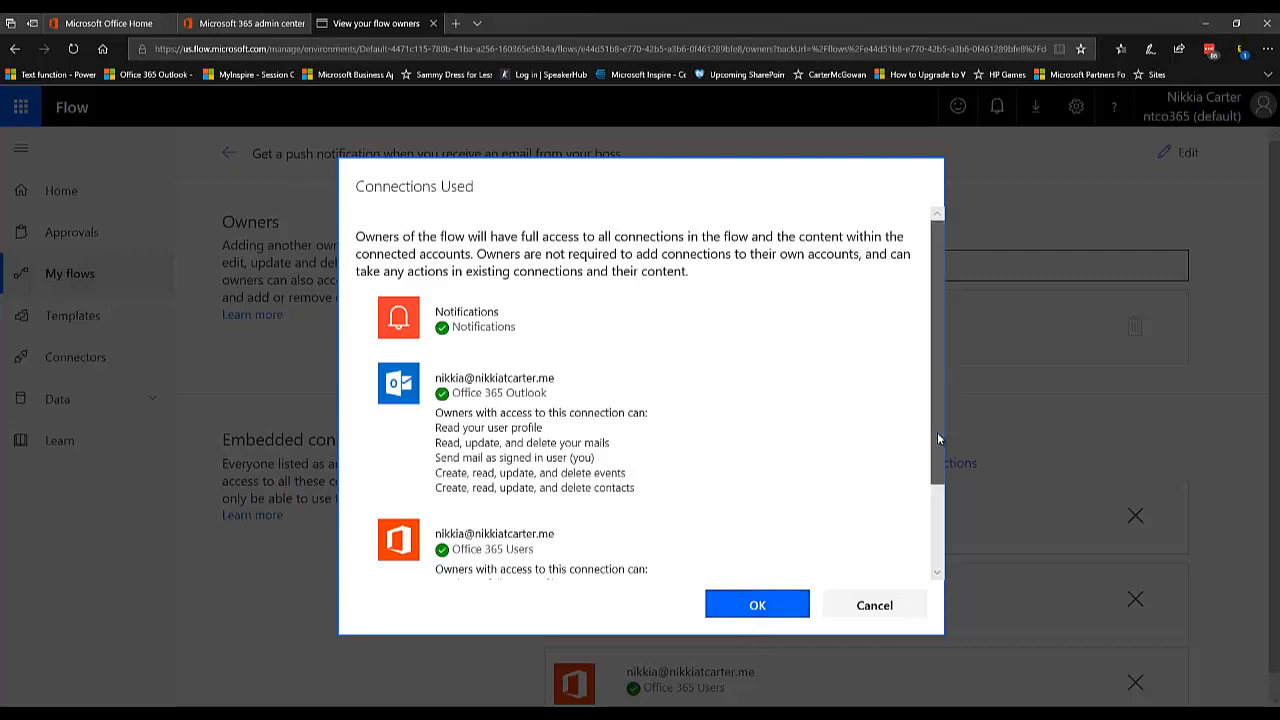
# Accept the Connections Used notice so O365 Group joins Nikkia Carter as owner
pyautogui.scroll(-3)
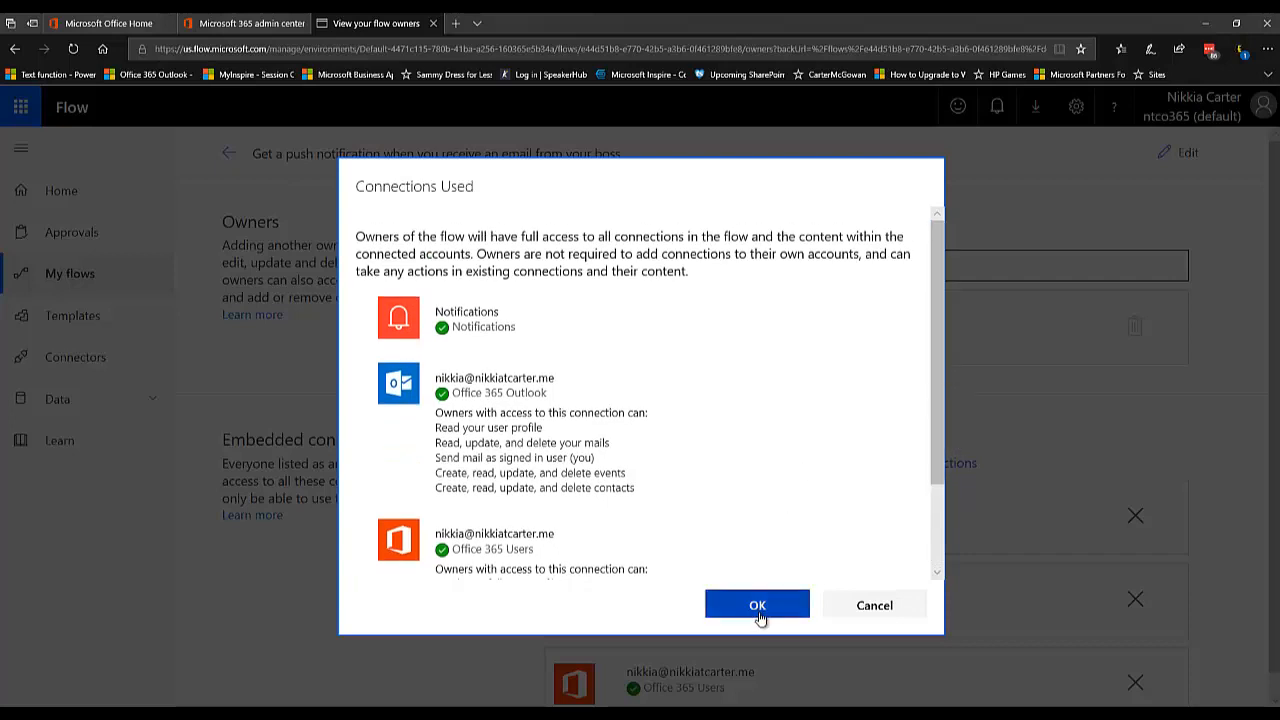
pyautogui.click(757, 605)
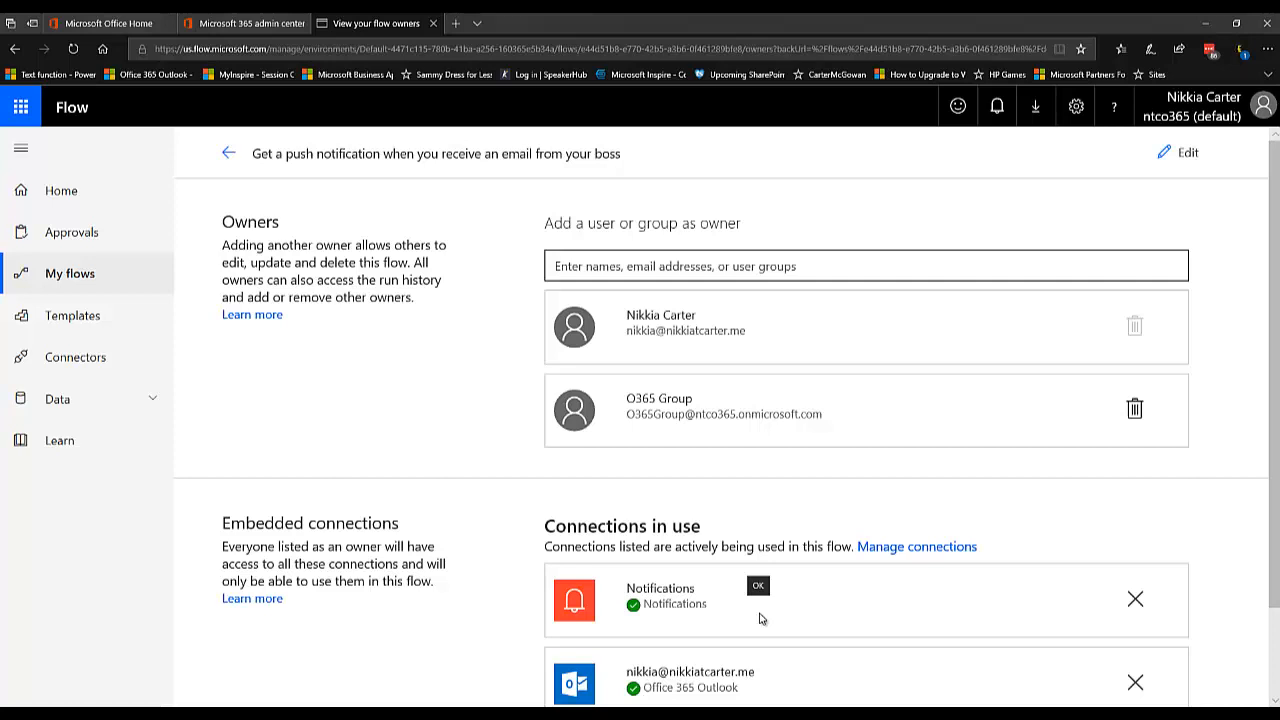
pyautogui.moveTo(680, 437)
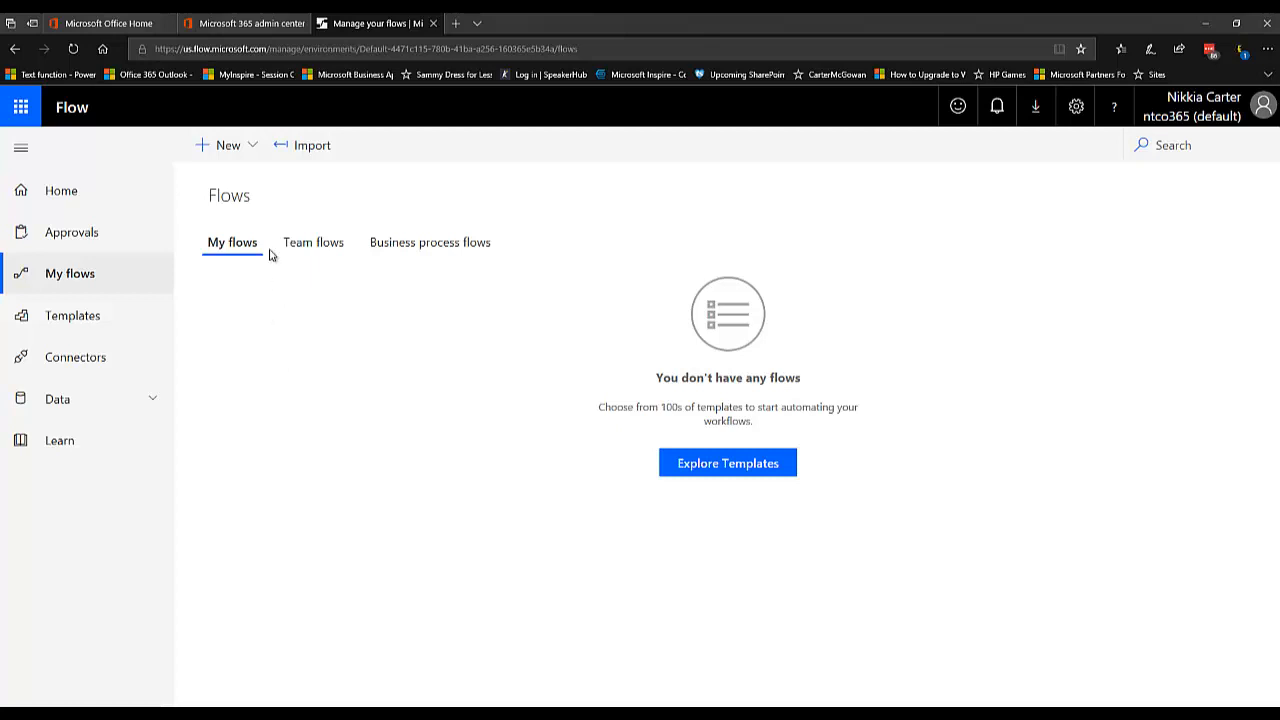
pyautogui.moveTo(279, 253)
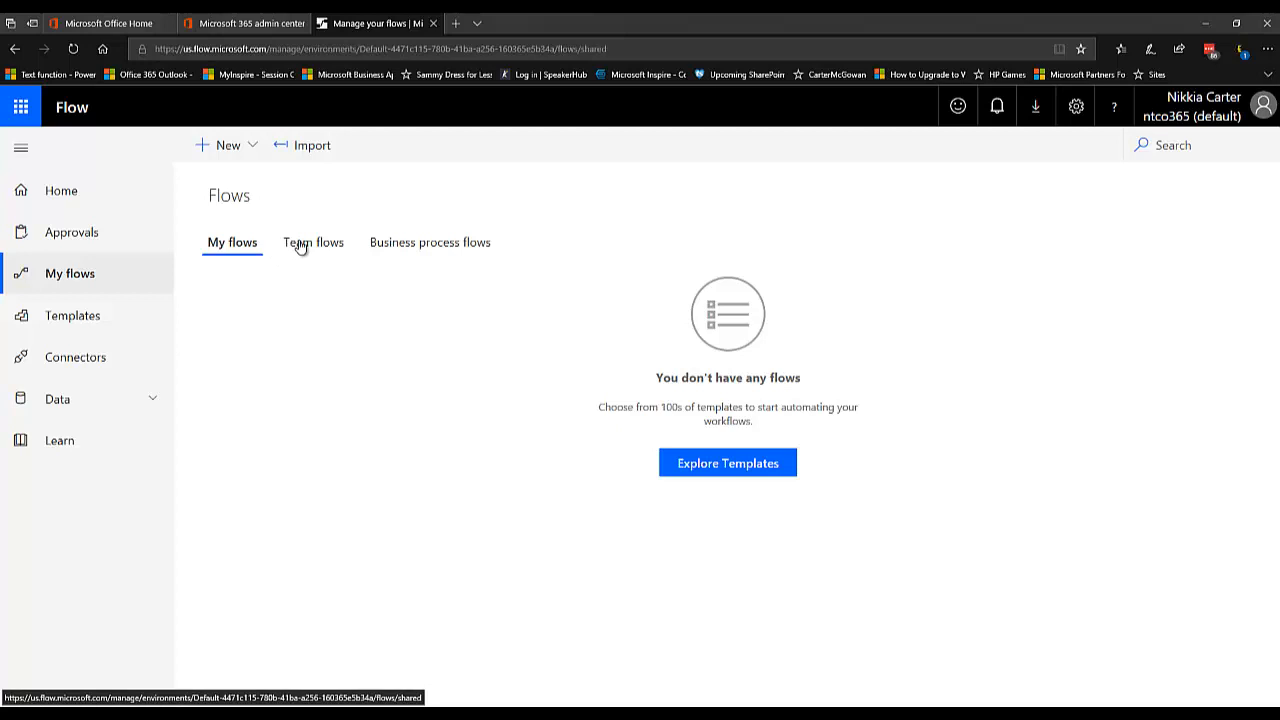
# Show the Team flows tab, listing the email-from-boss flow beside the weather-forecast flow
pyautogui.click(312, 242)
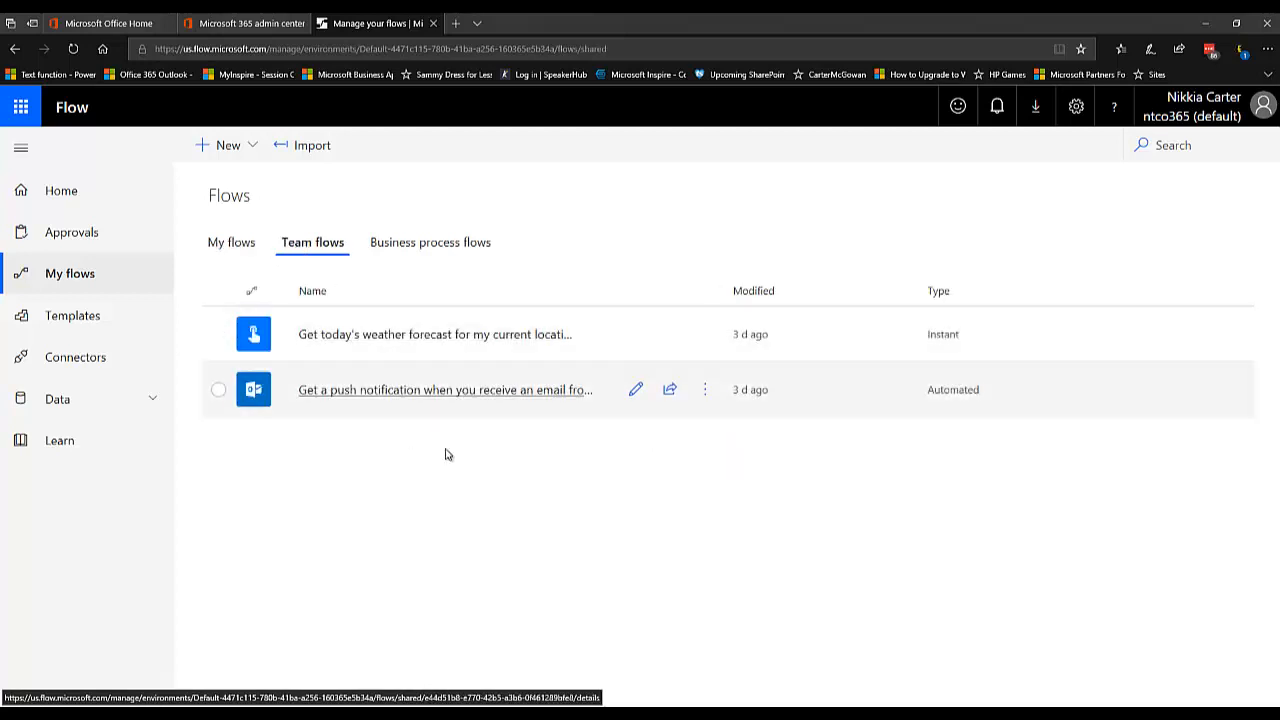
pyautogui.moveTo(517, 474)
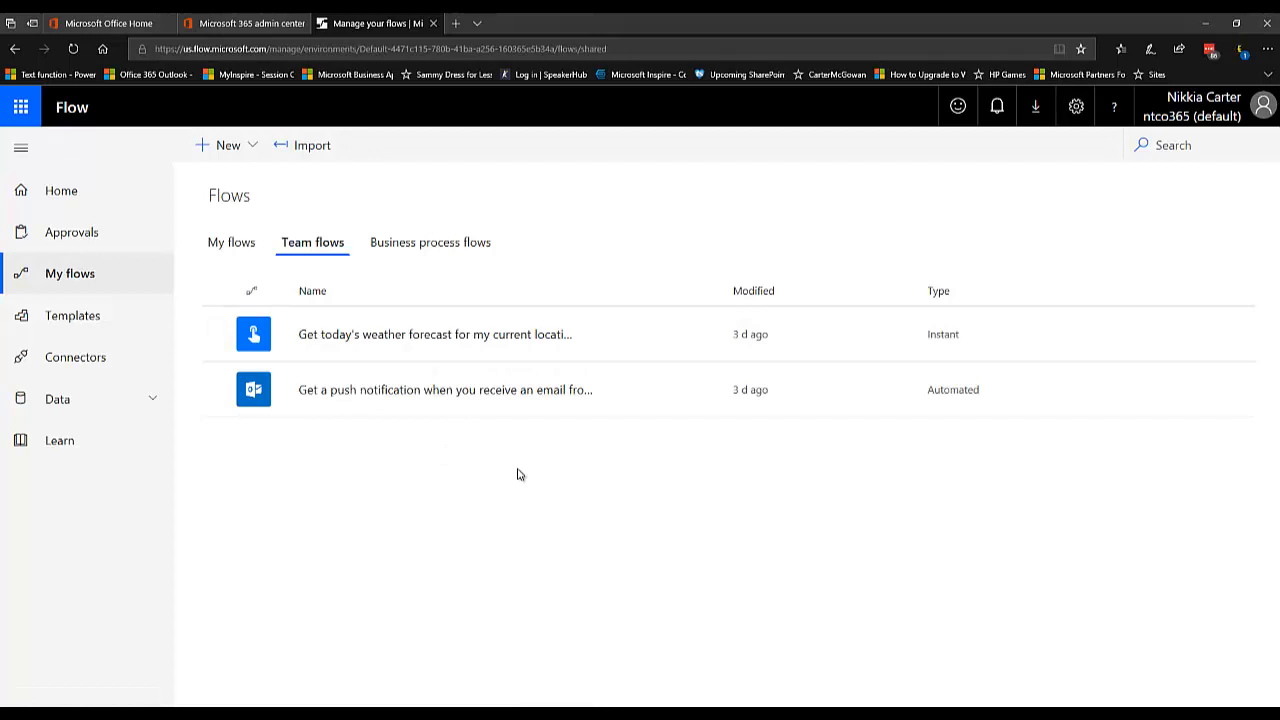
pyautogui.moveTo(510, 697)
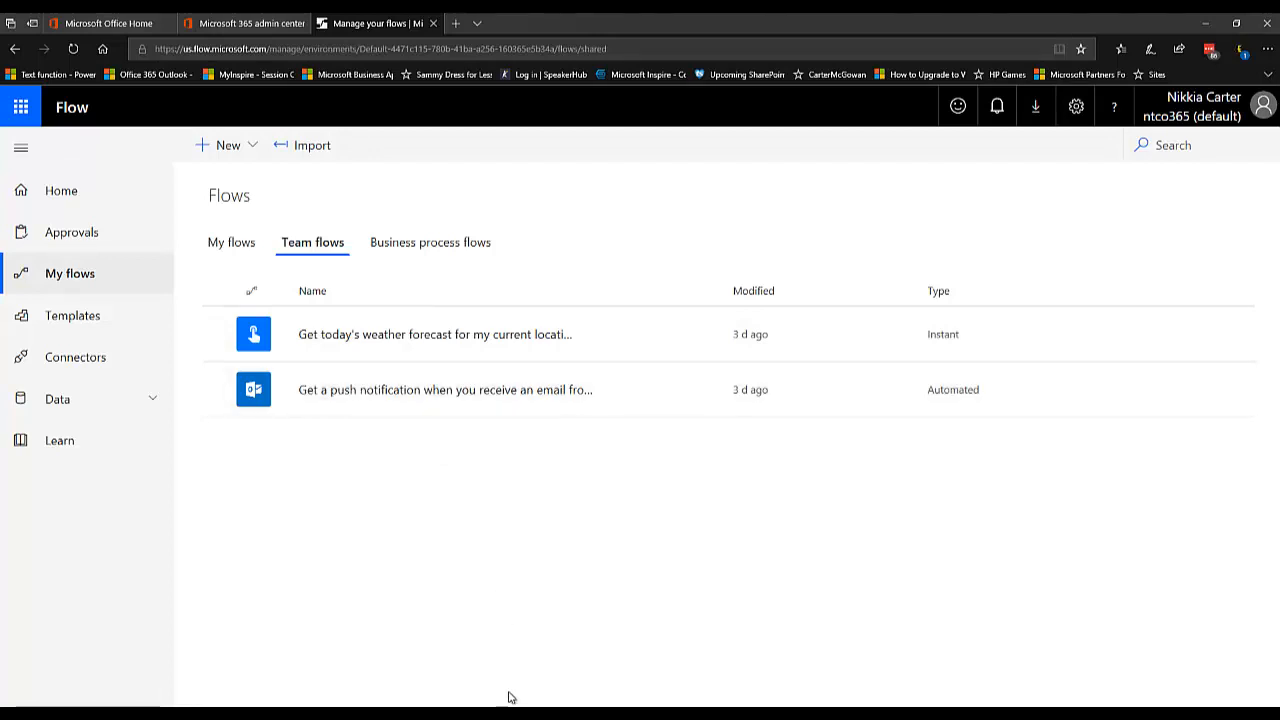
pyautogui.moveTo(33, 518)
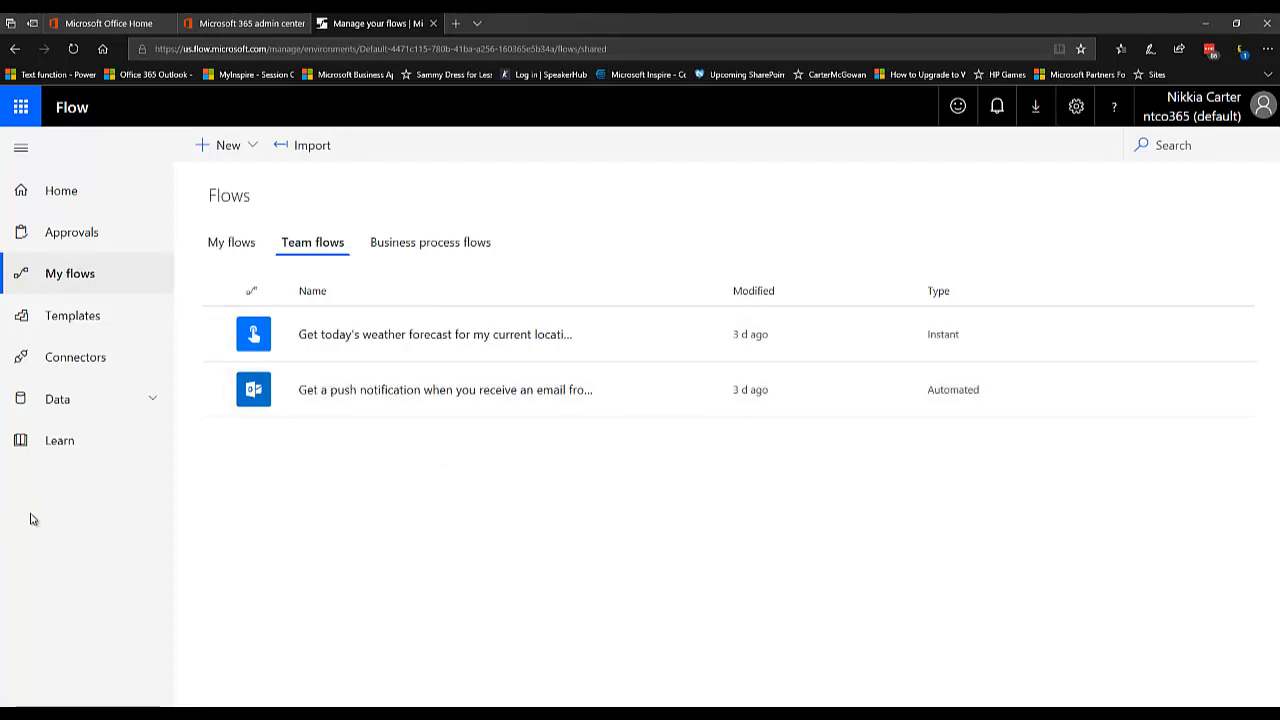